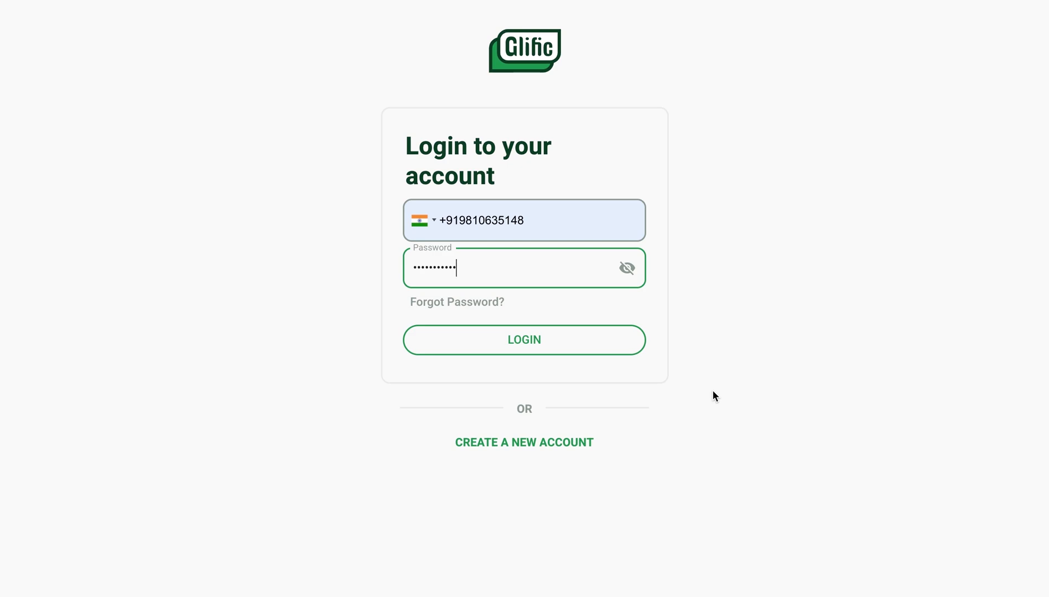
# - Sign in with the entered phone number and password
pyautogui.click(523, 340)
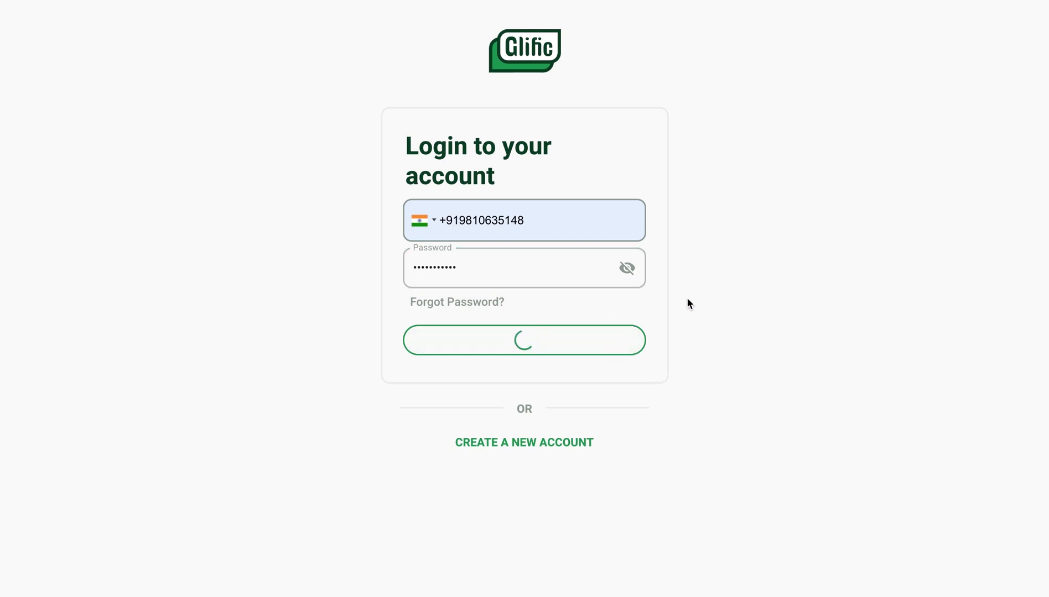
pyautogui.click(523, 340)
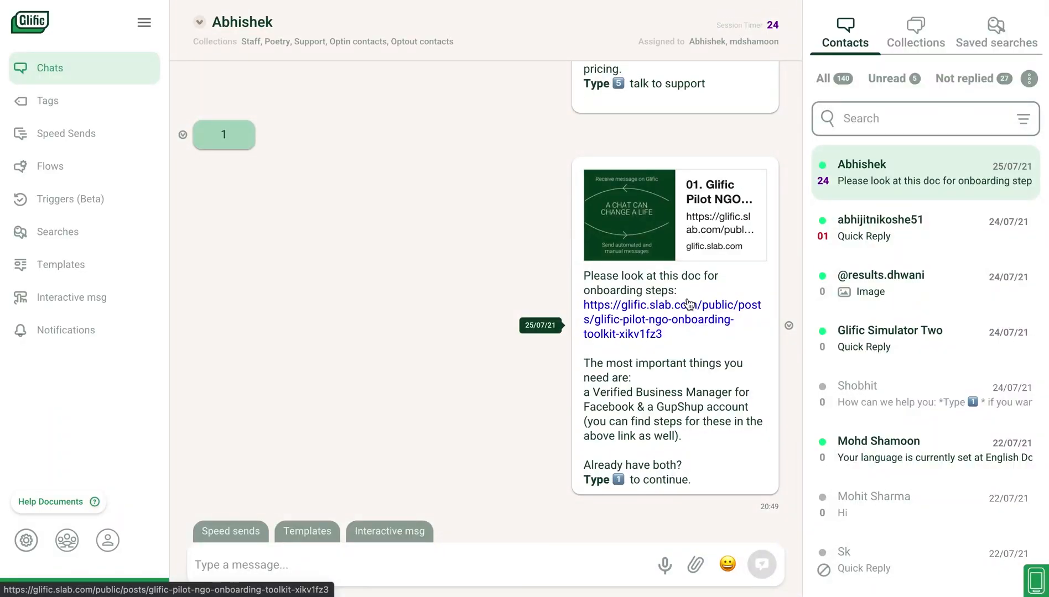
pyautogui.moveTo(455, 350)
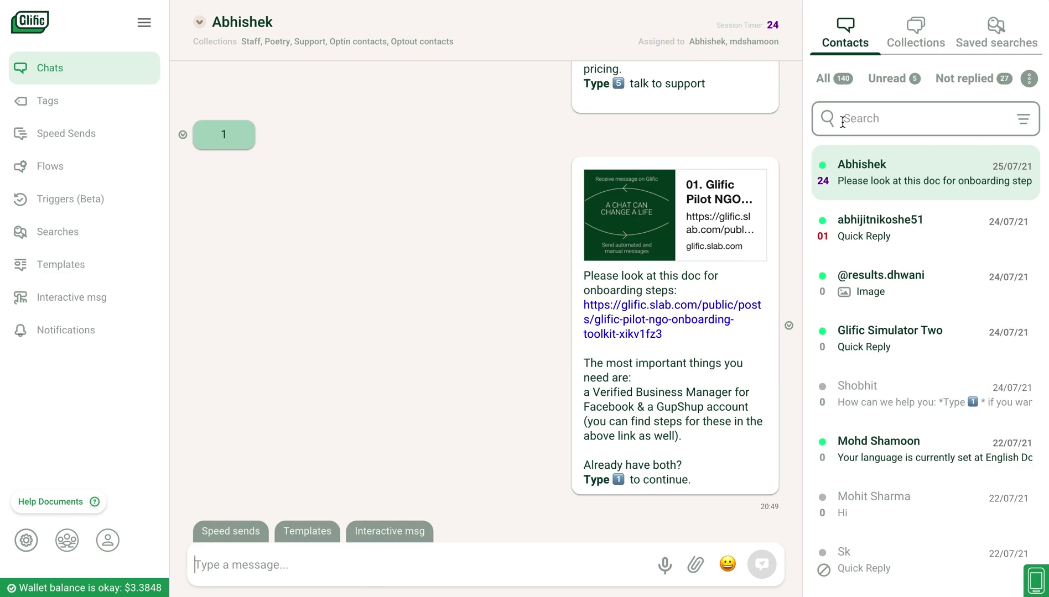
pyautogui.moveTo(884, 82)
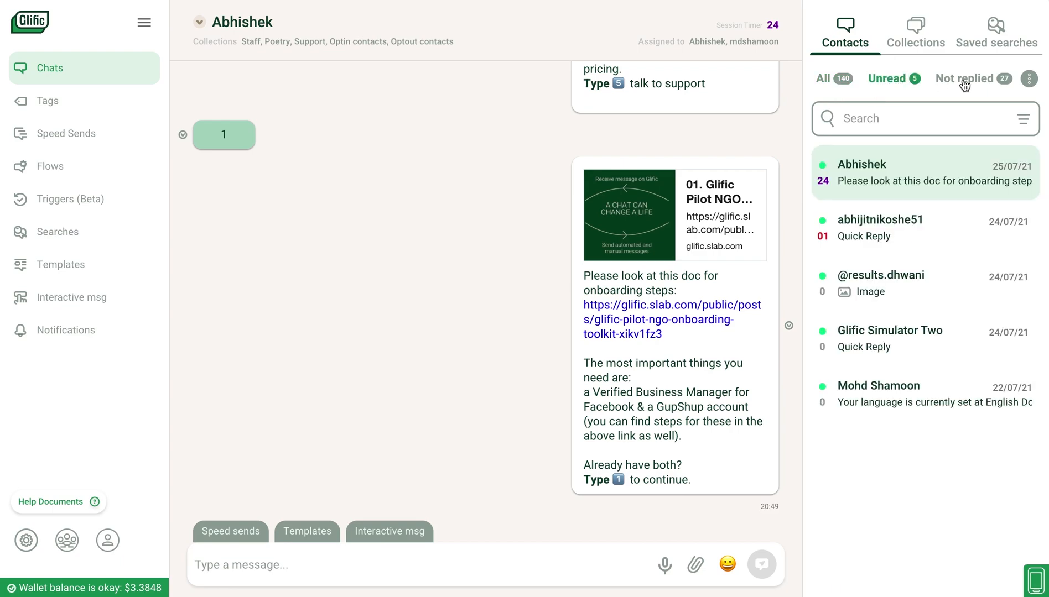
pyautogui.click(1029, 79)
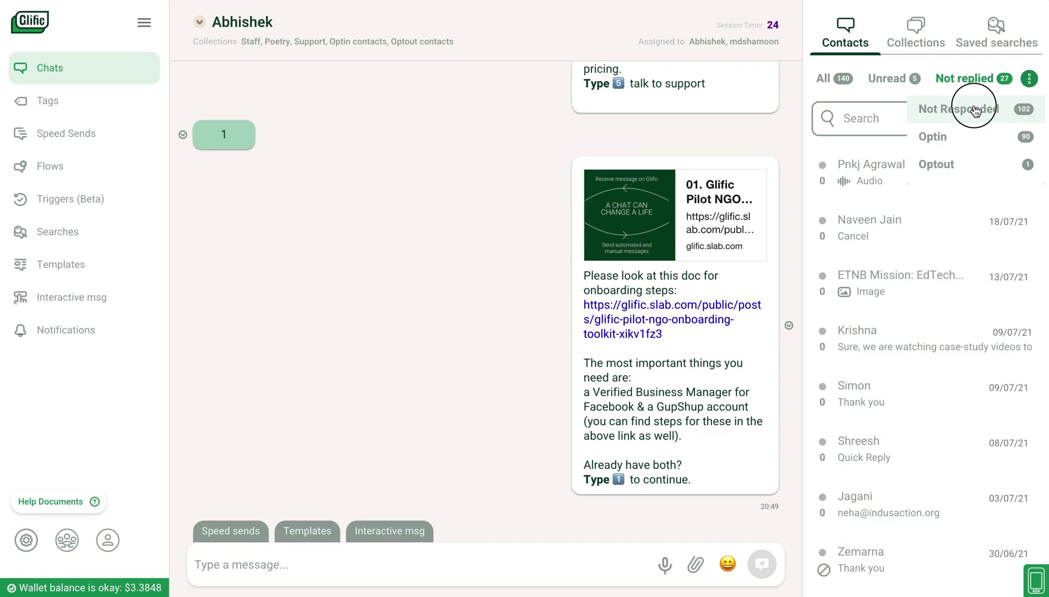
pyautogui.click(955, 110)
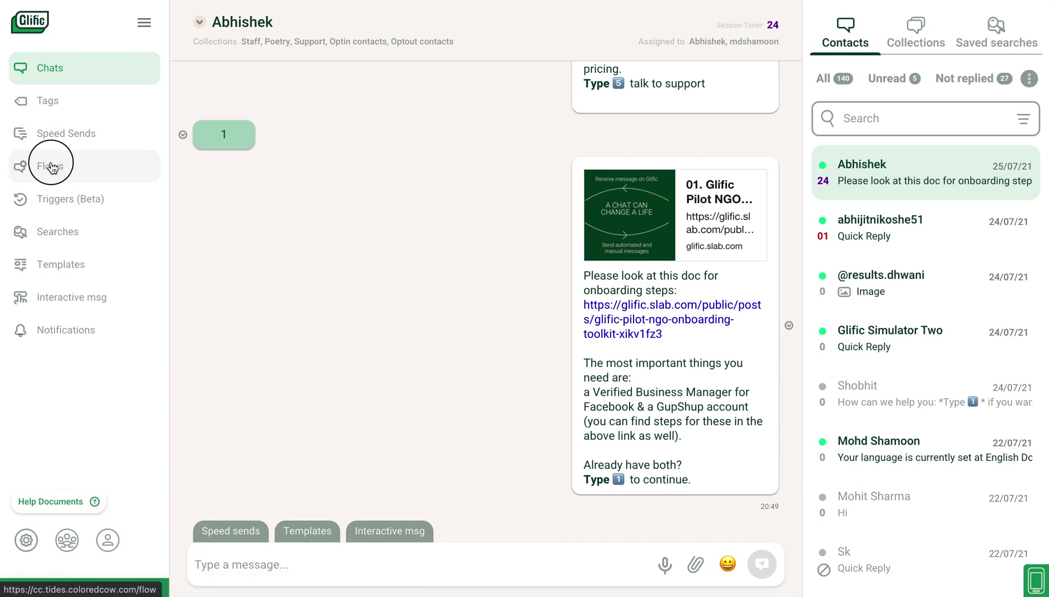
# - From the Flows list, open the Checking interest flow's edit form with its keyword settings
pyautogui.click(49, 166)
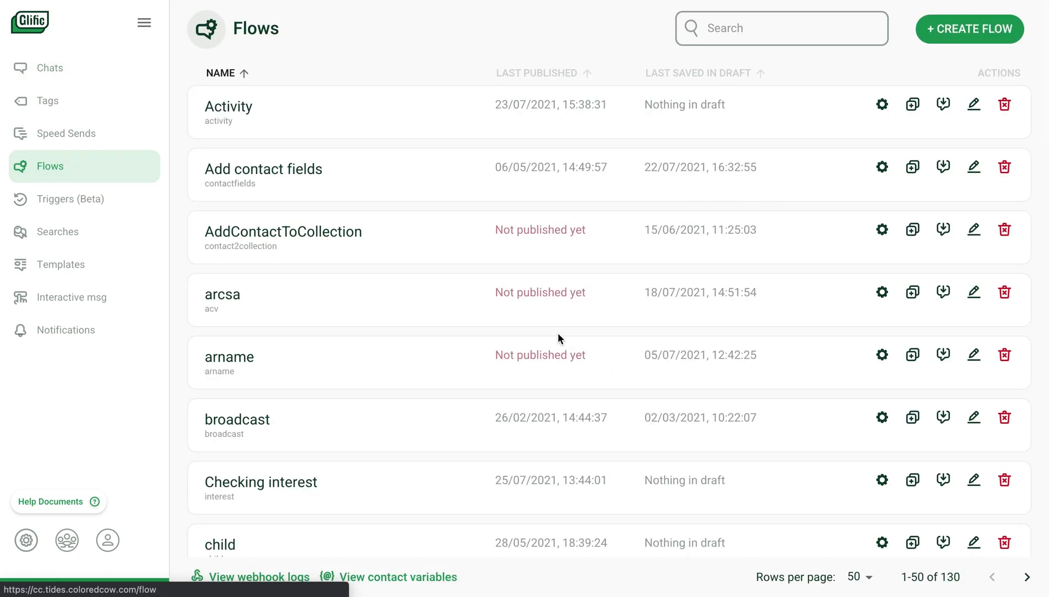
pyautogui.moveTo(943, 481)
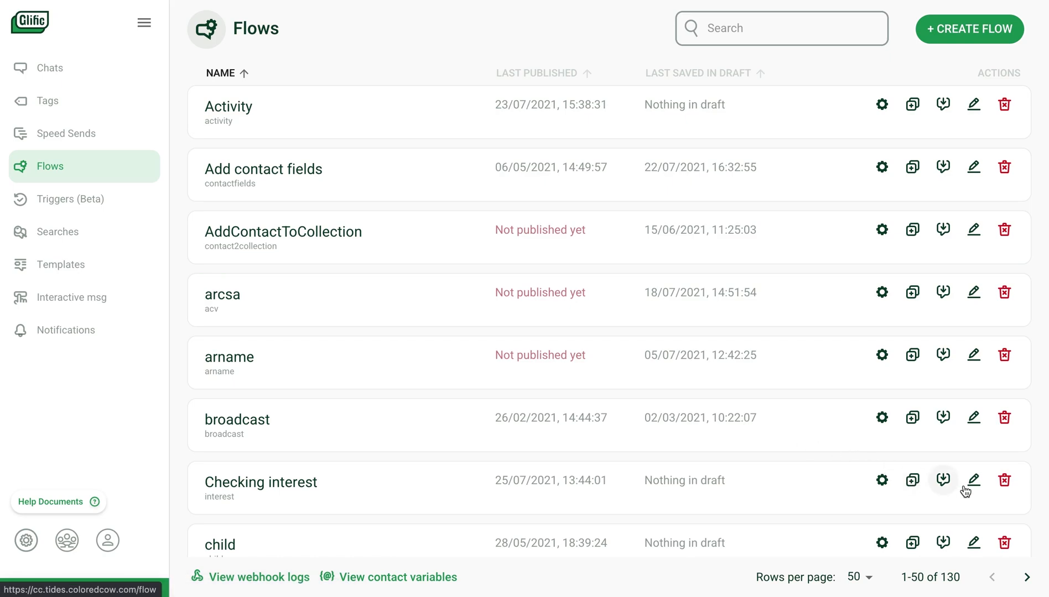
pyautogui.click(973, 480)
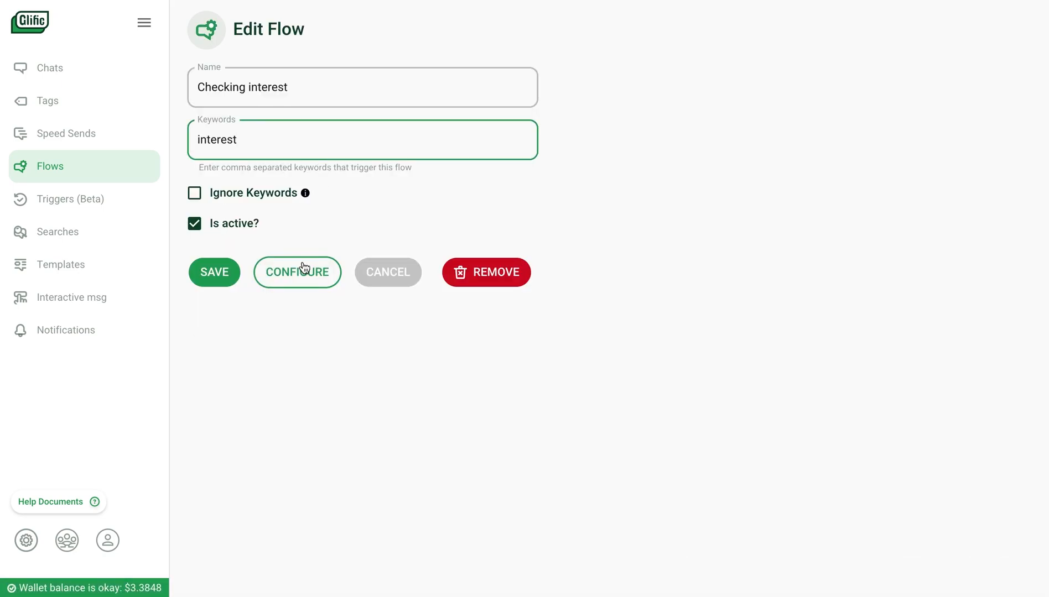
# - Configure the Checking interest flow in the visual editor and dismiss the message attachment settings
pyautogui.click(214, 272)
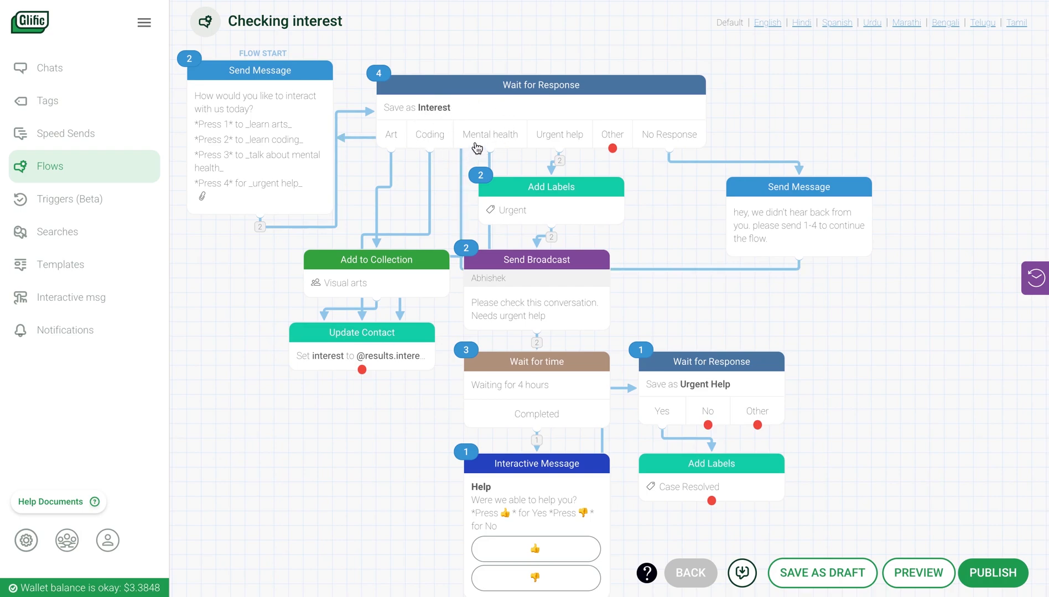
pyautogui.moveTo(503, 115)
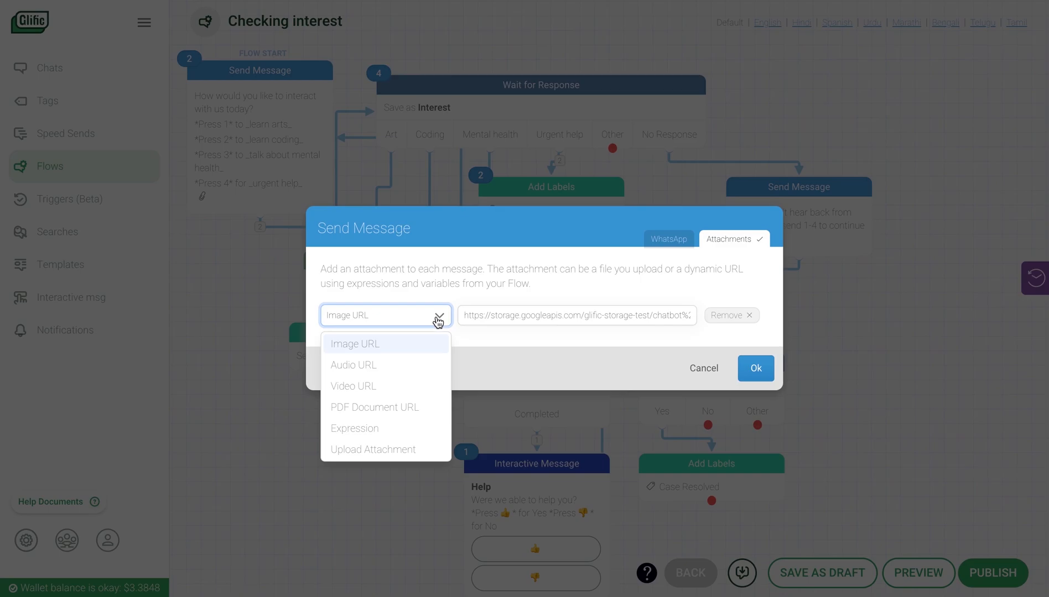
pyautogui.click(702, 369)
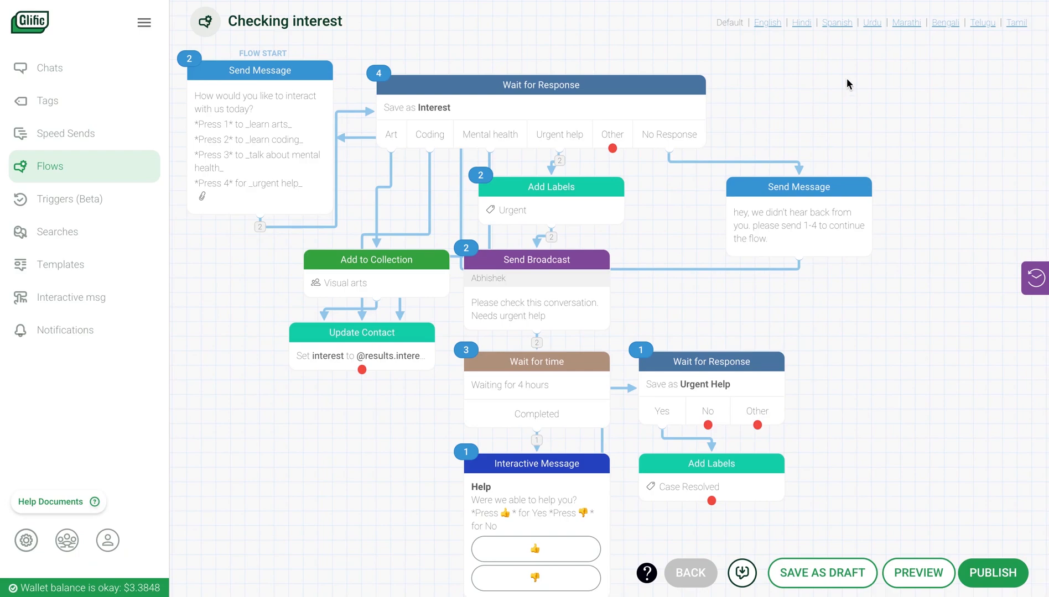
pyautogui.moveTo(801, 22)
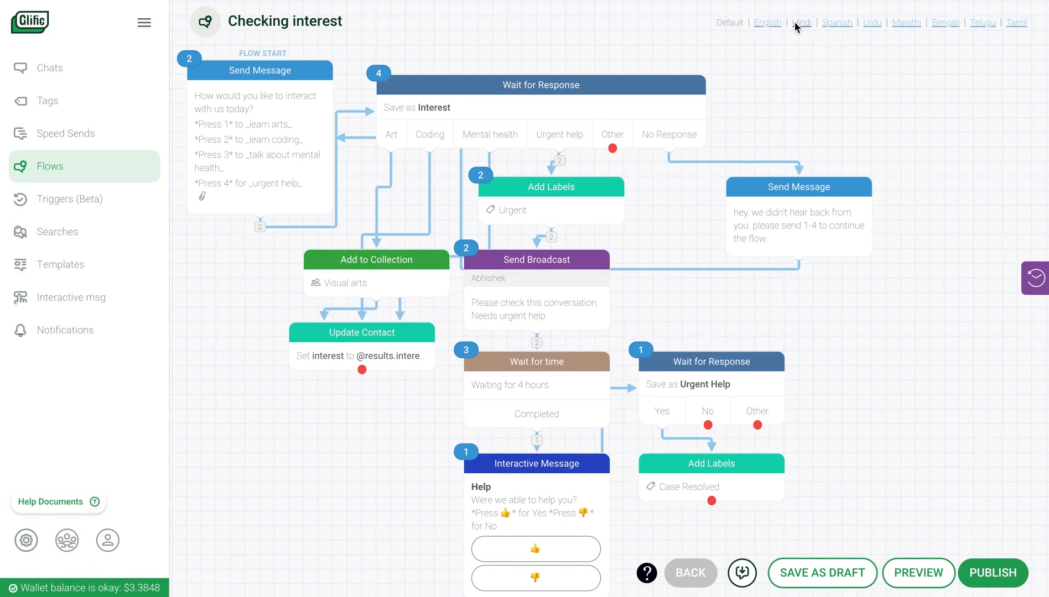
pyautogui.click(801, 22)
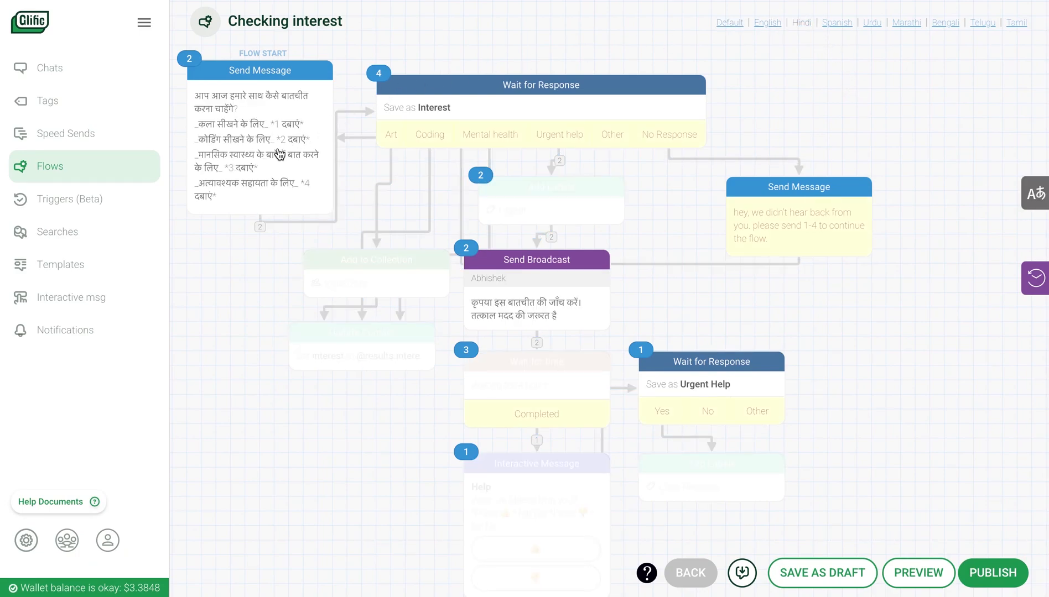
pyautogui.click(260, 69)
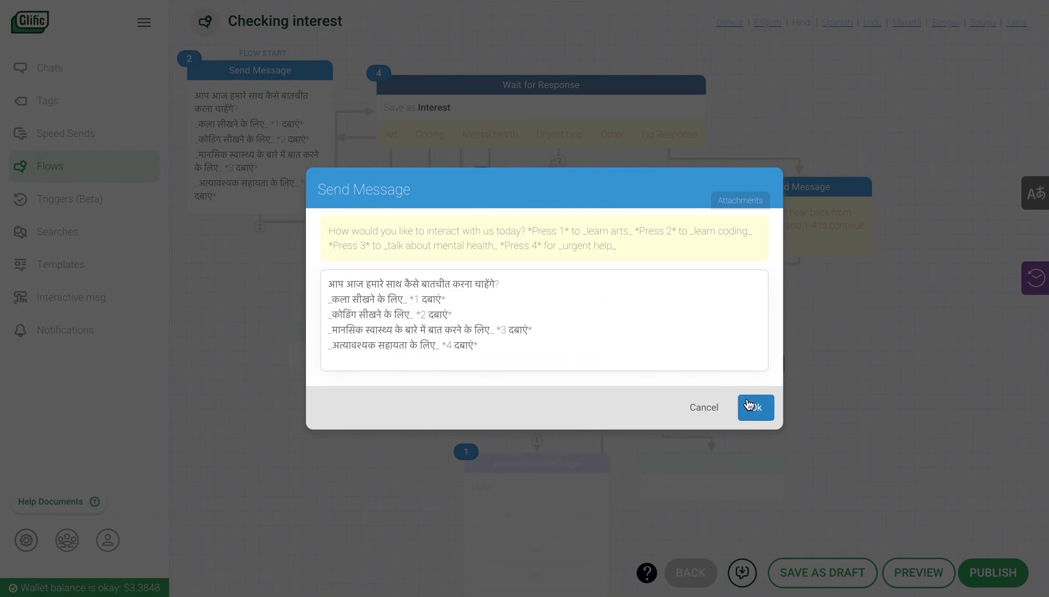
pyautogui.click(755, 407)
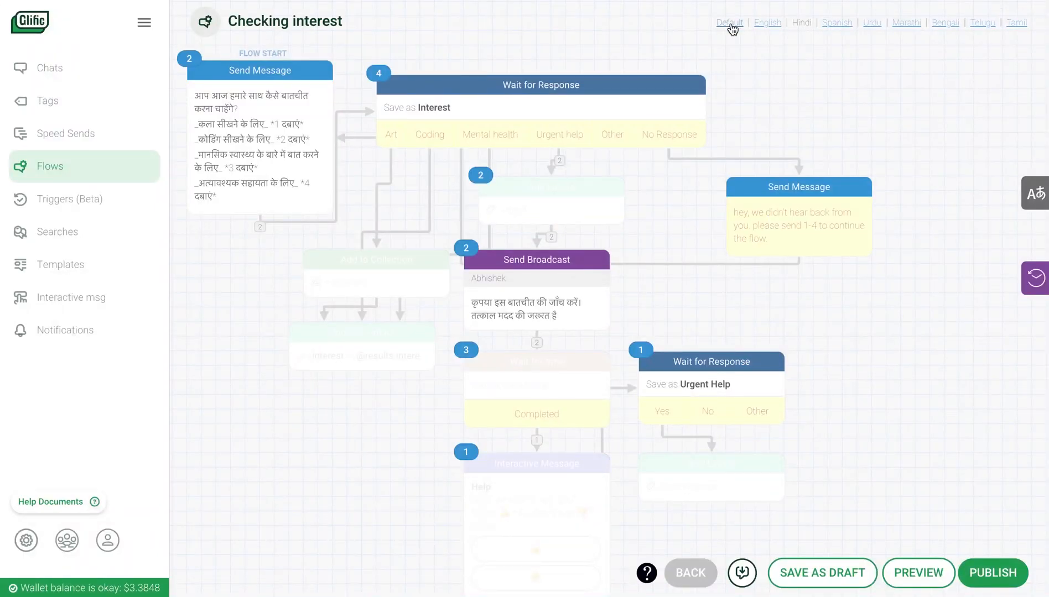
pyautogui.click(767, 23)
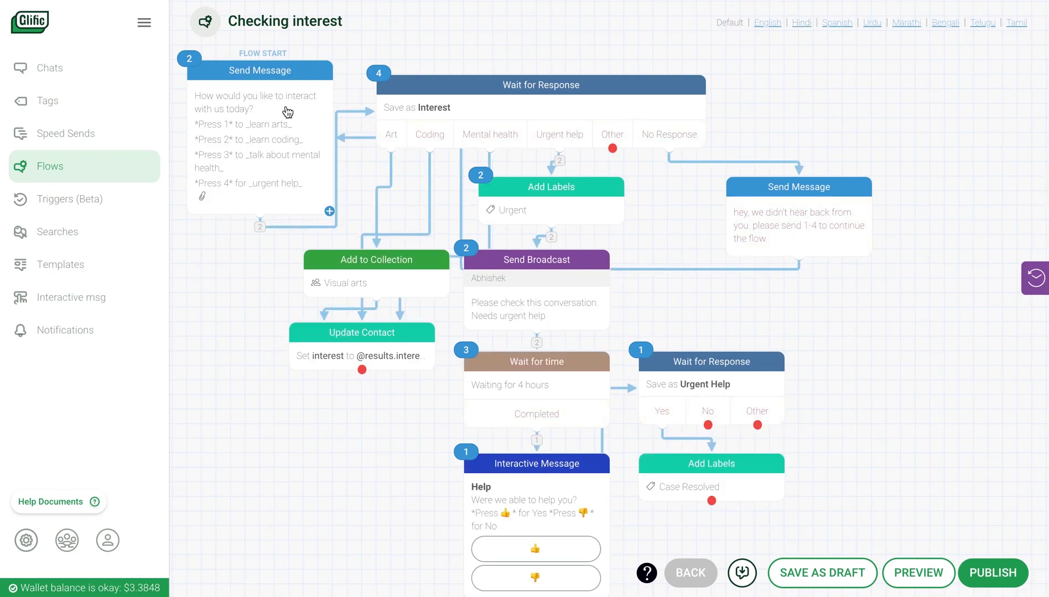
pyautogui.moveTo(281, 178)
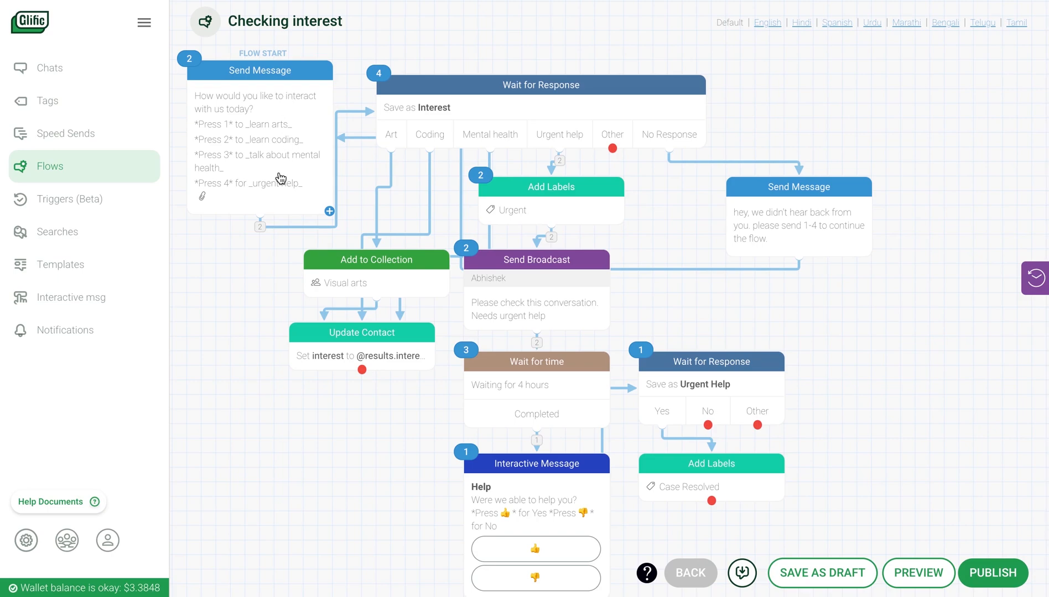
pyautogui.moveTo(275, 173)
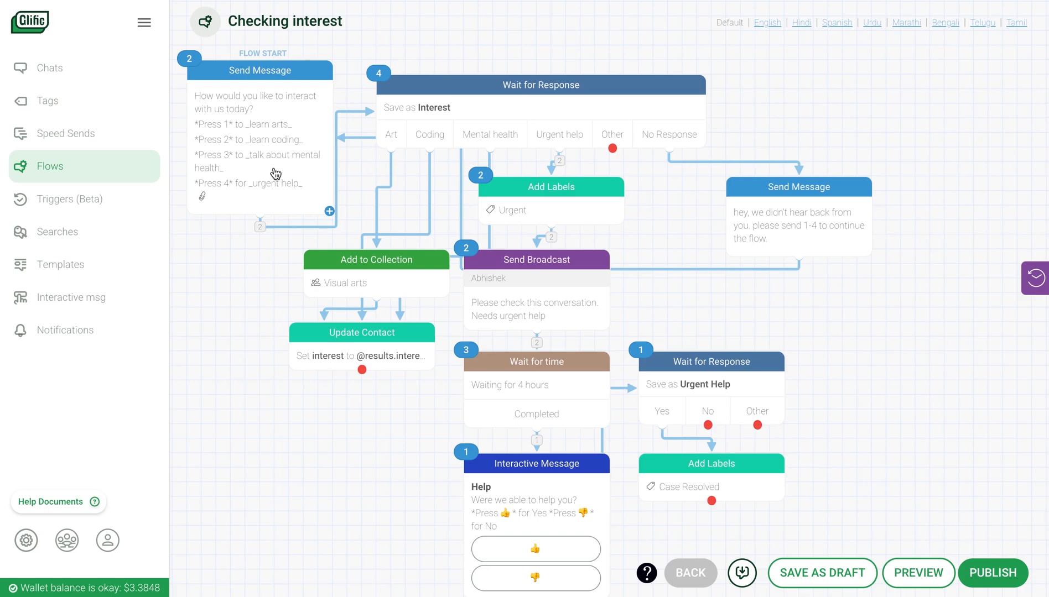
pyautogui.moveTo(280, 167)
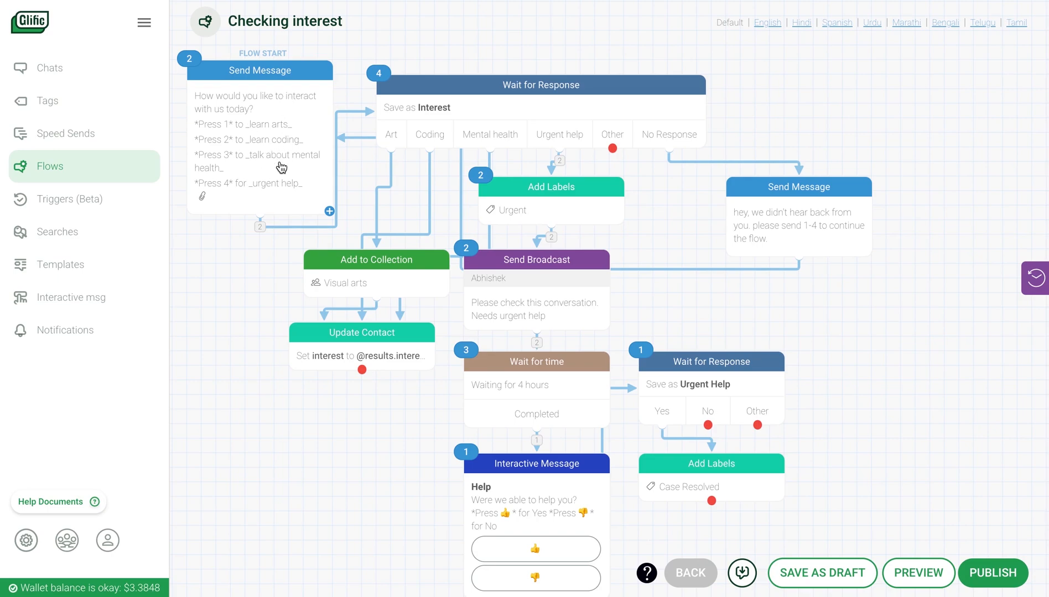
pyautogui.moveTo(282, 184)
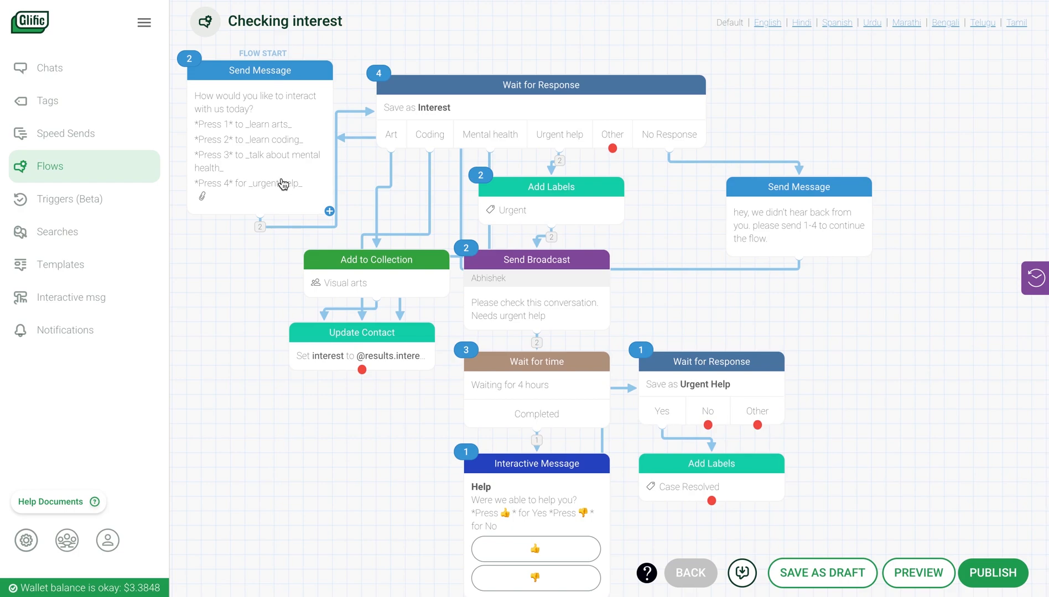
pyautogui.moveTo(562, 119)
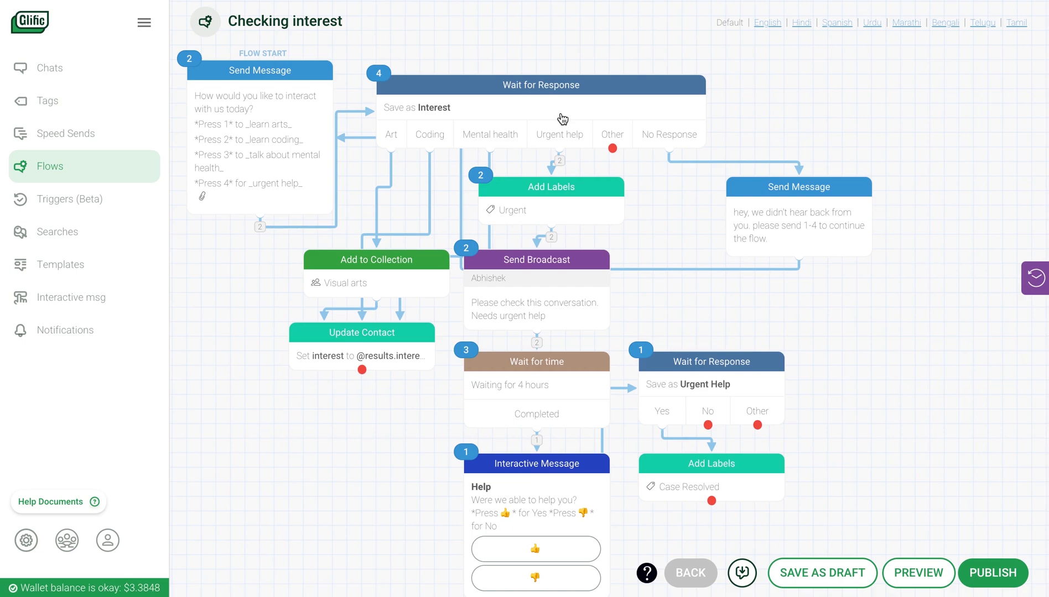
pyautogui.moveTo(552, 150)
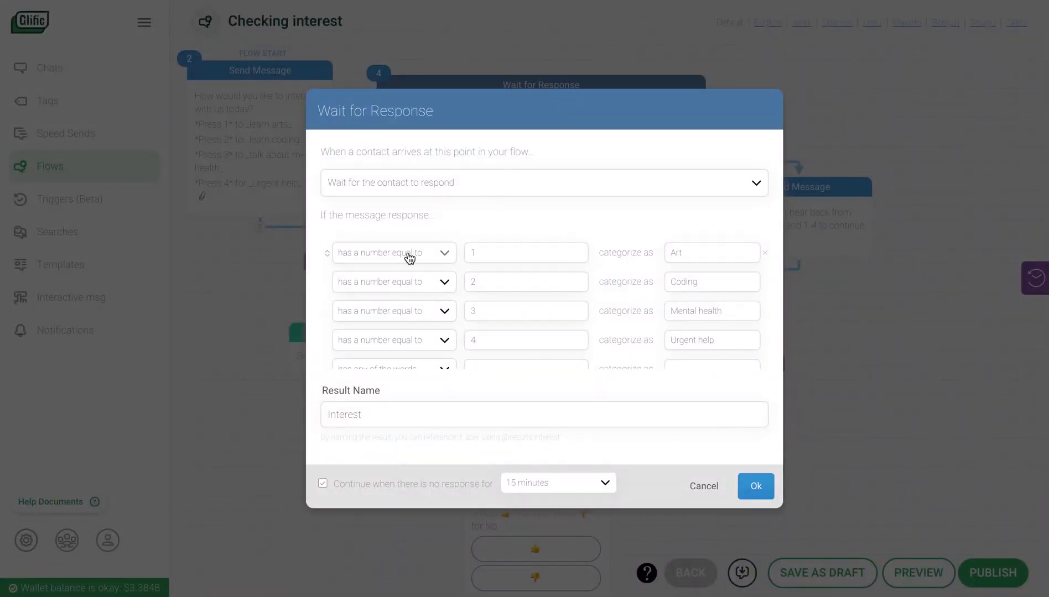
pyautogui.moveTo(499, 342)
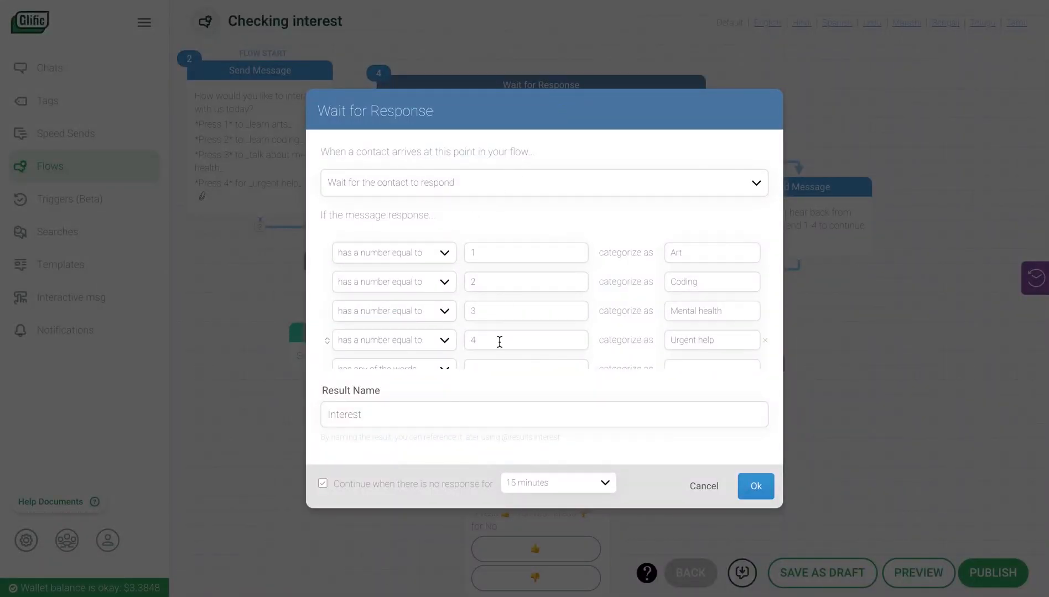
pyautogui.click(754, 487)
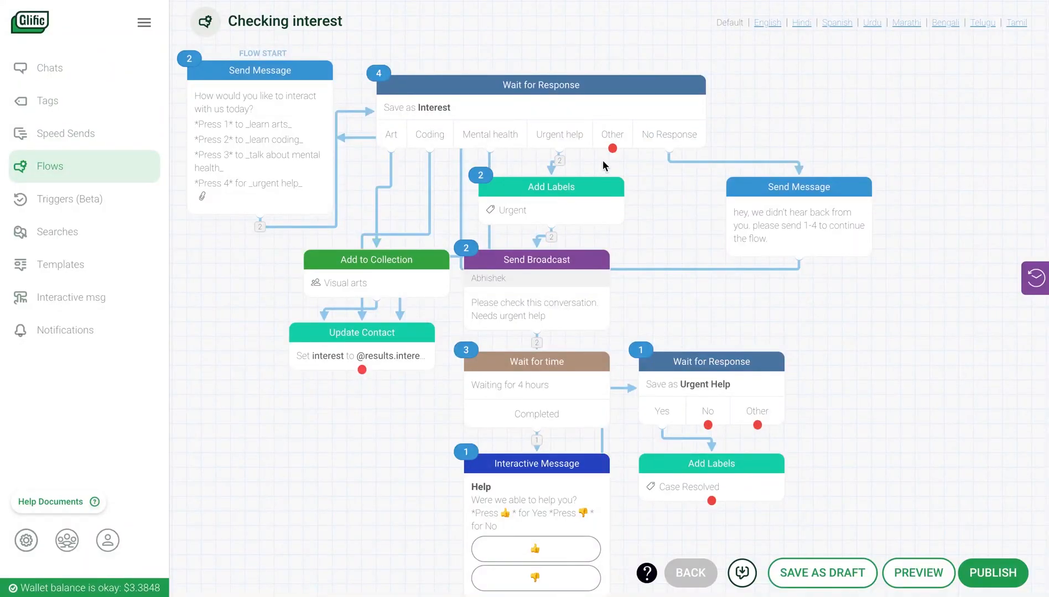
pyautogui.moveTo(593, 120)
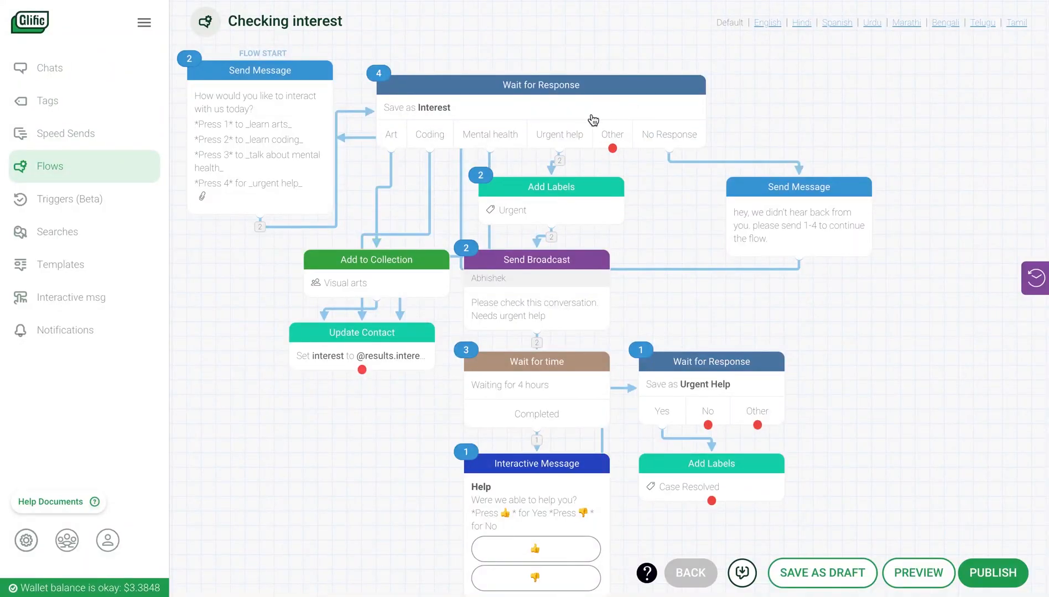
pyautogui.moveTo(666, 141)
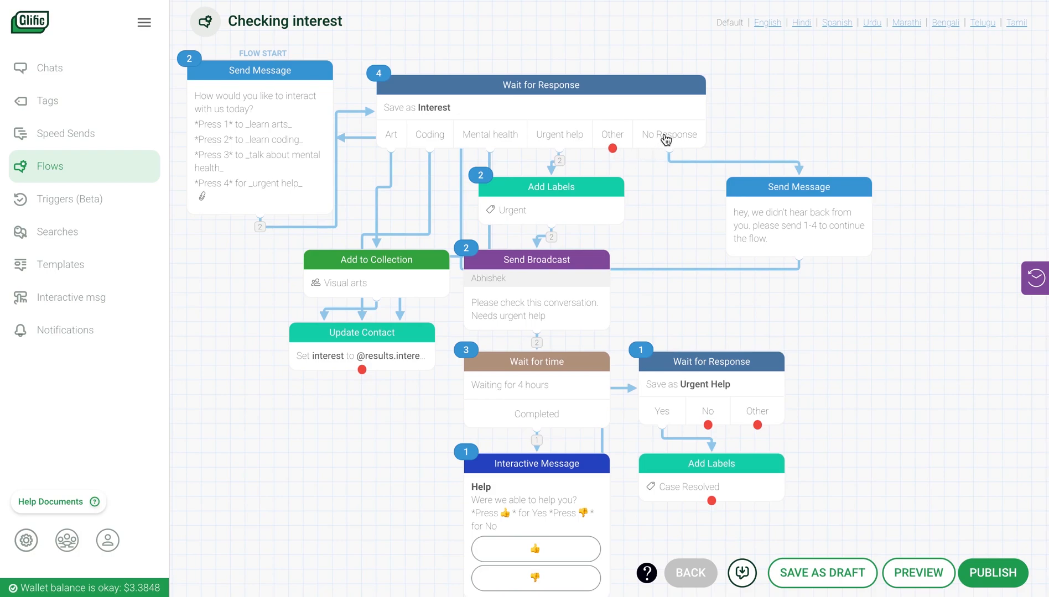
pyautogui.moveTo(684, 149)
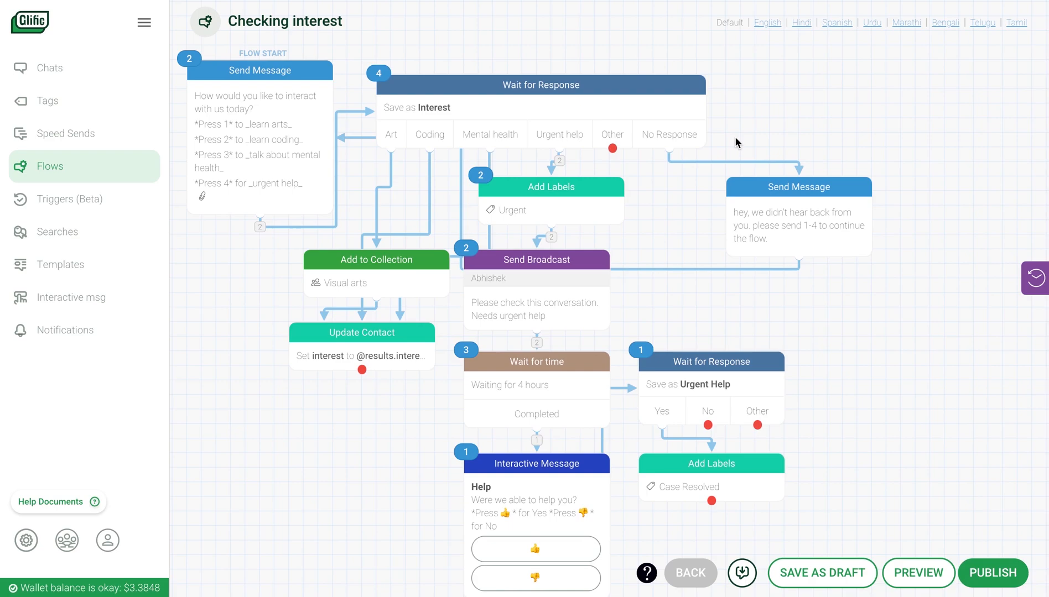
pyautogui.moveTo(755, 219)
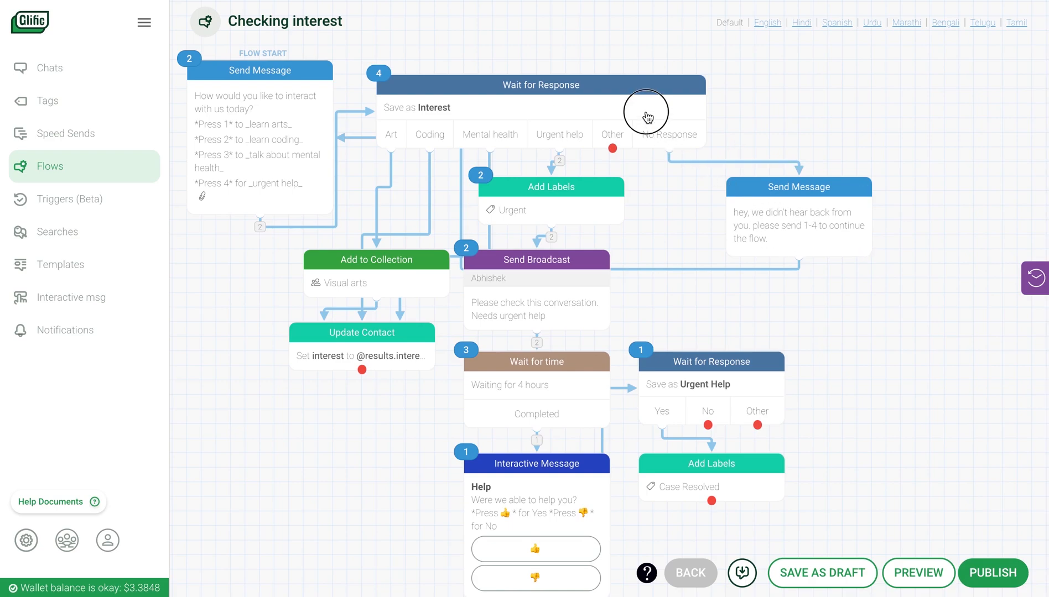
pyautogui.click(541, 85)
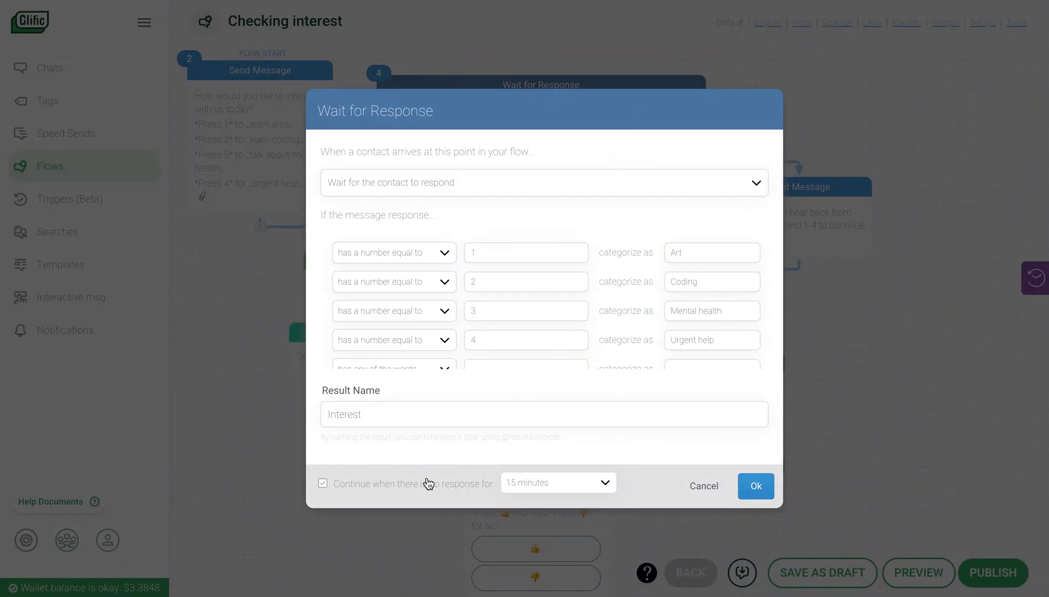
pyautogui.click(557, 482)
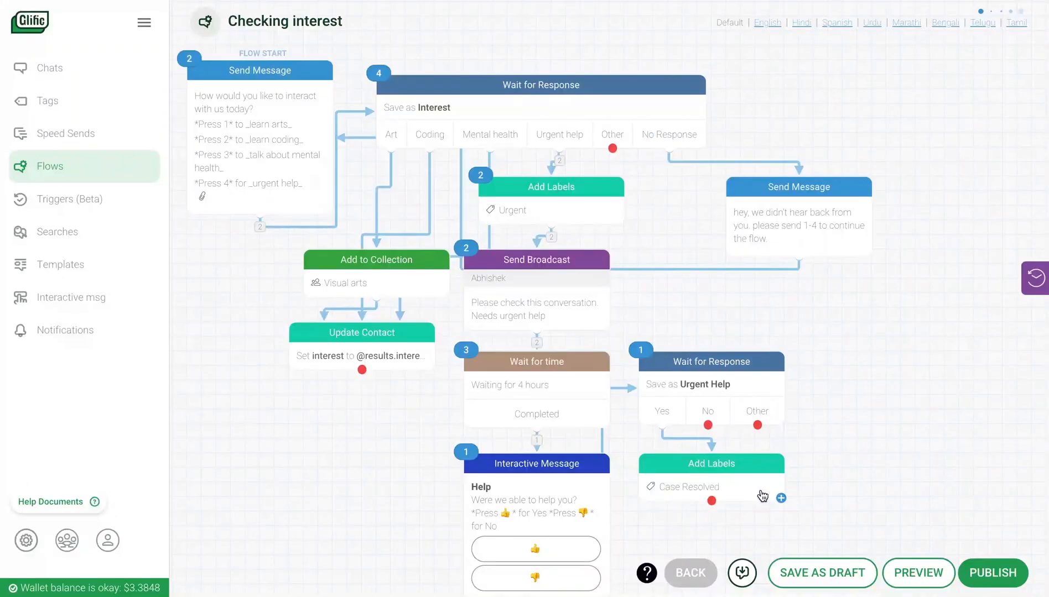
pyautogui.moveTo(795, 290)
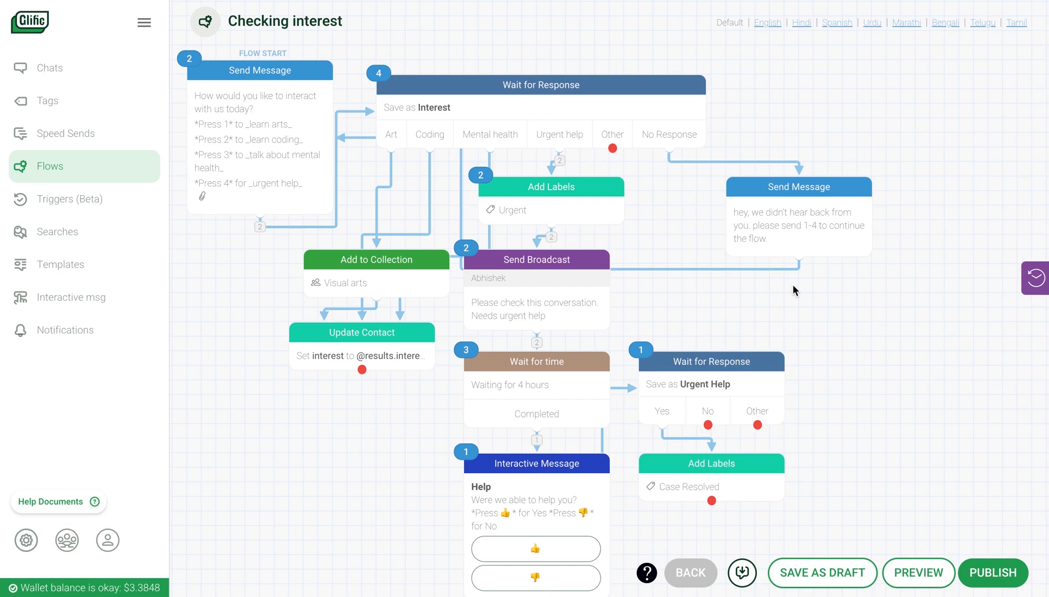
pyautogui.moveTo(507, 173)
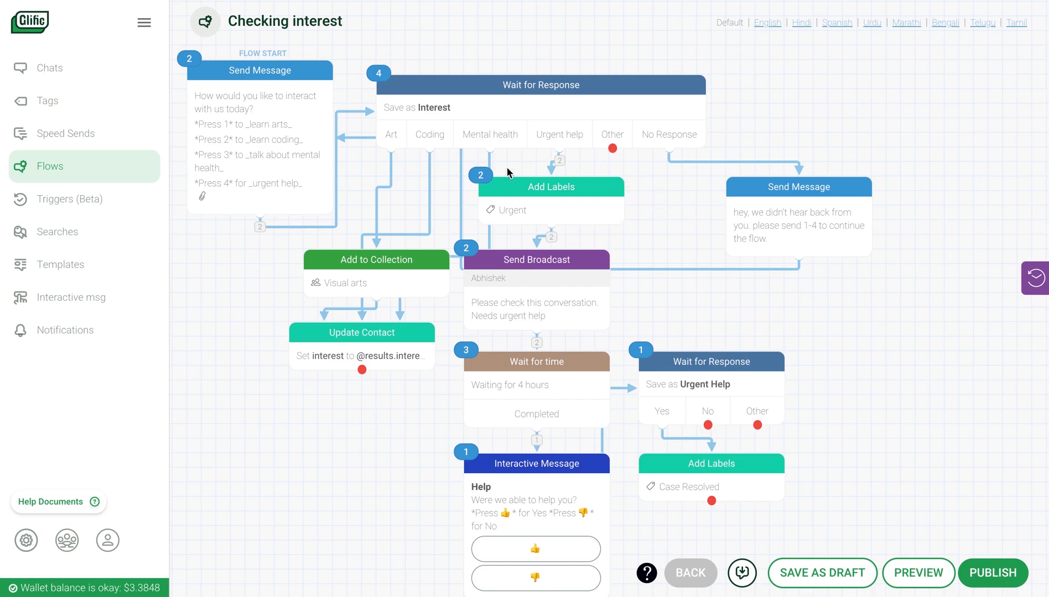
pyautogui.moveTo(611, 232)
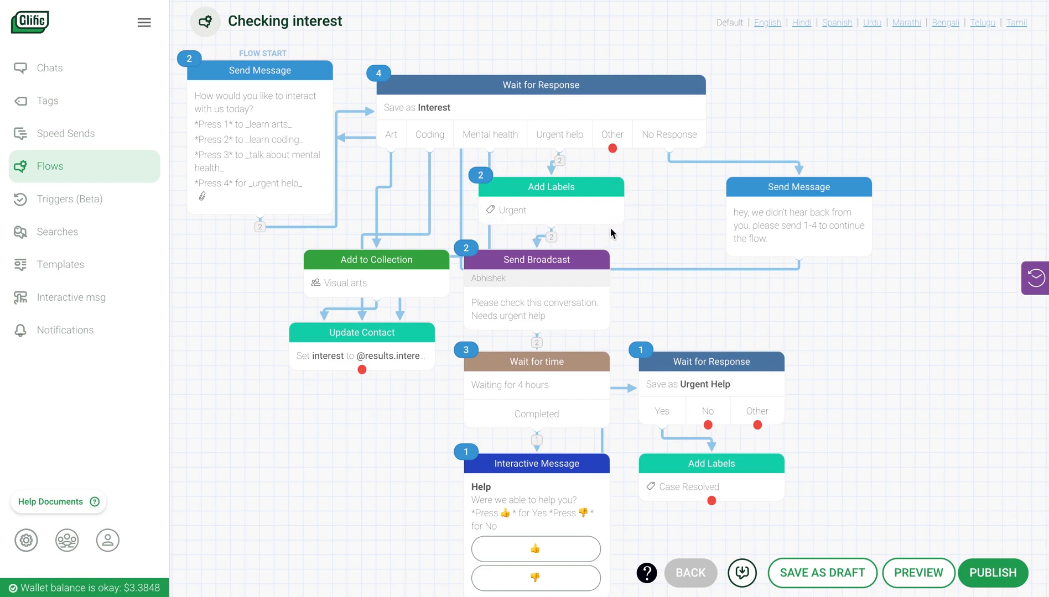
pyautogui.moveTo(552, 173)
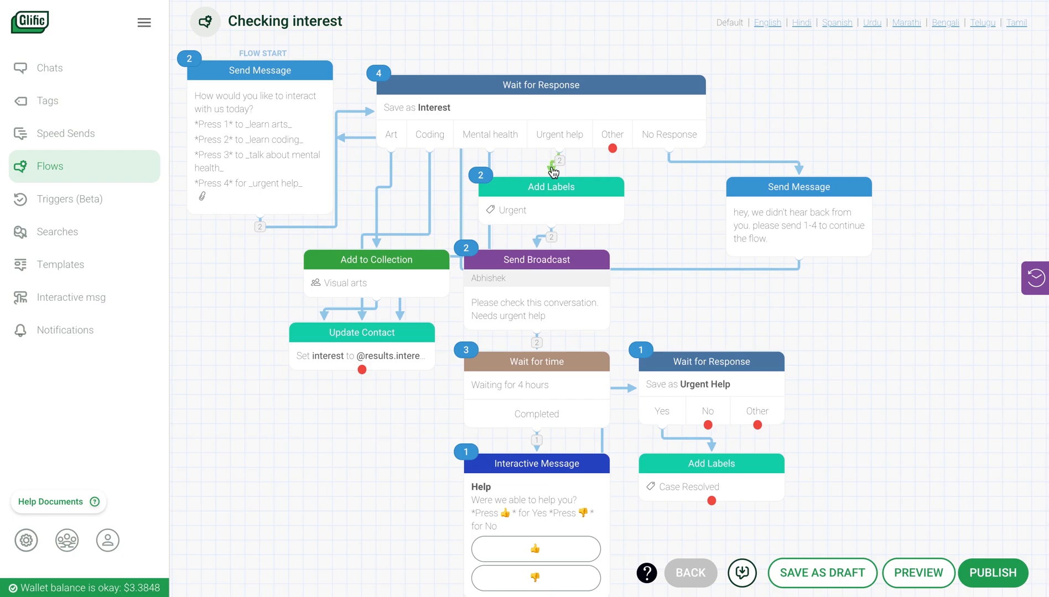
pyautogui.click(550, 187)
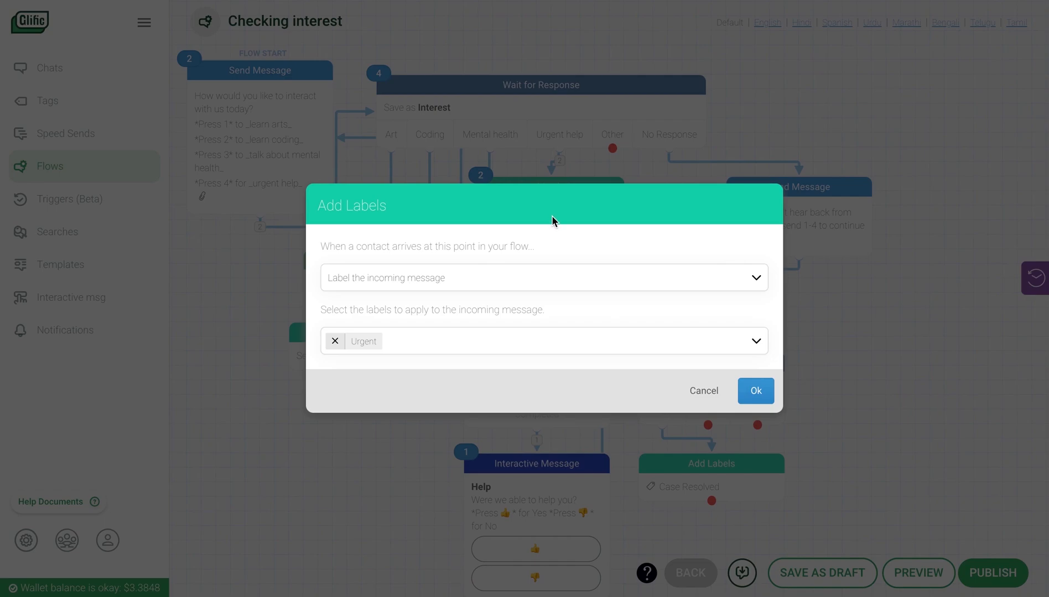
pyautogui.moveTo(730, 366)
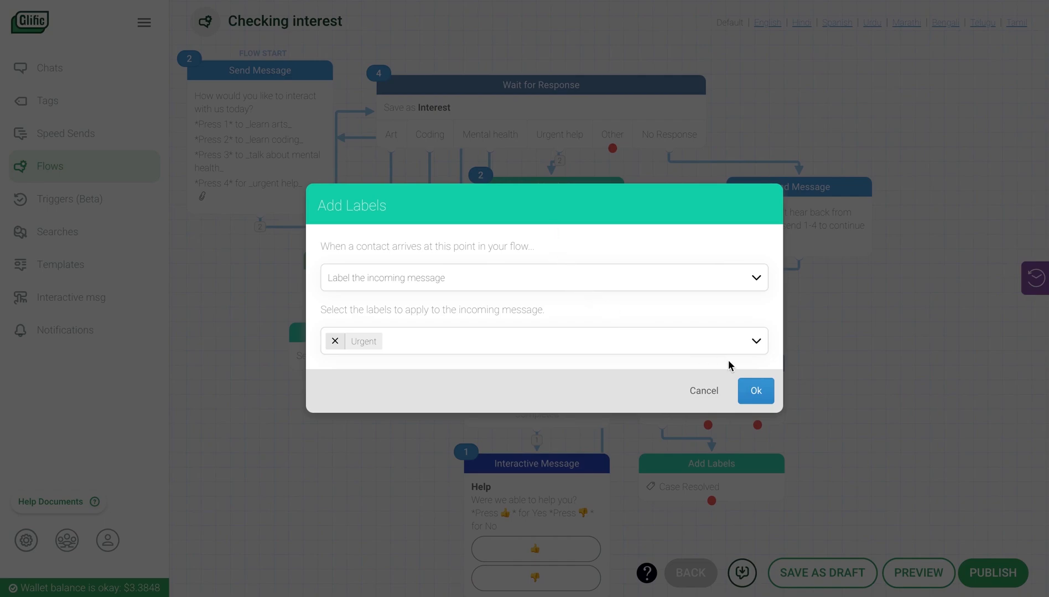
pyautogui.click(754, 391)
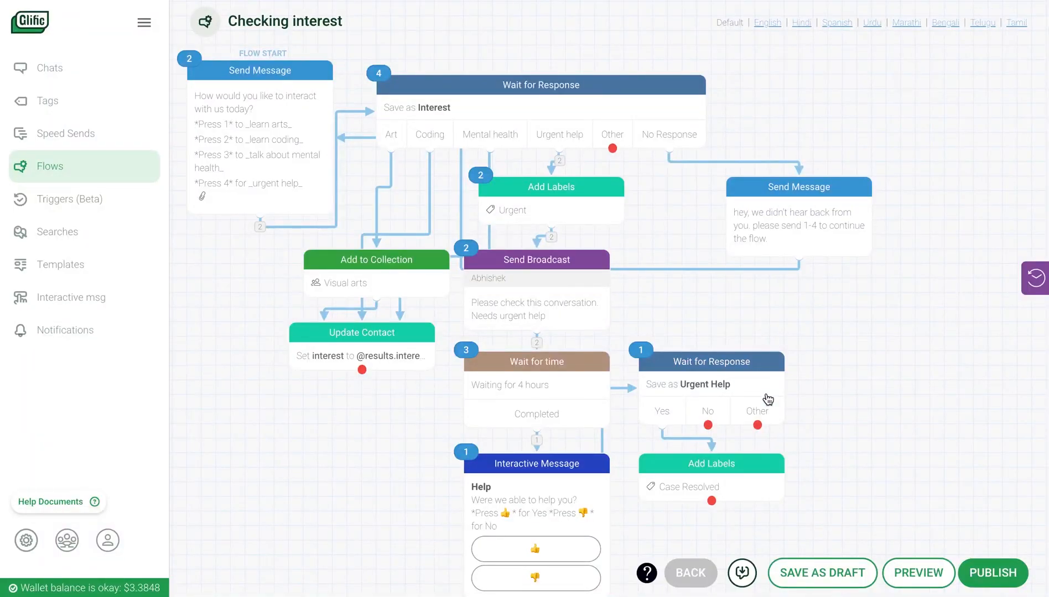
pyautogui.moveTo(406, 303)
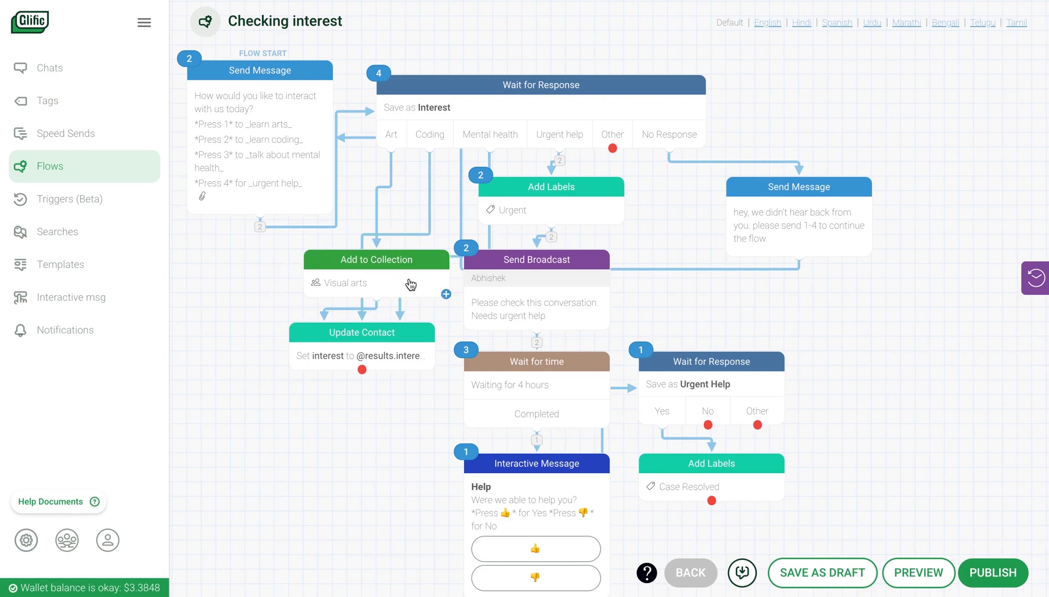
pyautogui.moveTo(403, 283)
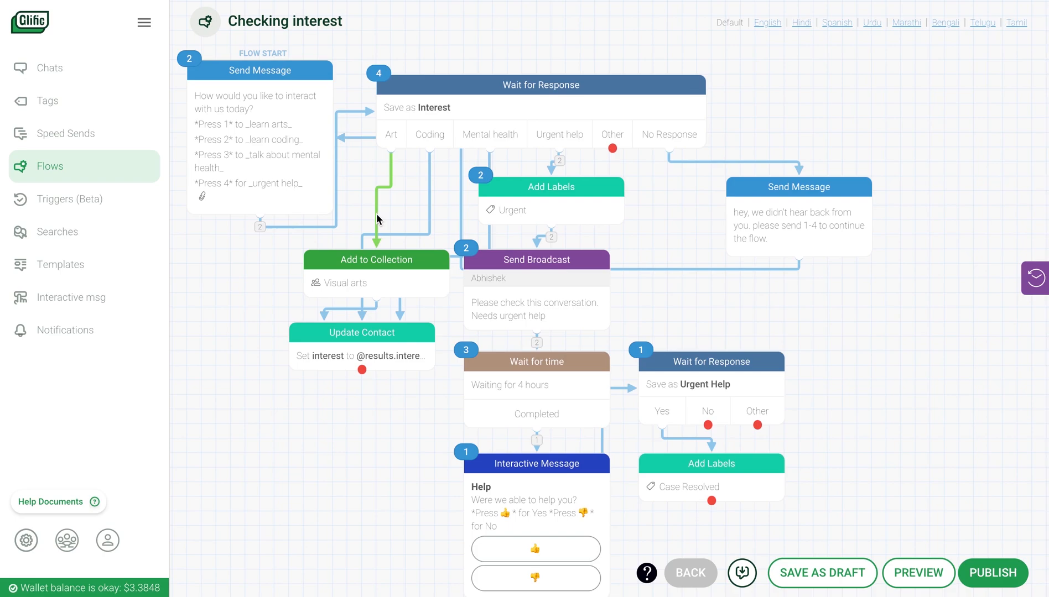
pyautogui.moveTo(383, 244)
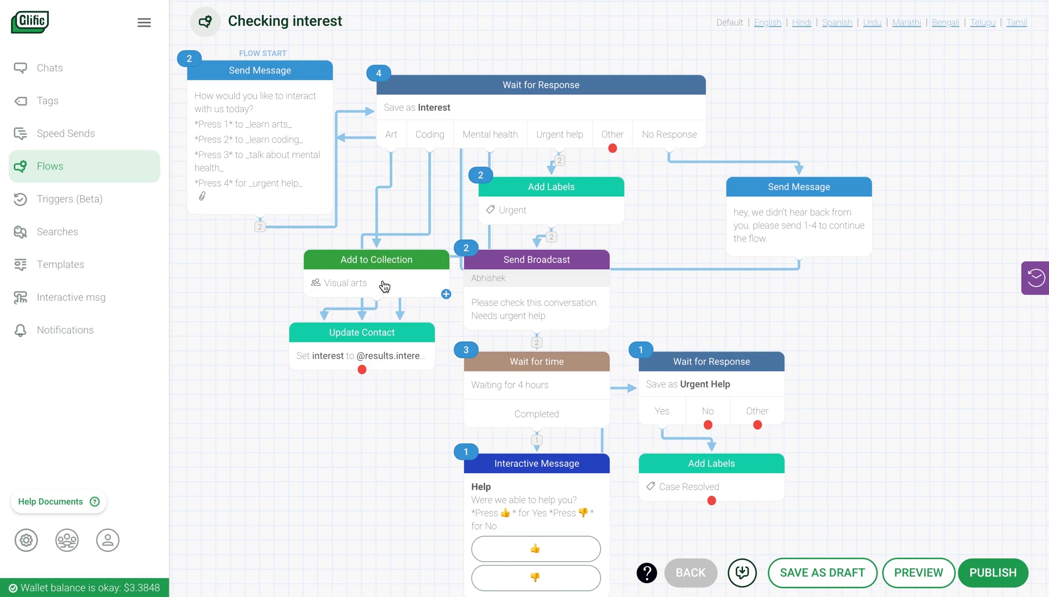
pyautogui.moveTo(434, 290)
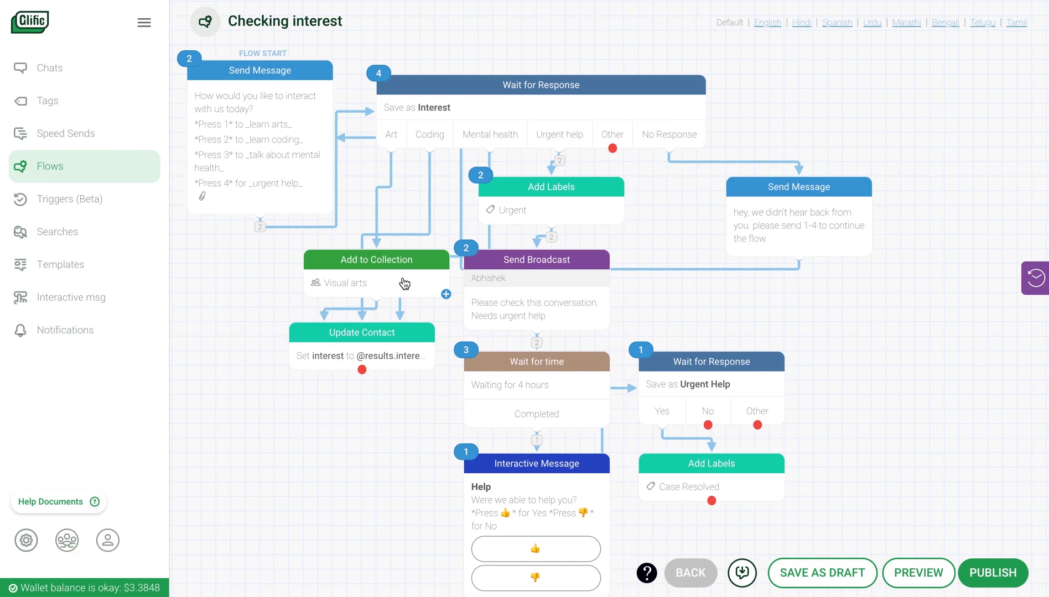
pyautogui.moveTo(368, 290)
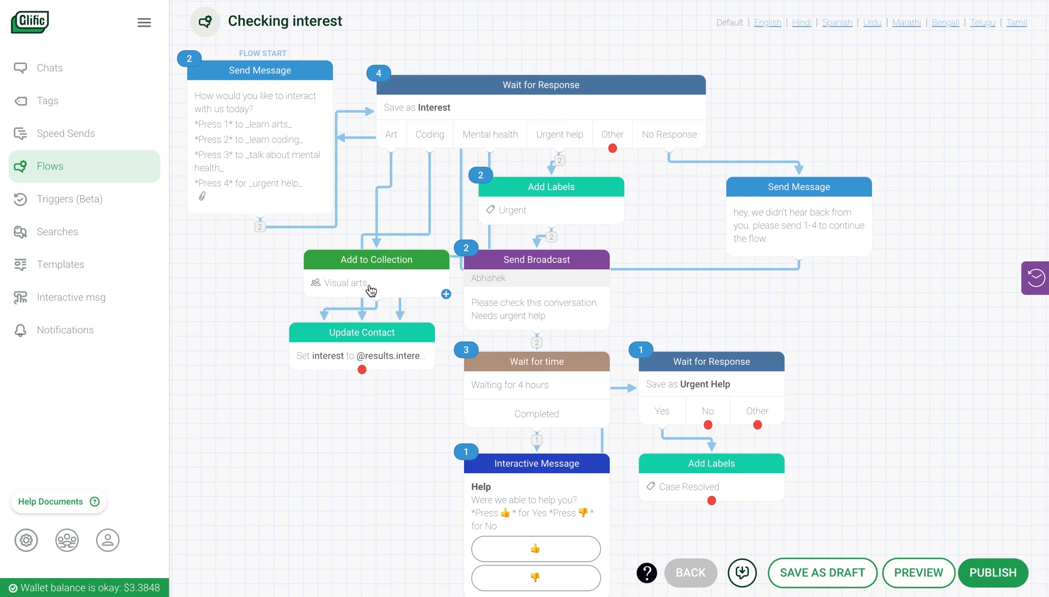
pyautogui.moveTo(355, 337)
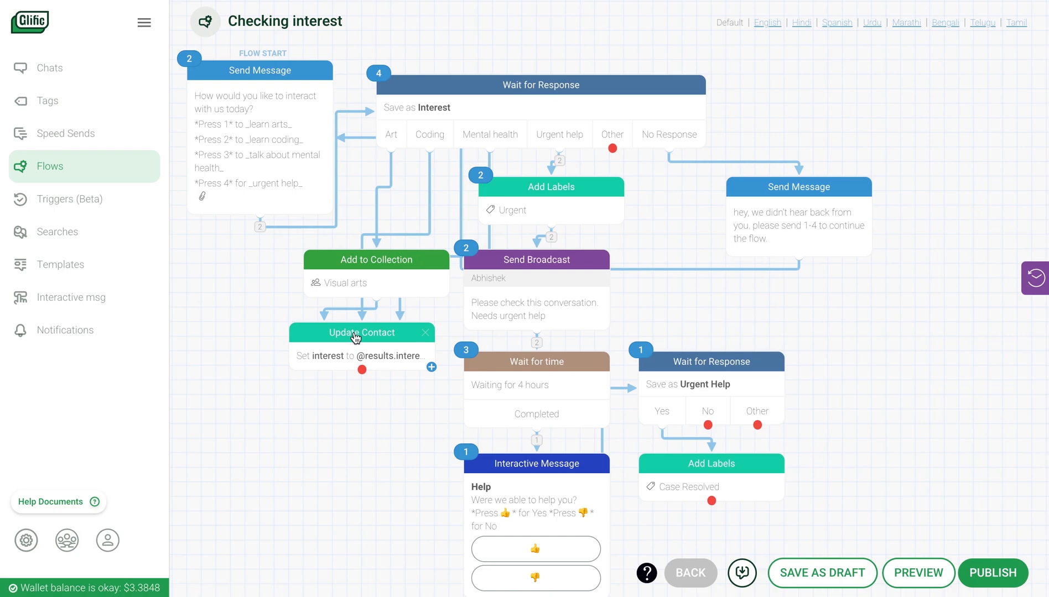
pyautogui.click(360, 333)
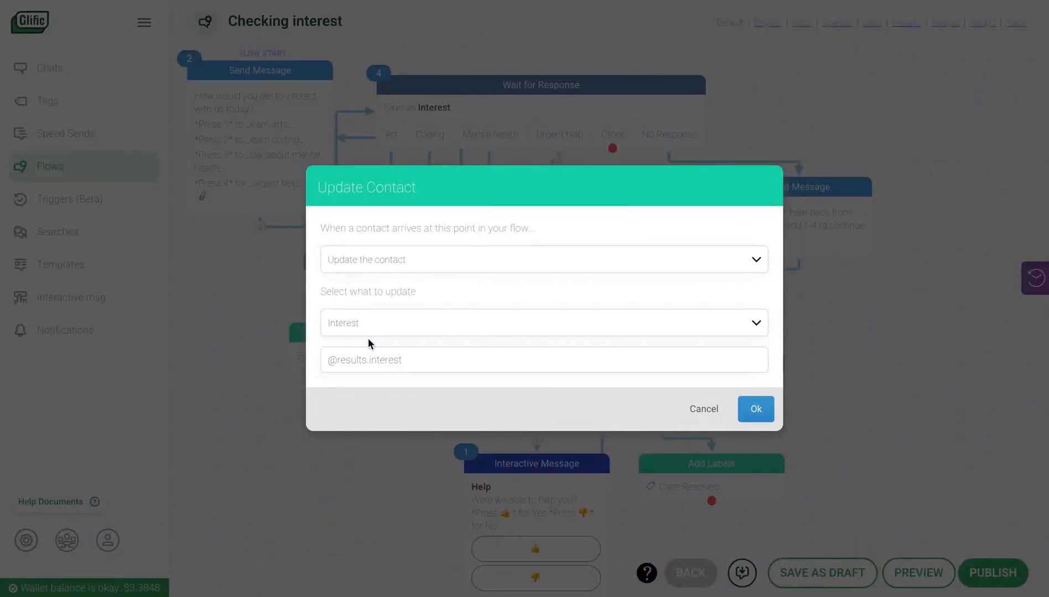
pyautogui.moveTo(470, 282)
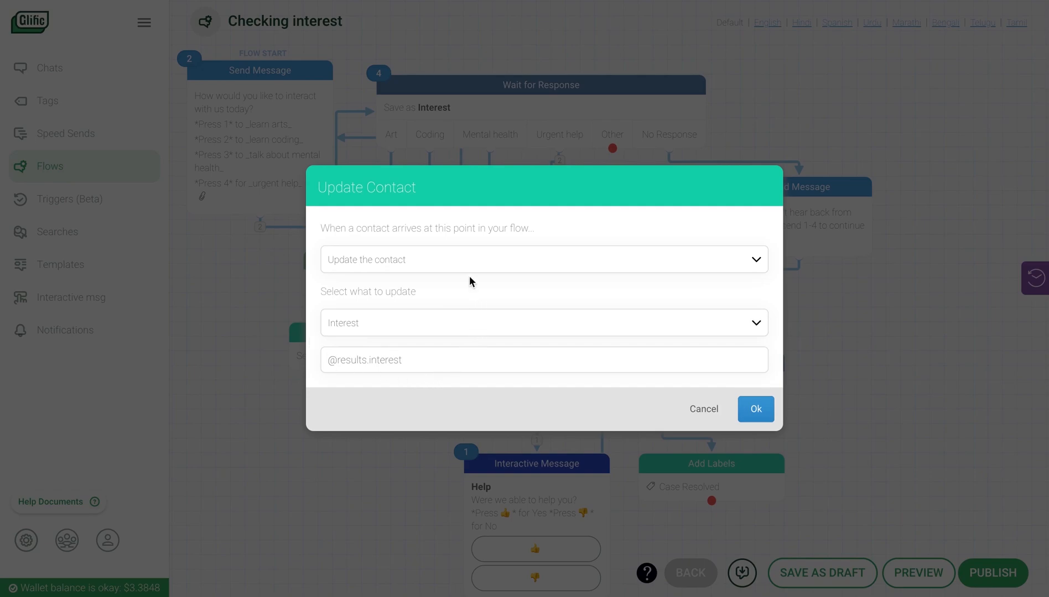
pyautogui.click(754, 408)
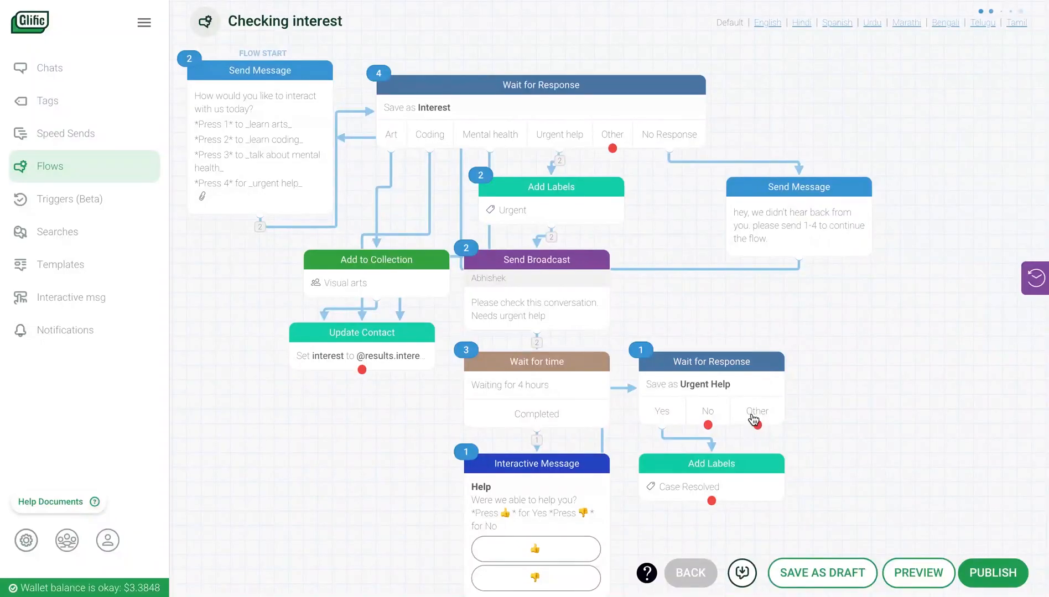
pyautogui.moveTo(654, 328)
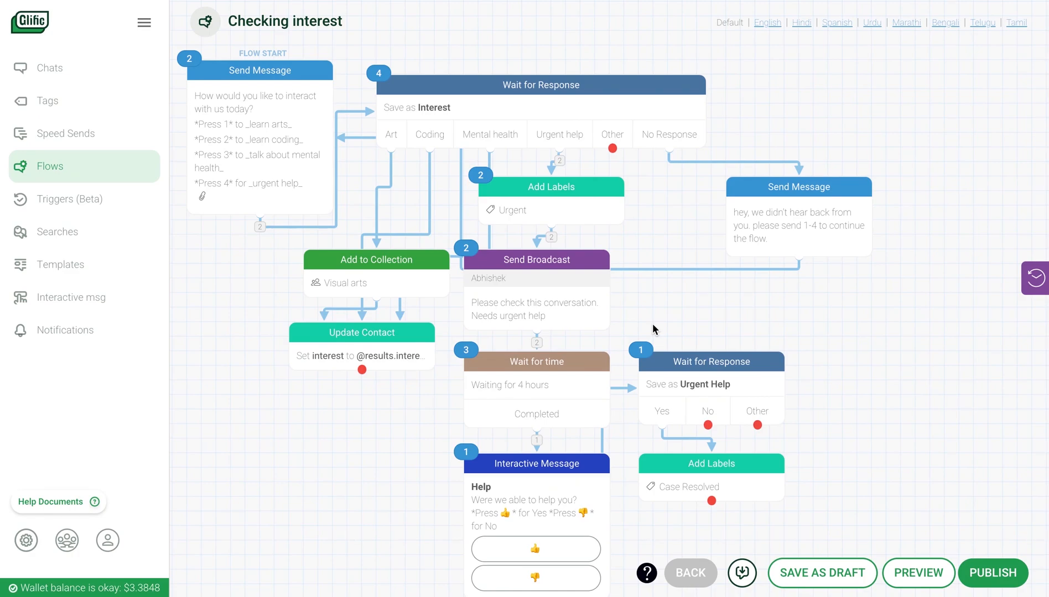
pyautogui.moveTo(590, 338)
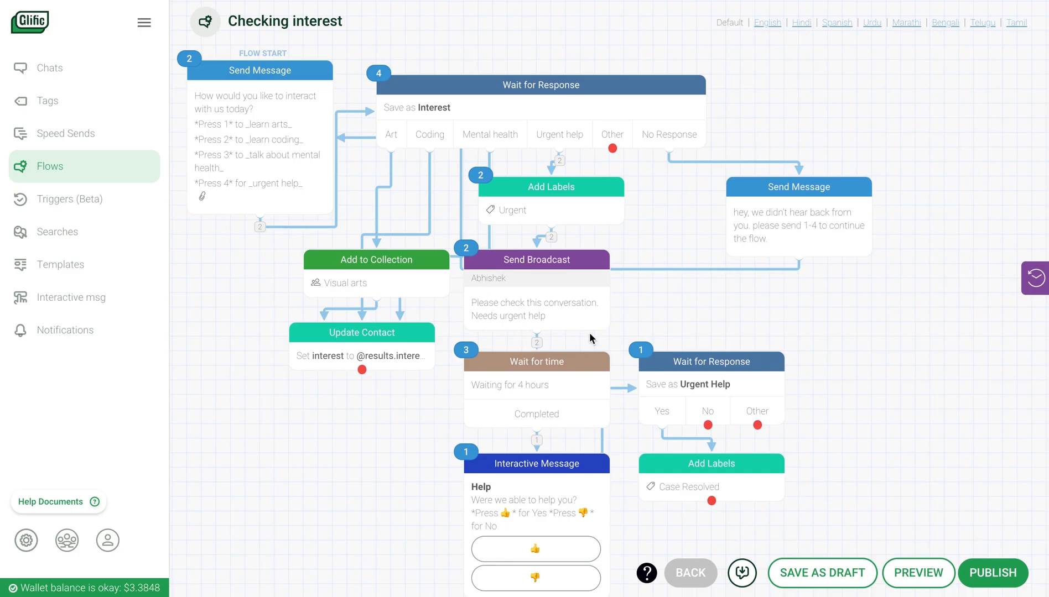
pyautogui.click(534, 260)
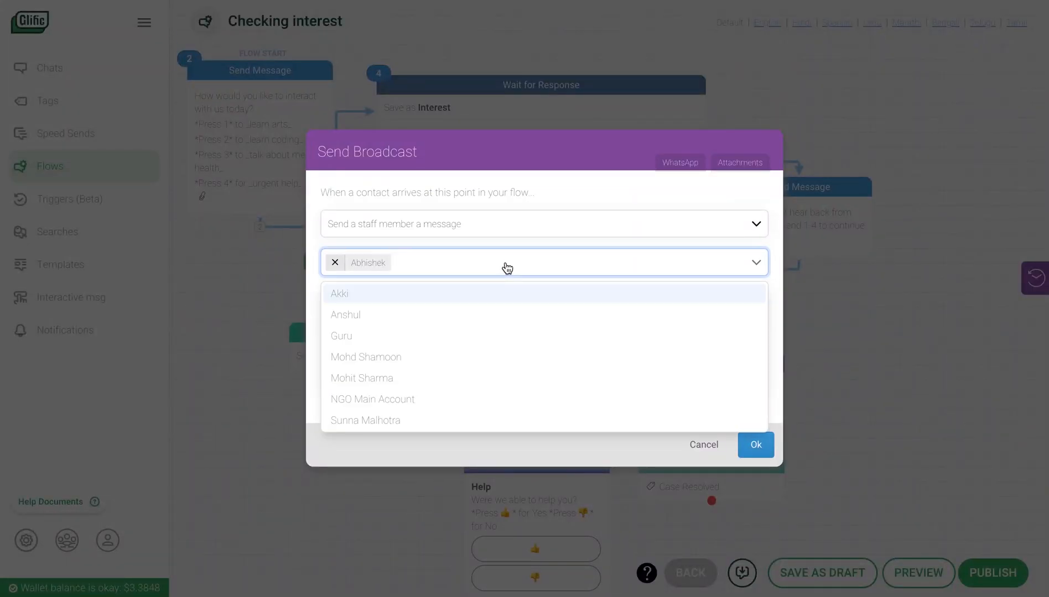
pyautogui.moveTo(520, 293)
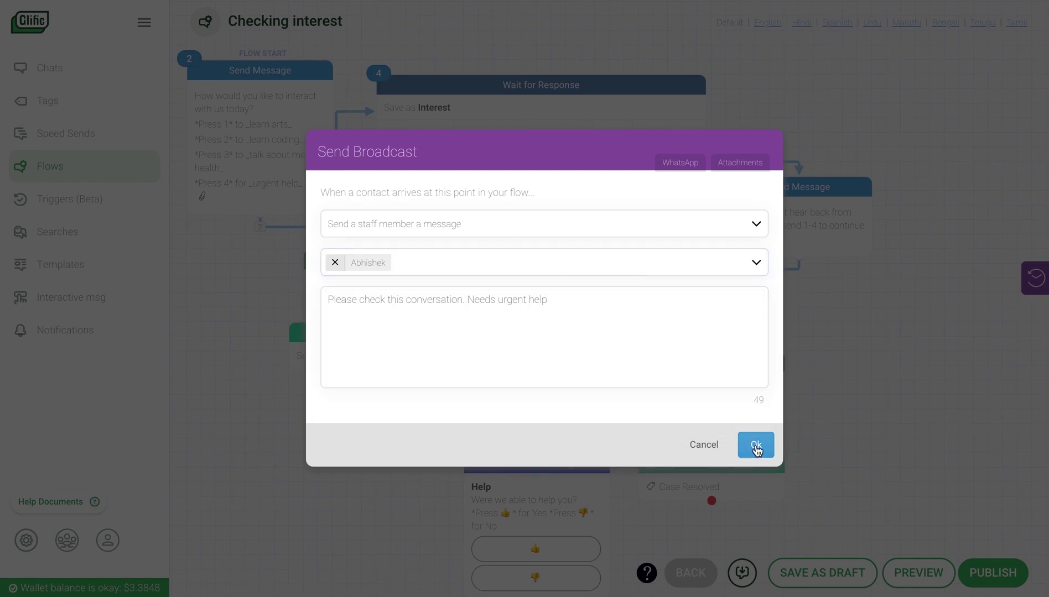
pyautogui.click(755, 444)
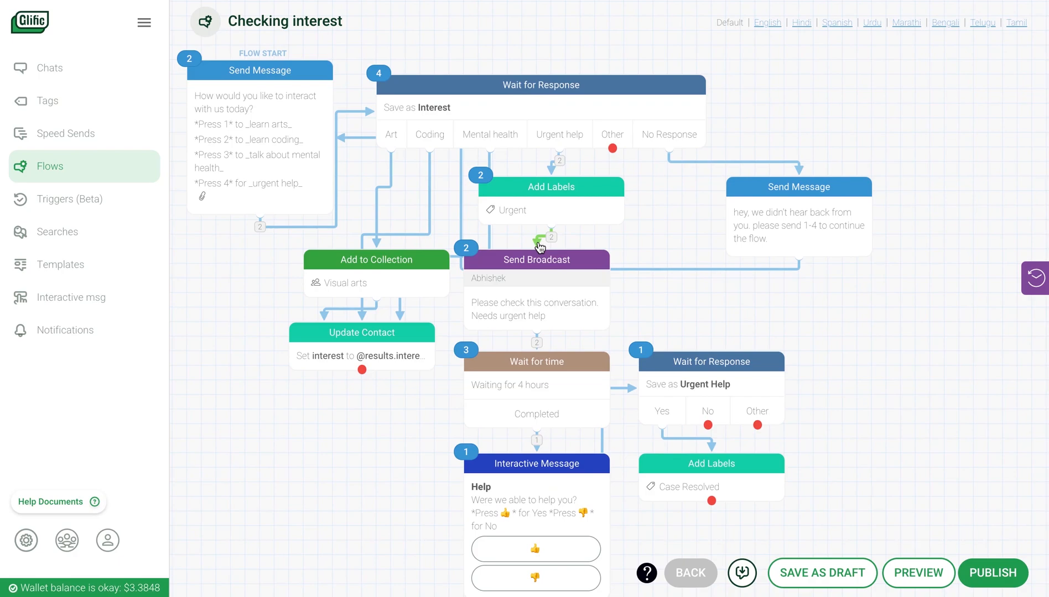
pyautogui.moveTo(526, 372)
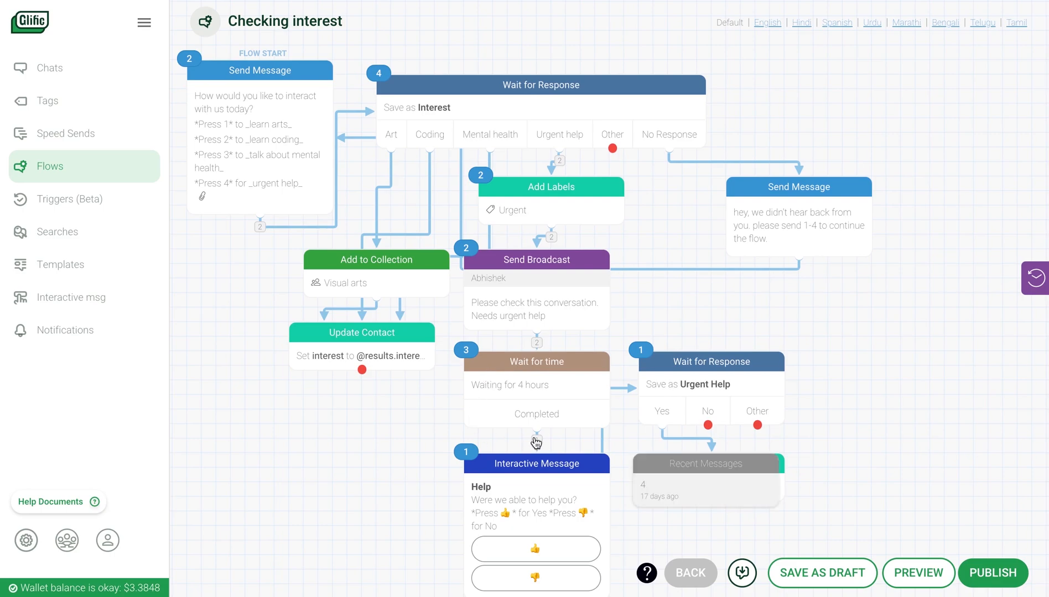
# - Review the 4-hour Wait for time step's settings and confirm them unchanged
pyautogui.click(535, 361)
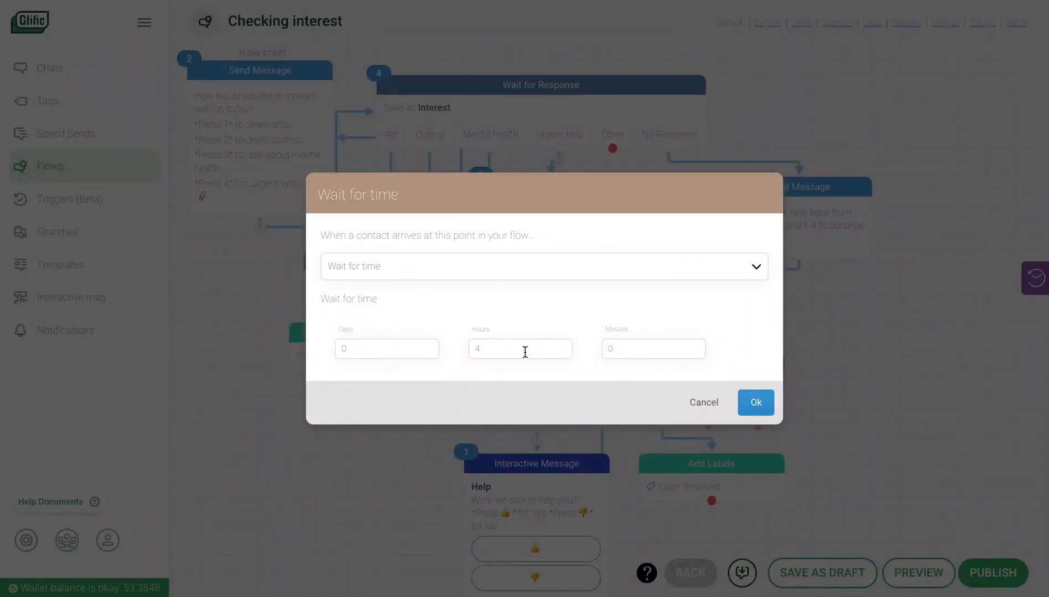
pyautogui.moveTo(756, 401)
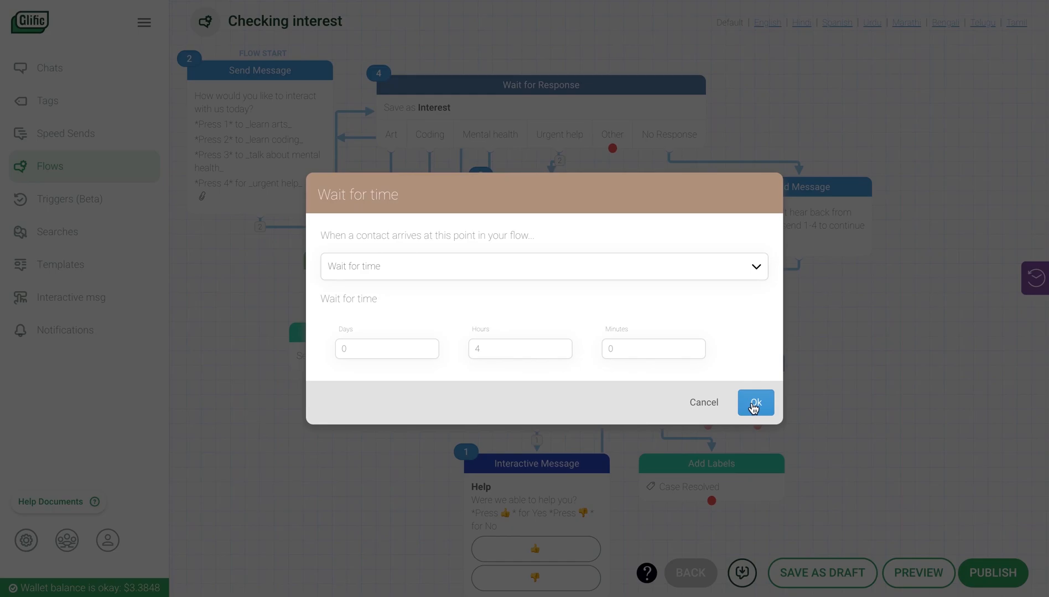
pyautogui.click(754, 401)
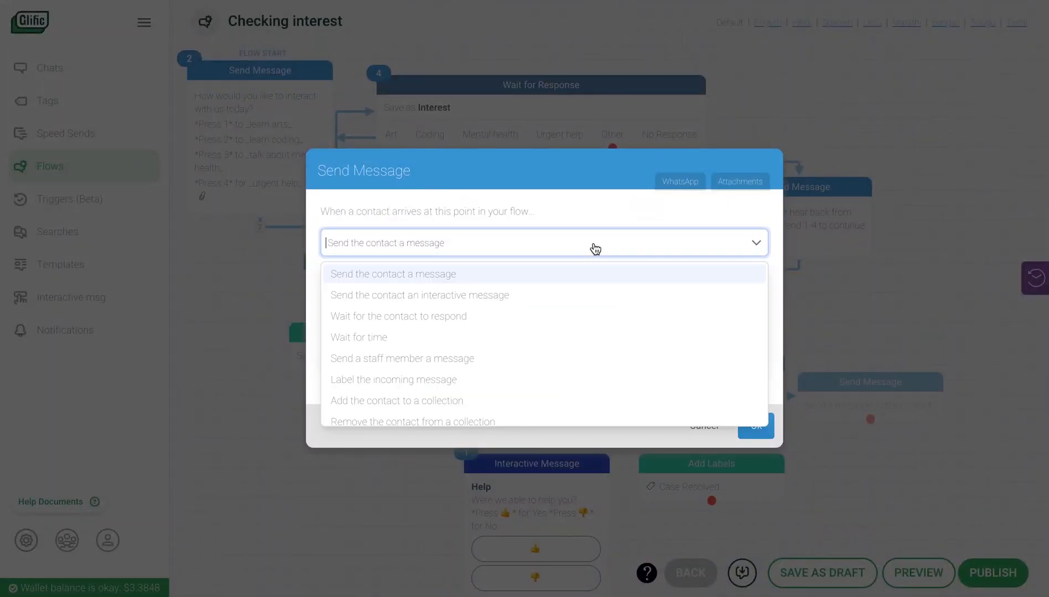
# - Add a Split by Collection Membership step on Visual arts, Poetry and Theatre
pyautogui.write('web')
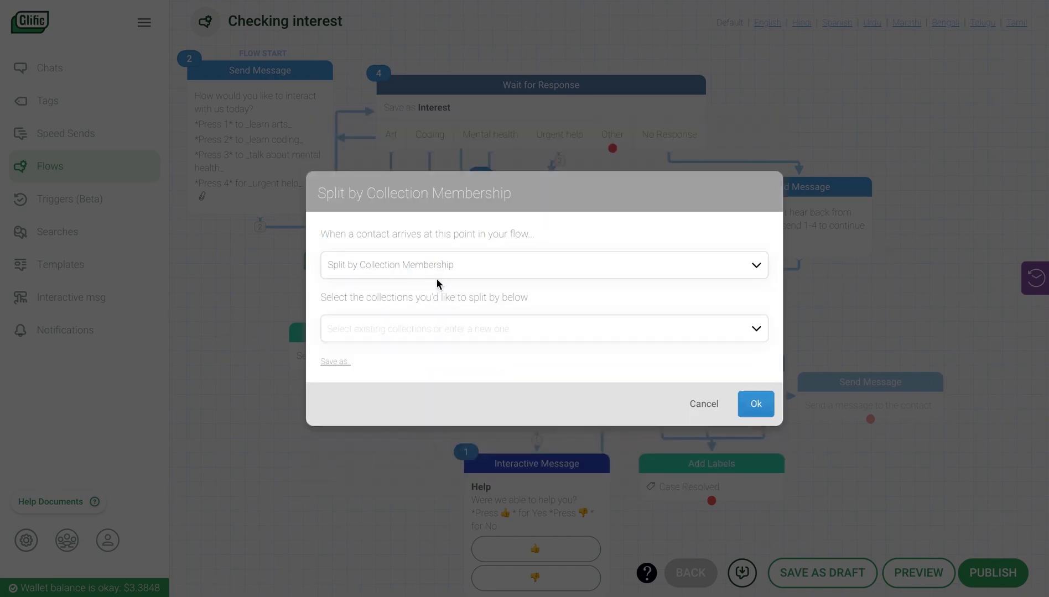
pyautogui.write('visu')
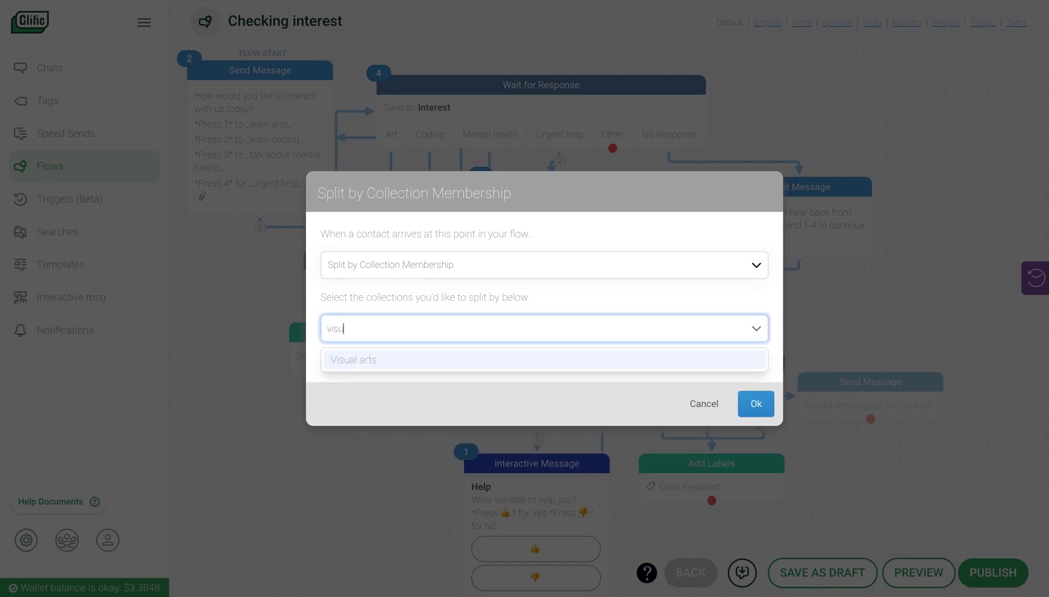
pyautogui.click(353, 359)
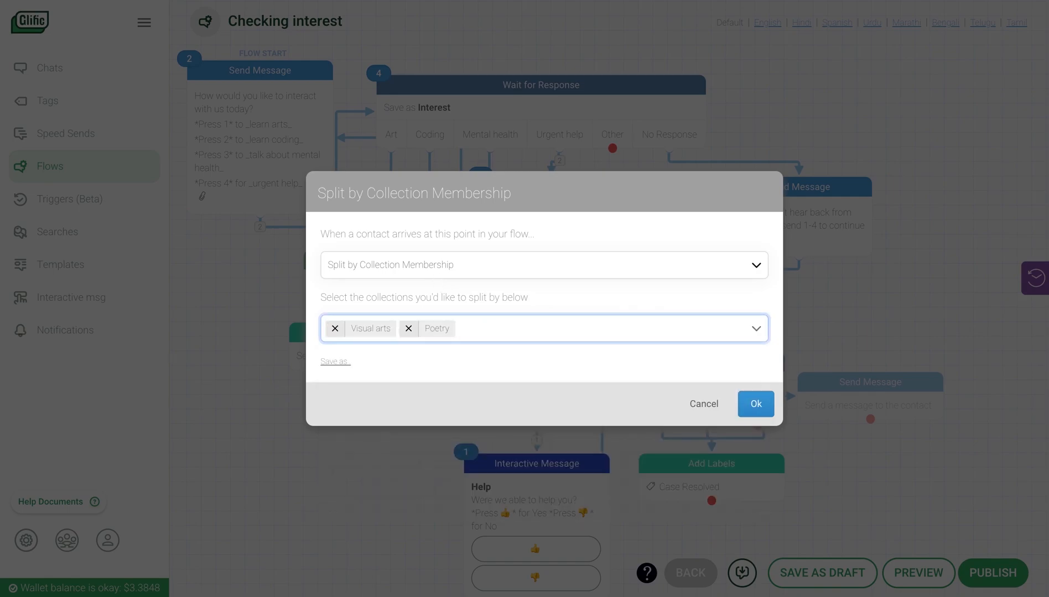
pyautogui.click(755, 404)
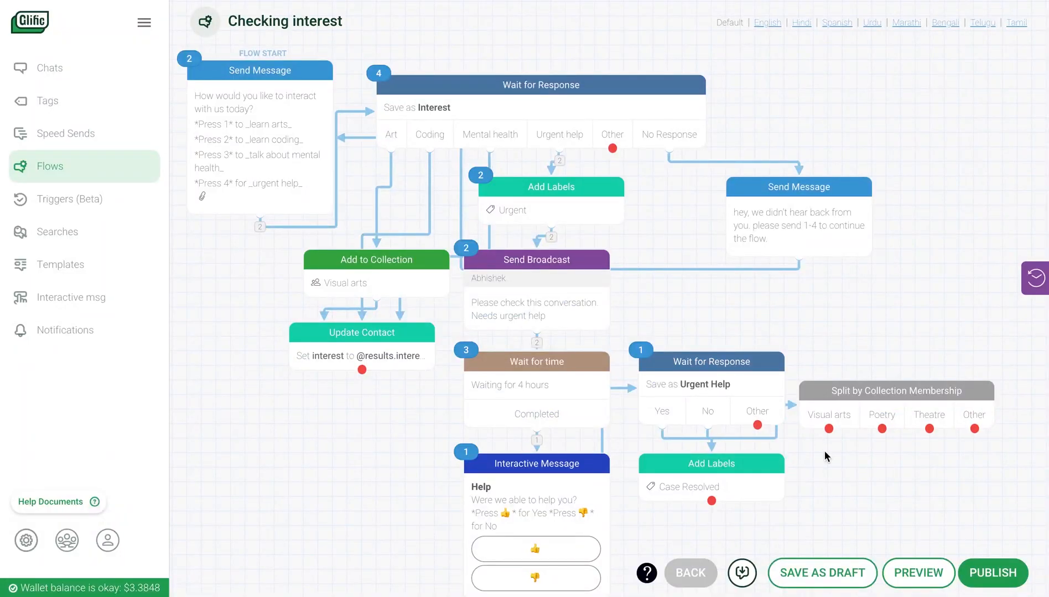
pyautogui.moveTo(1014, 576)
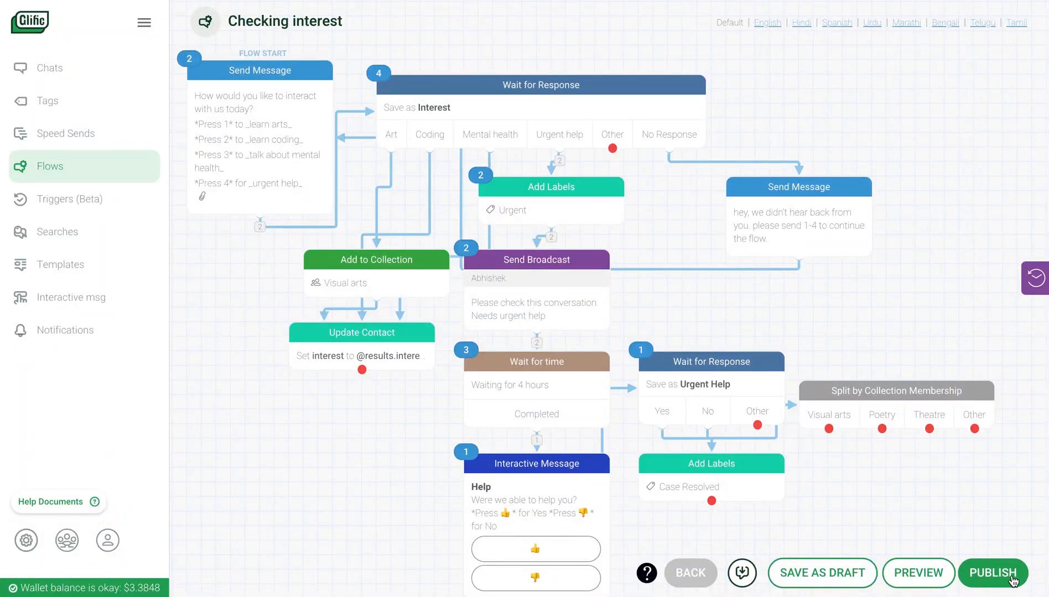
pyautogui.moveTo(990, 520)
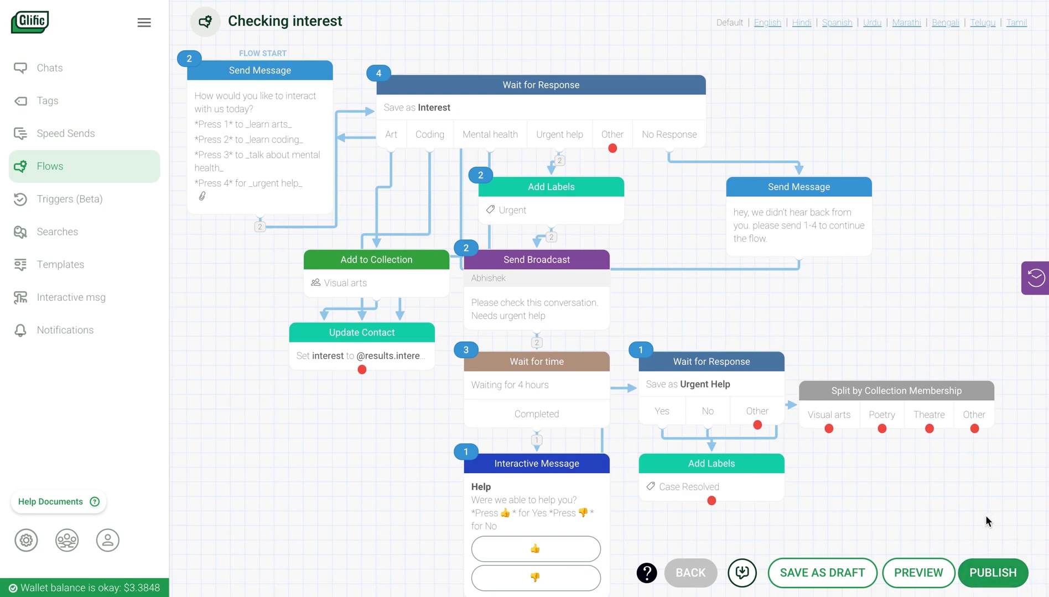
pyautogui.moveTo(918, 573)
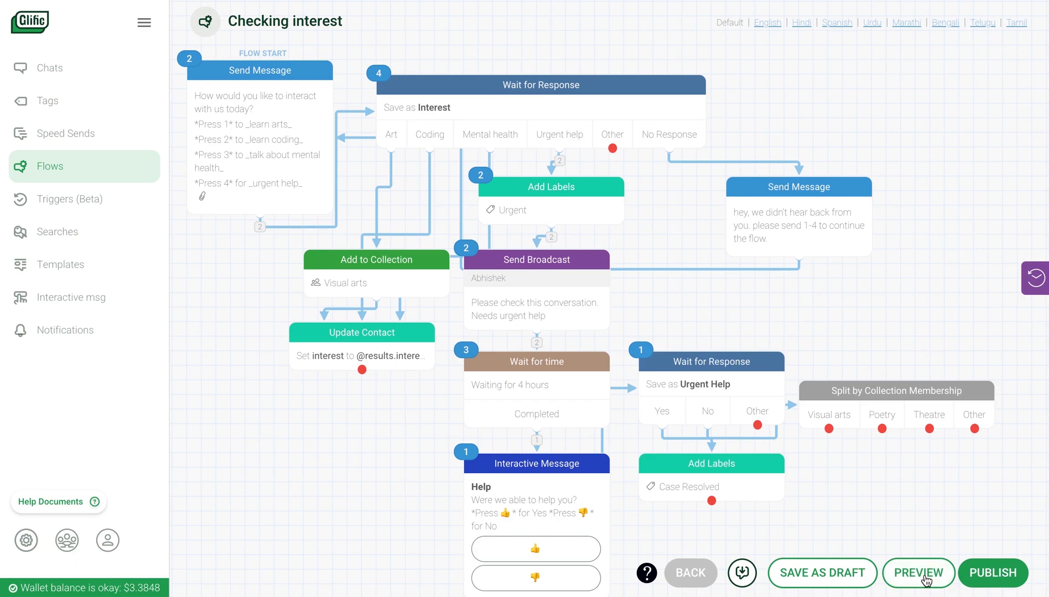
pyautogui.click(919, 573)
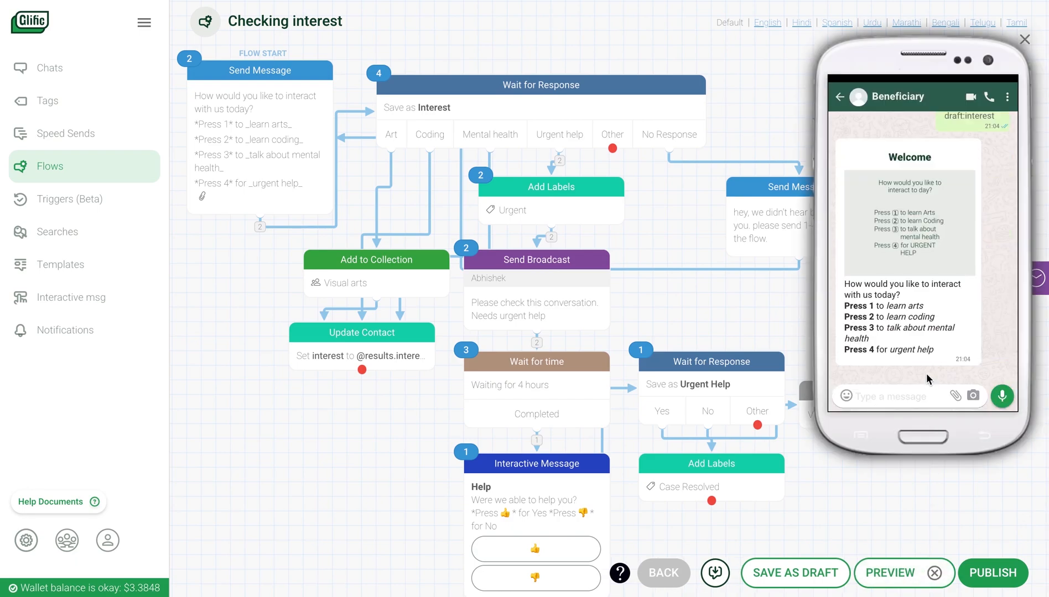
pyautogui.click(1025, 38)
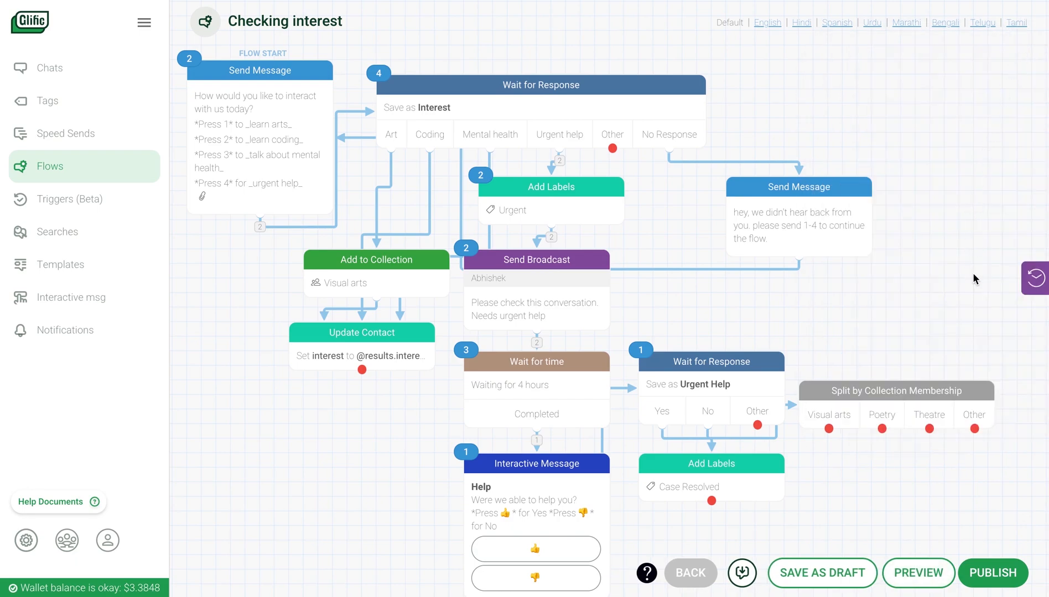
pyautogui.moveTo(1014, 285)
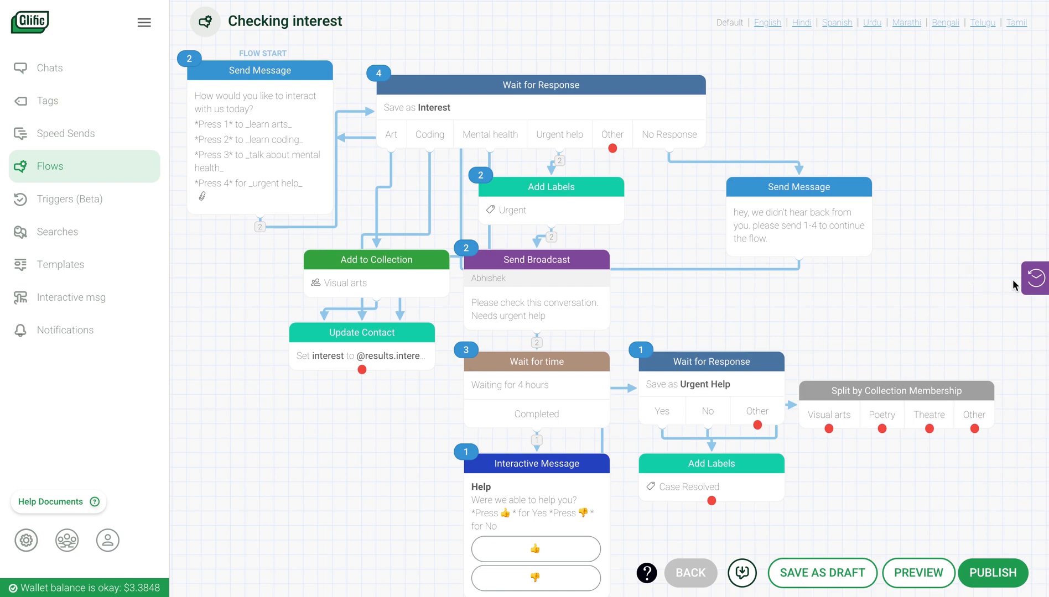
pyautogui.click(1032, 276)
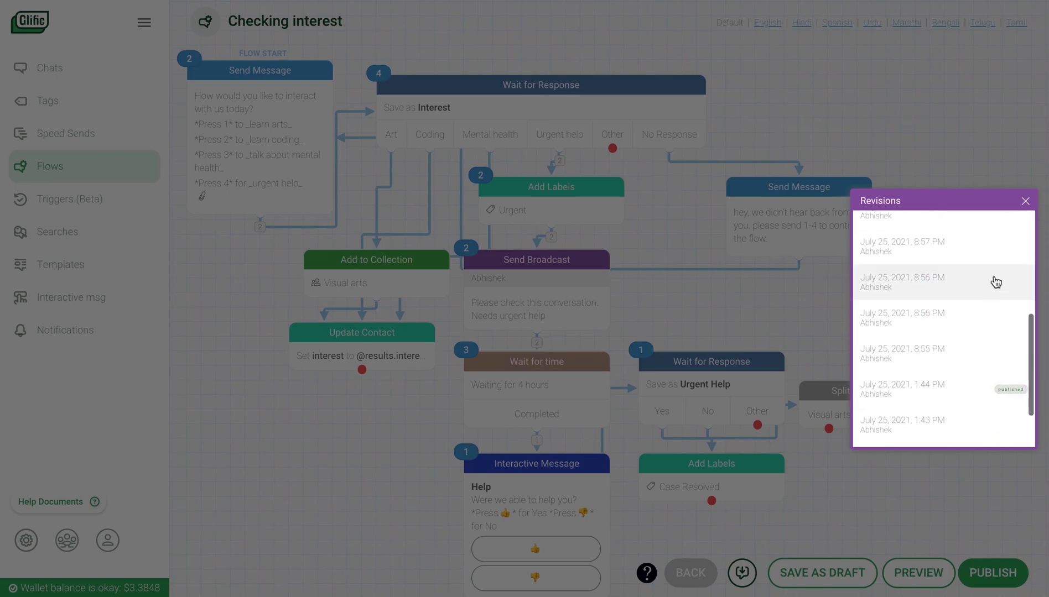
pyautogui.click(1024, 200)
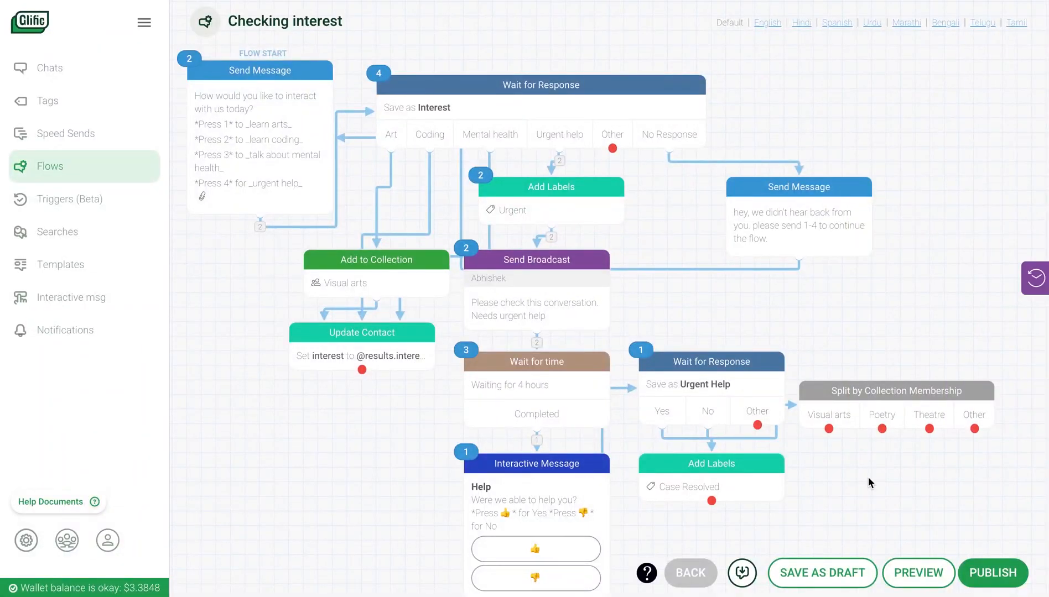
pyautogui.moveTo(500, 529)
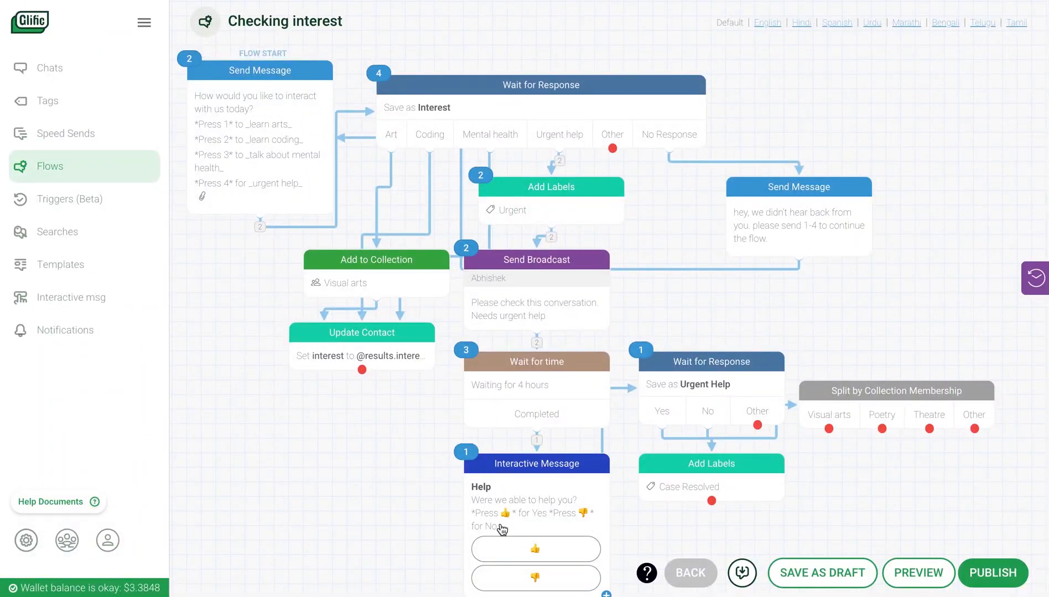
pyautogui.click(536, 463)
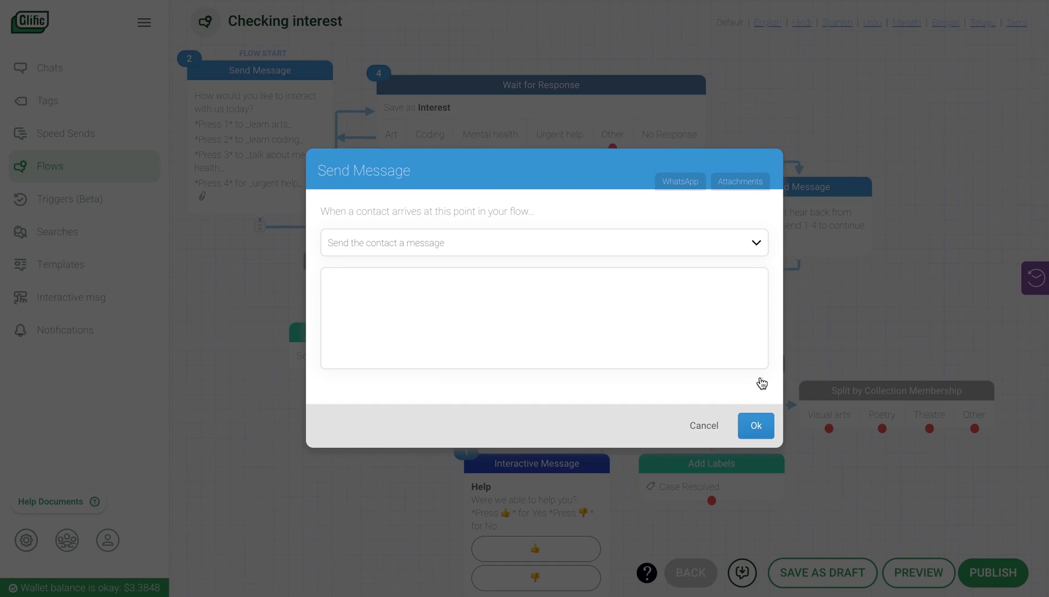
pyautogui.click(702, 426)
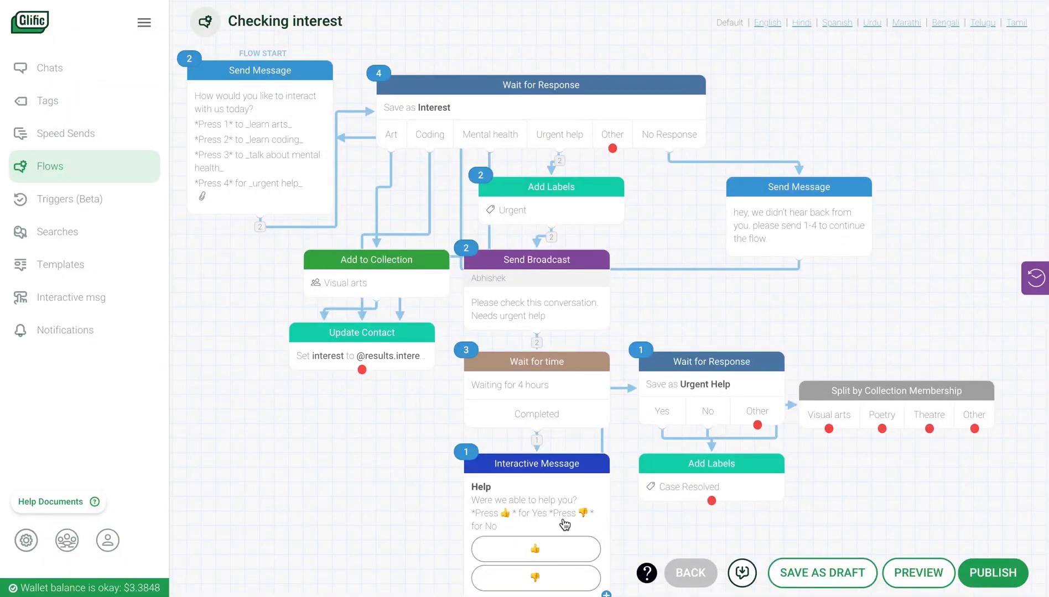
pyautogui.moveTo(627, 567)
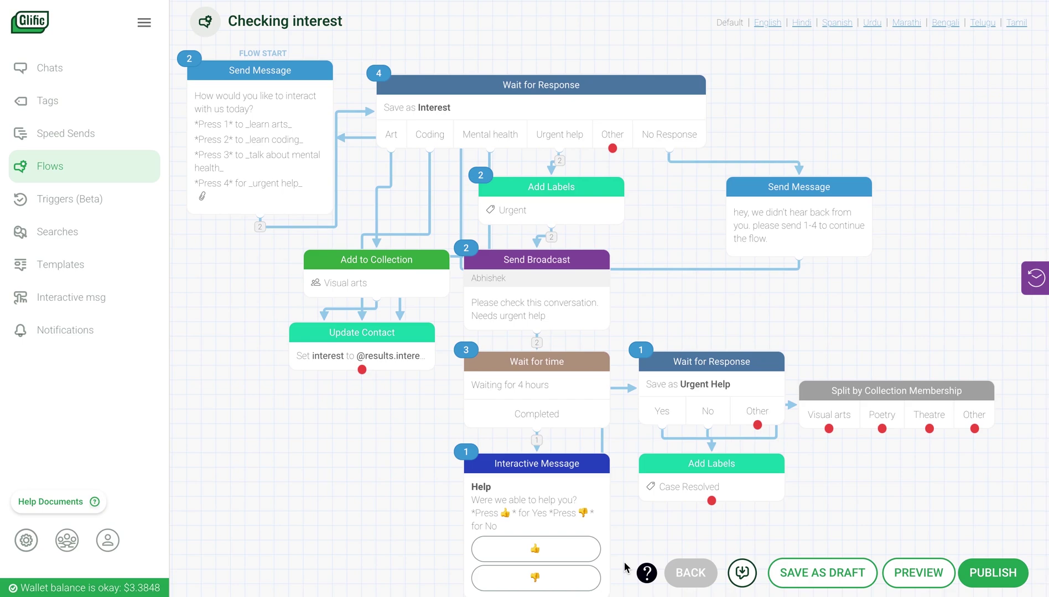
pyautogui.moveTo(74, 297)
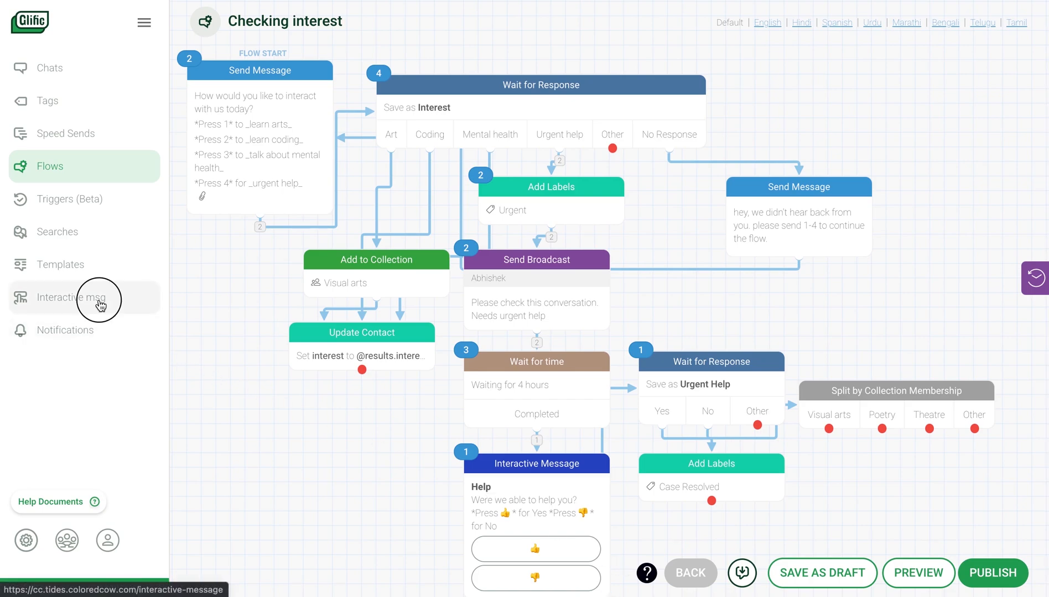
# - From the Interactive messages list, open the Help message's edit form with its reply buttons
pyautogui.click(69, 298)
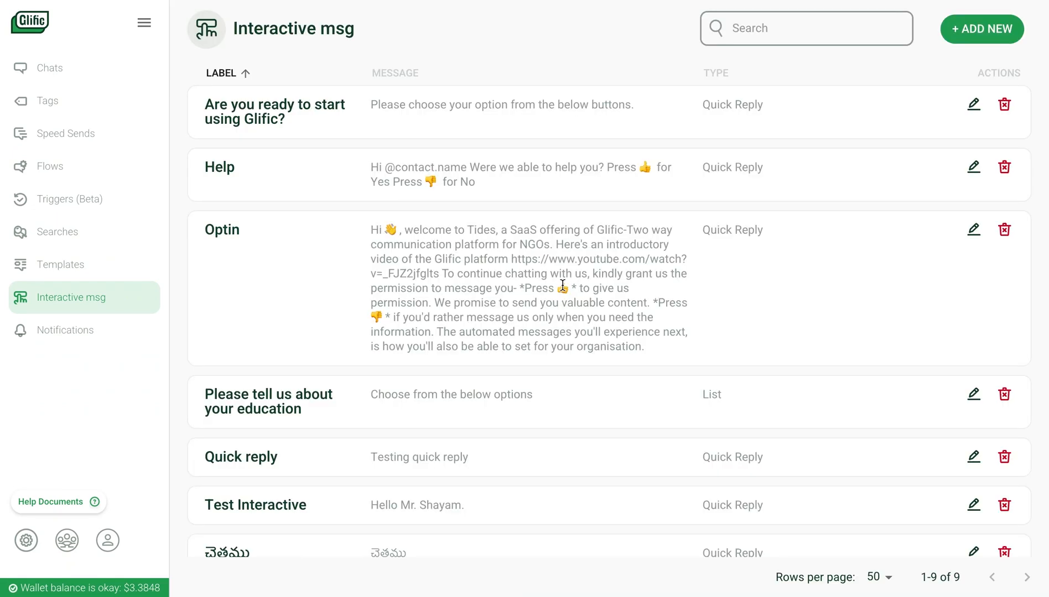
pyautogui.moveTo(972, 168)
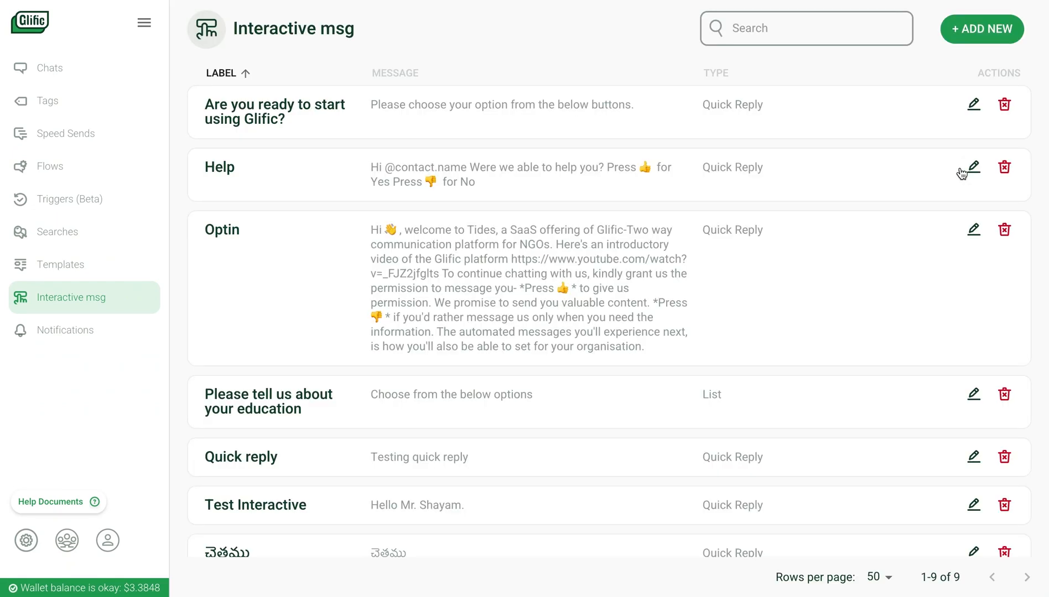
pyautogui.click(972, 167)
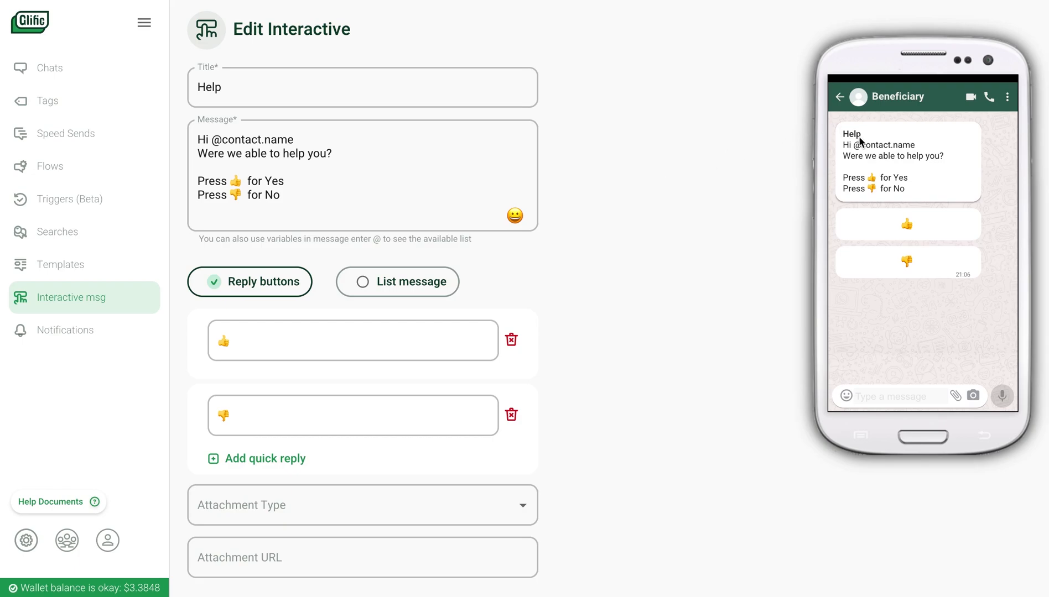
pyautogui.moveTo(870, 231)
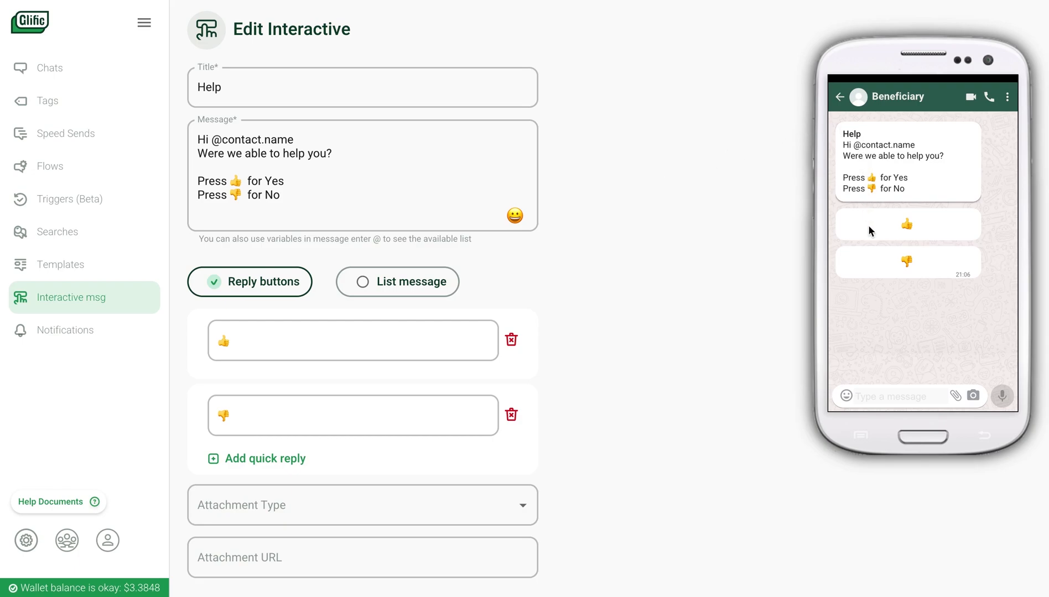
pyautogui.moveTo(572, 541)
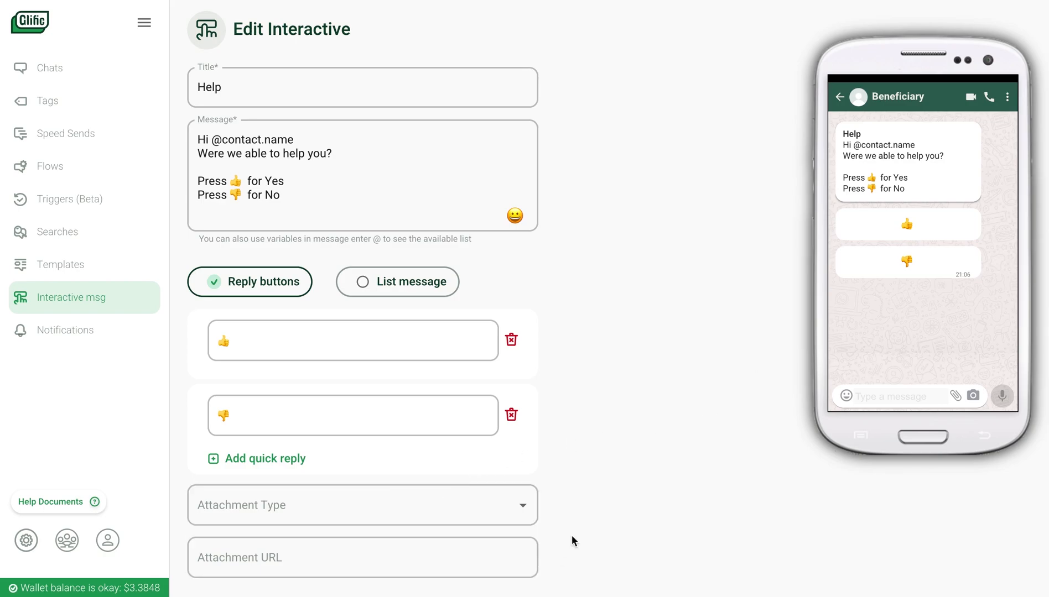
pyautogui.click(264, 144)
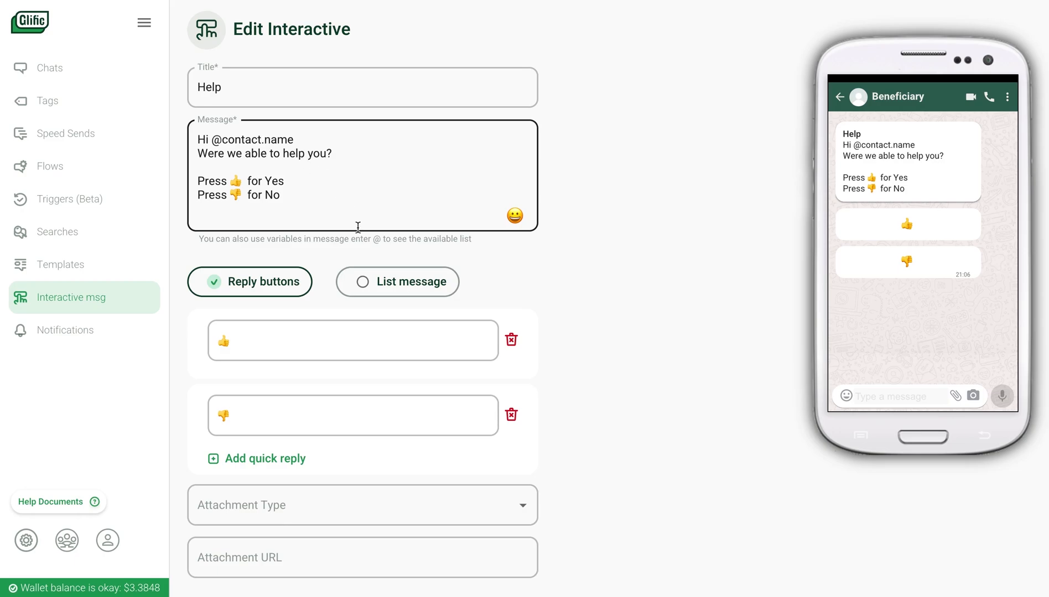
# - Switch the Help message to List message type, then go to the Templates list
pyautogui.click(397, 282)
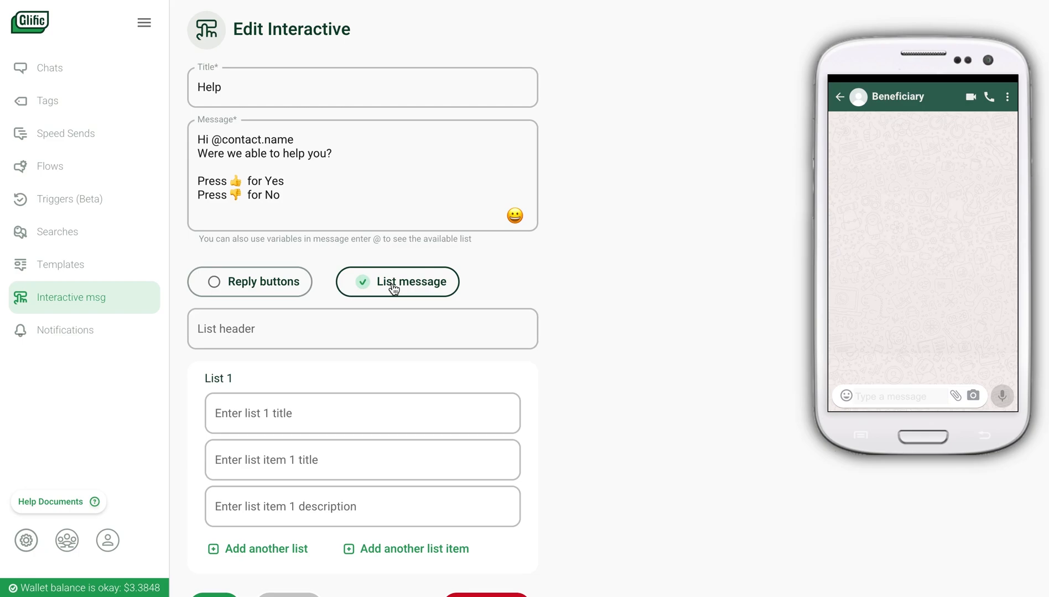
pyautogui.click(362, 413)
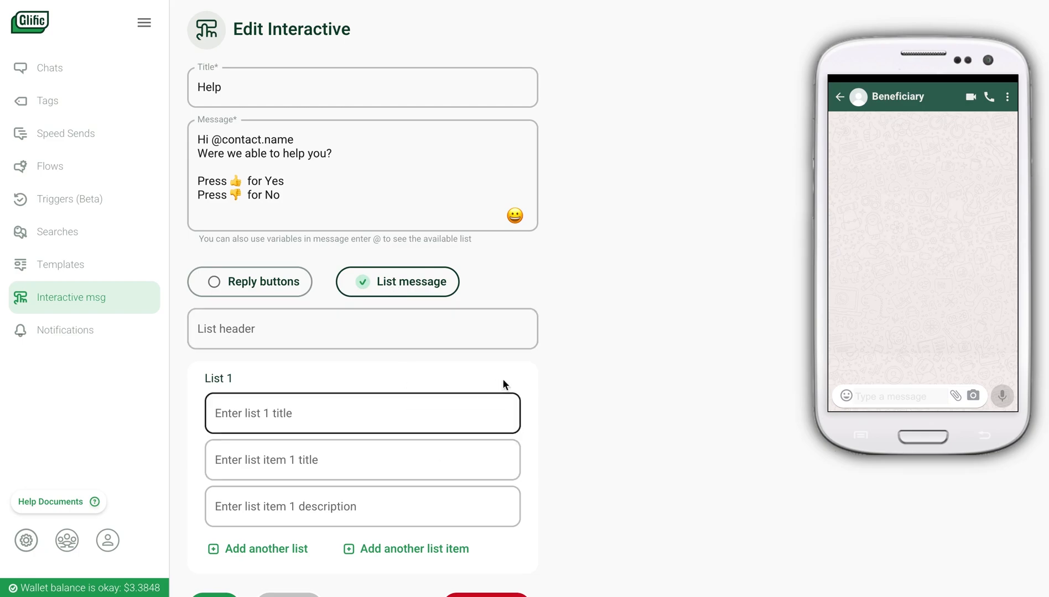
pyautogui.moveTo(572, 311)
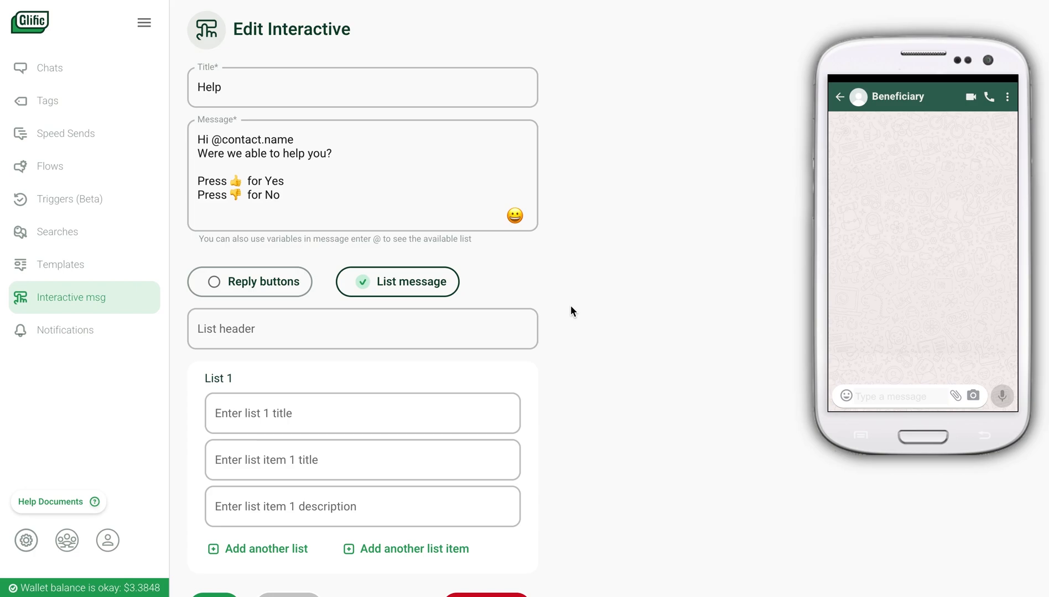
pyautogui.moveTo(63, 263)
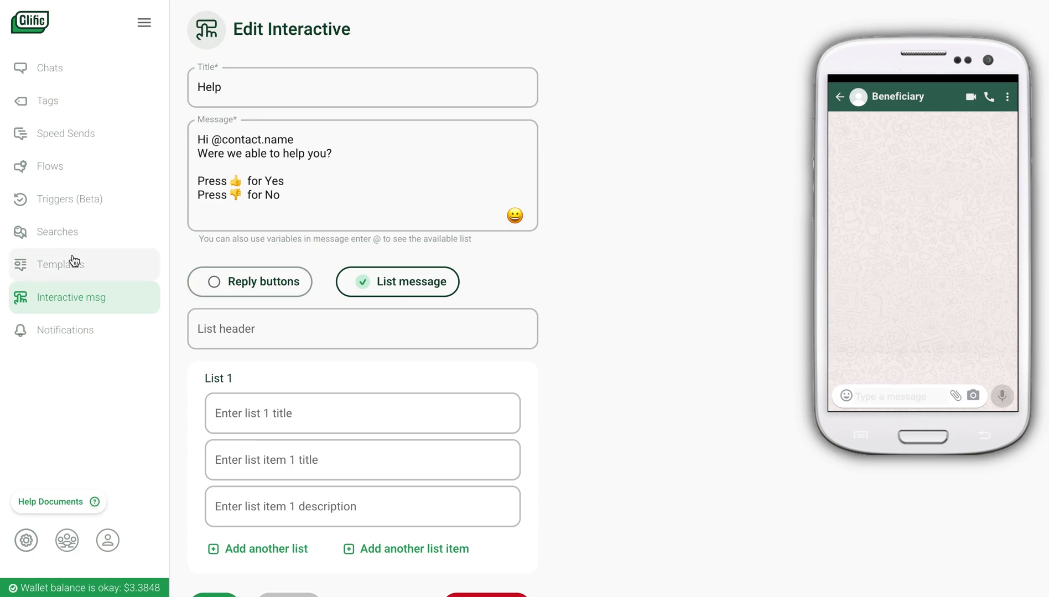
pyautogui.click(59, 263)
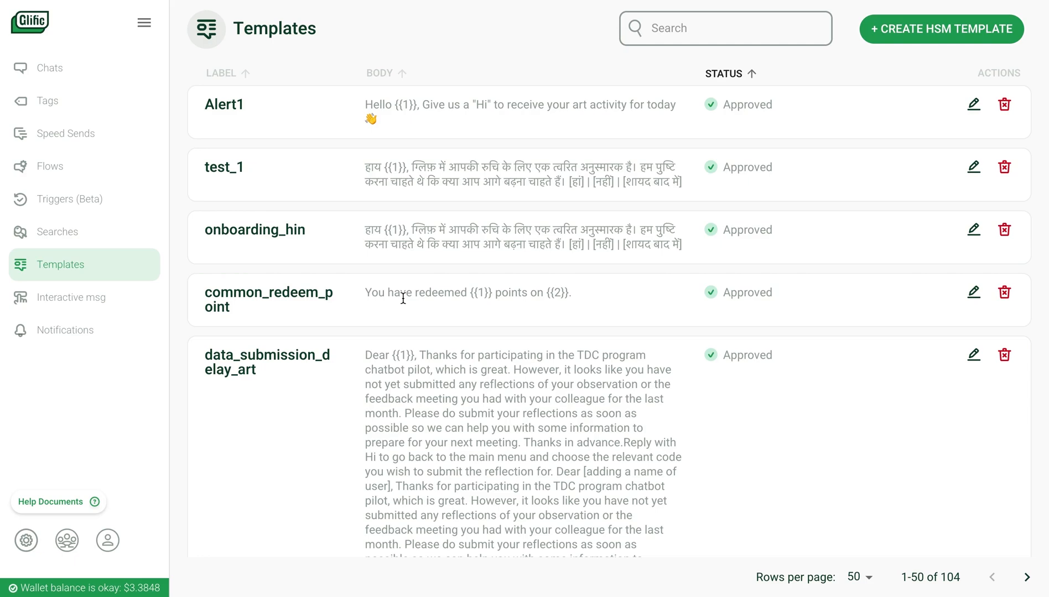
pyautogui.moveTo(1003, 225)
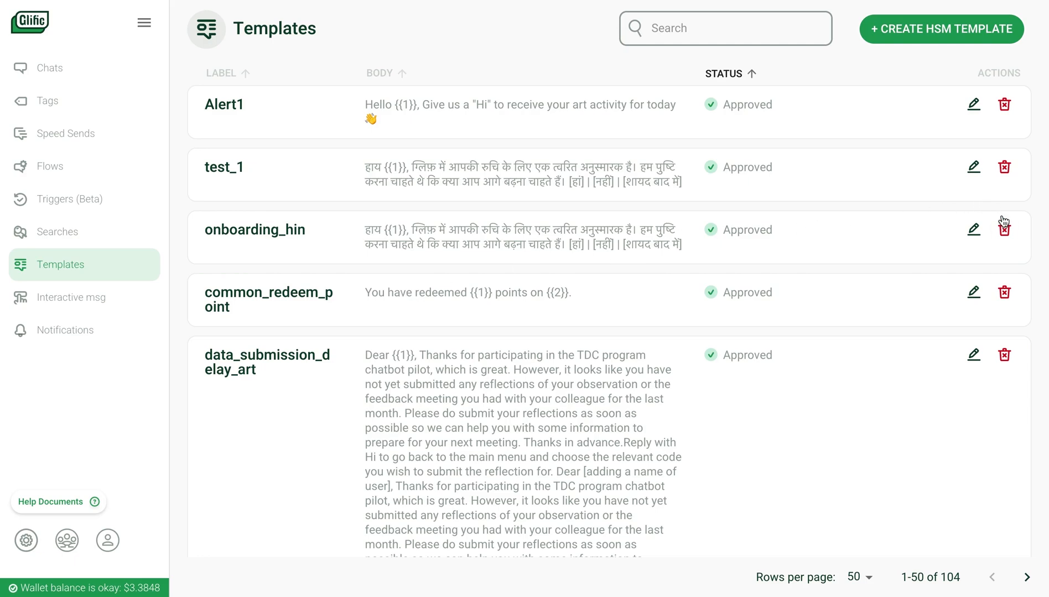
# - Open the Hindi onboarding_hin HSM template's edit form
pyautogui.click(973, 228)
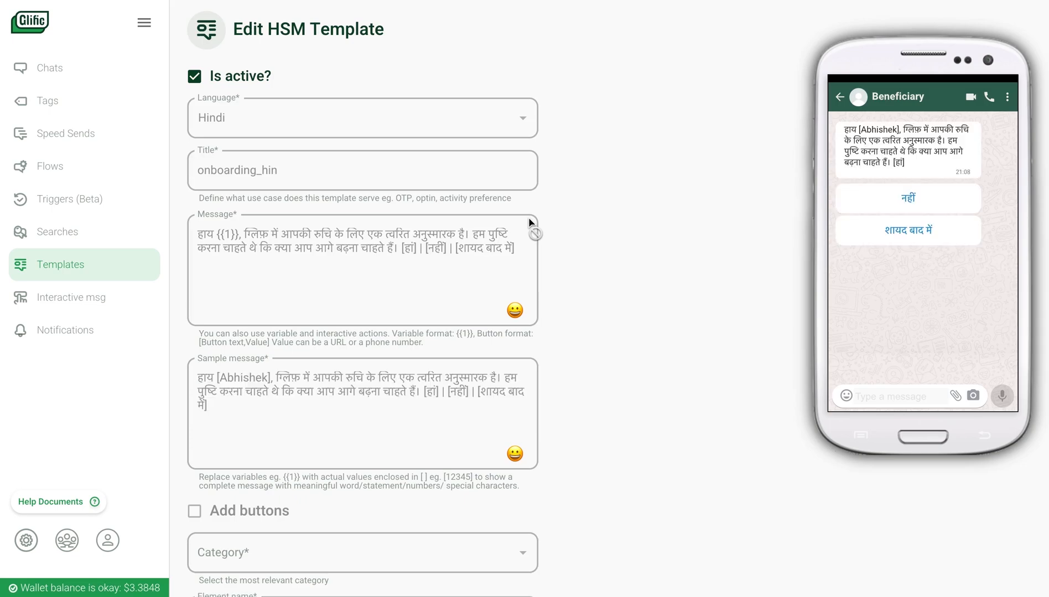
pyautogui.moveTo(571, 201)
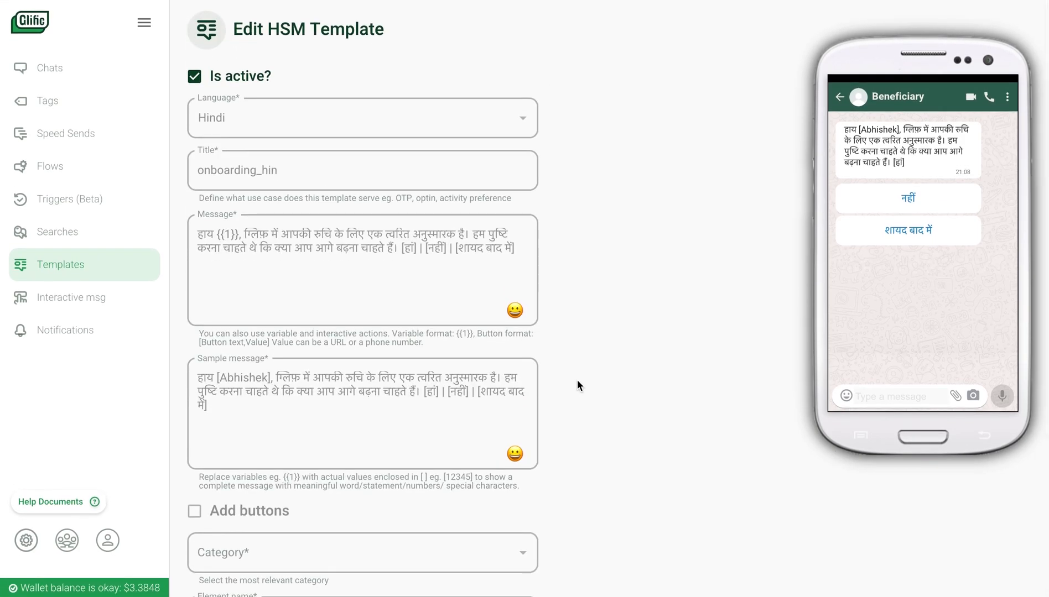
pyautogui.moveTo(308, 408)
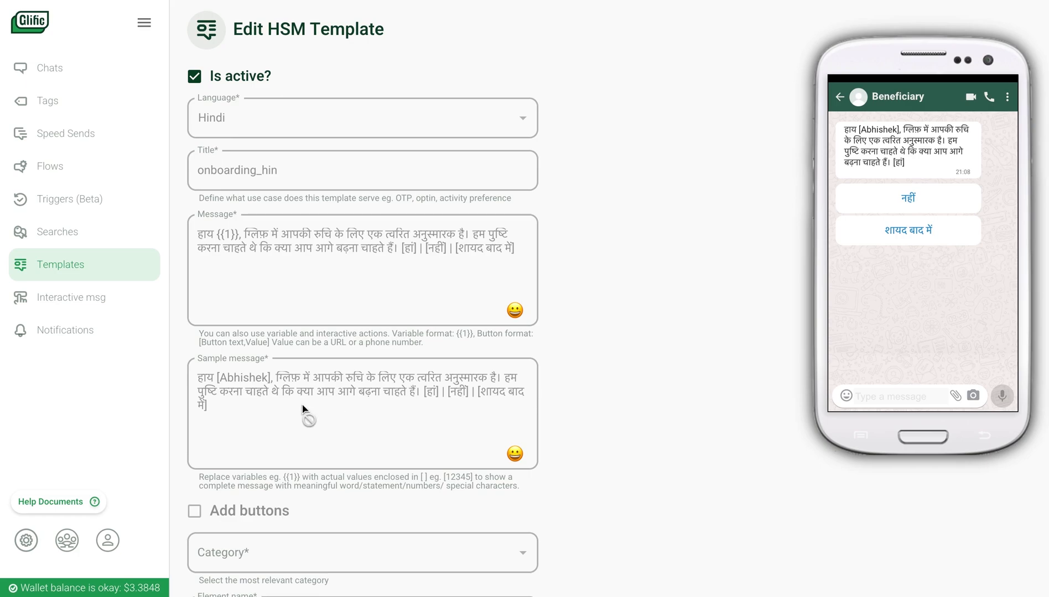
# - Start a new collection from the Collections page, leaving title and description blank
pyautogui.click(65, 540)
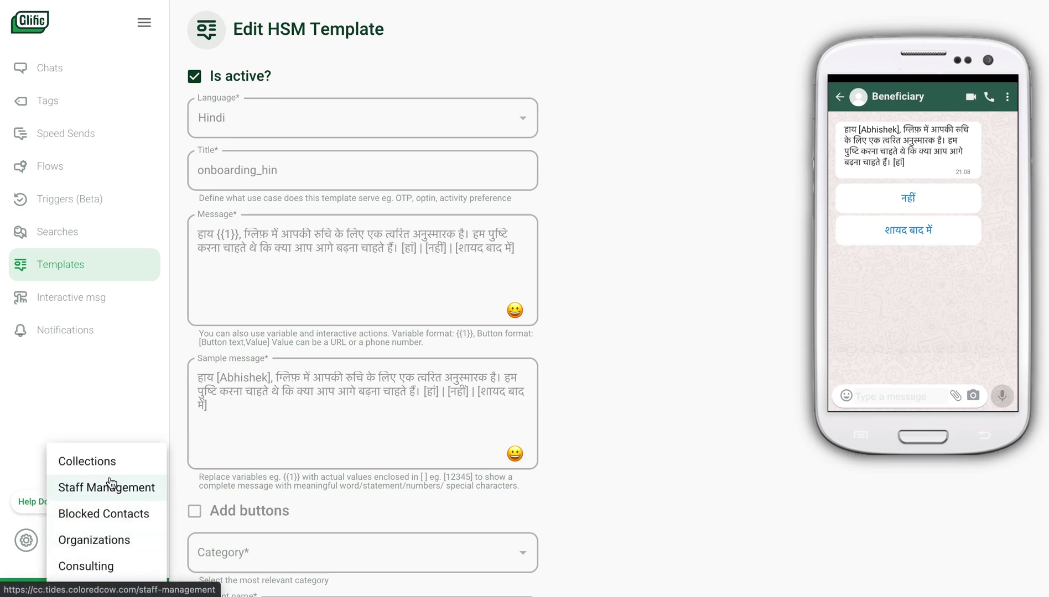
pyautogui.click(86, 461)
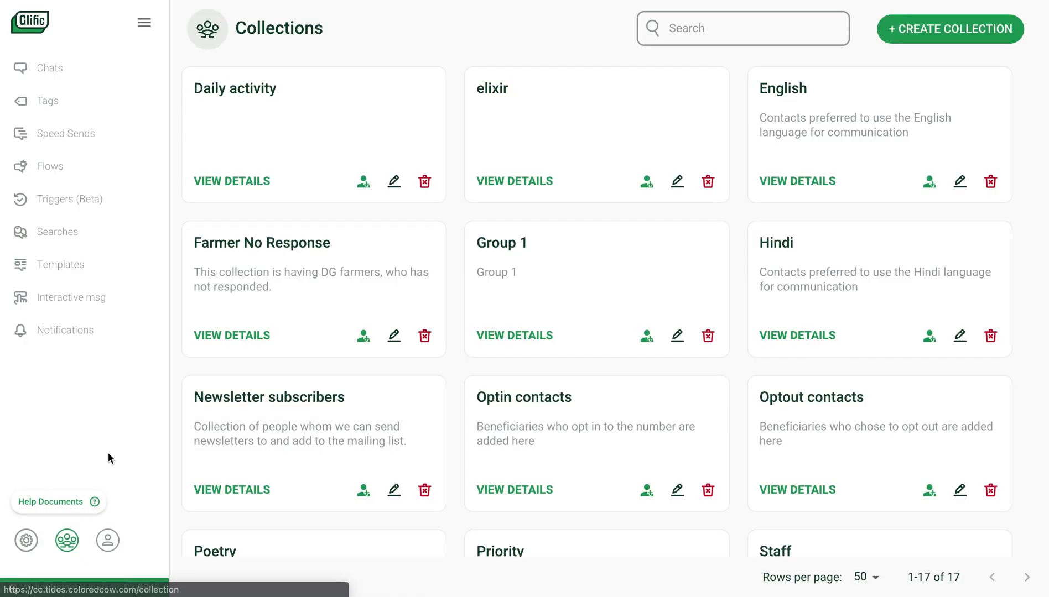
pyautogui.click(949, 29)
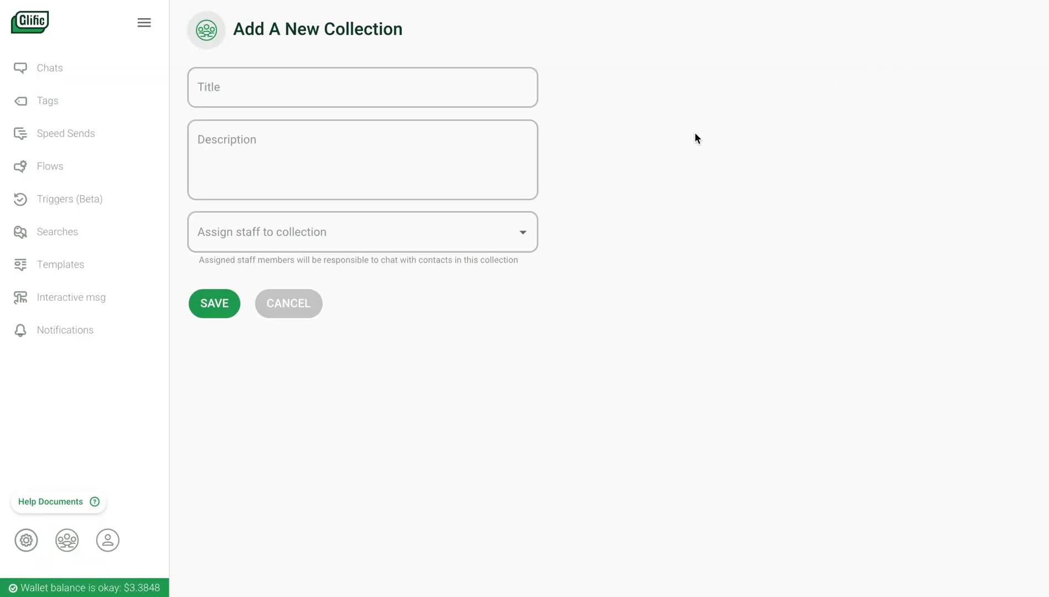
pyautogui.click(362, 160)
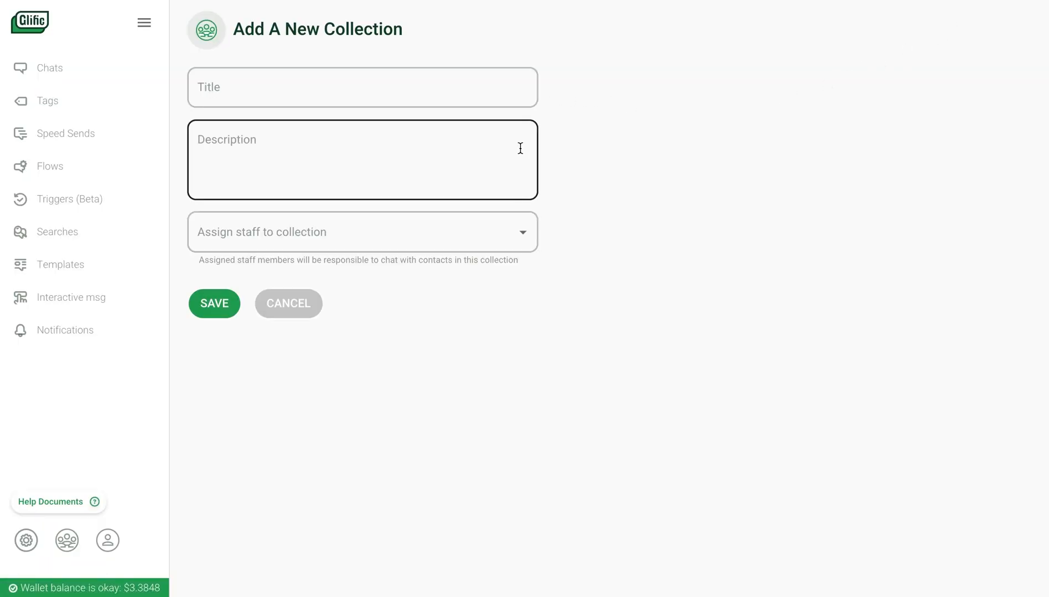
# - Assign staff member Abhishek to the new collection
pyautogui.click(361, 232)
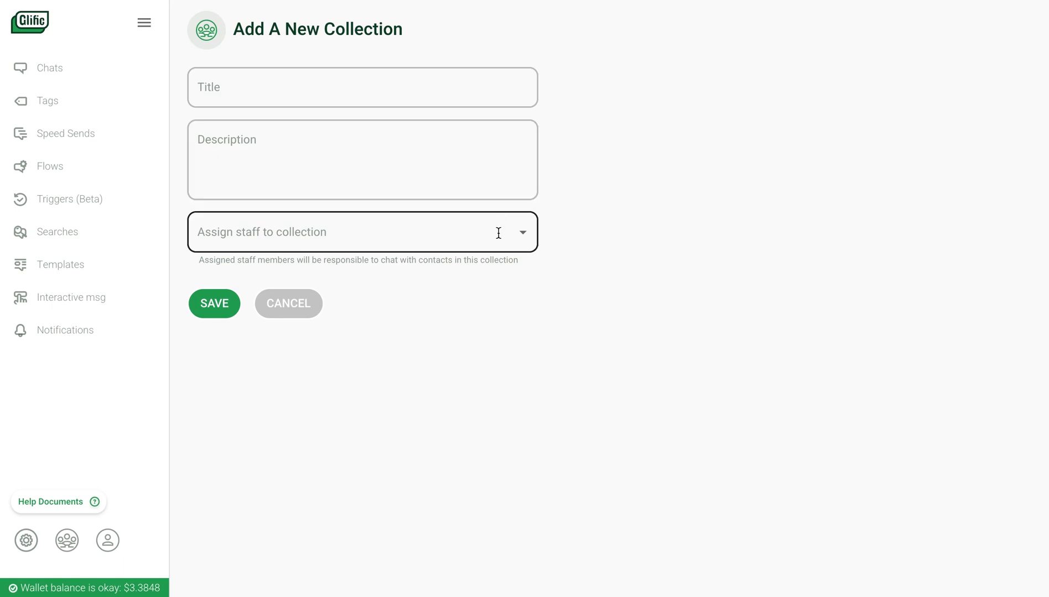
pyautogui.click(348, 232)
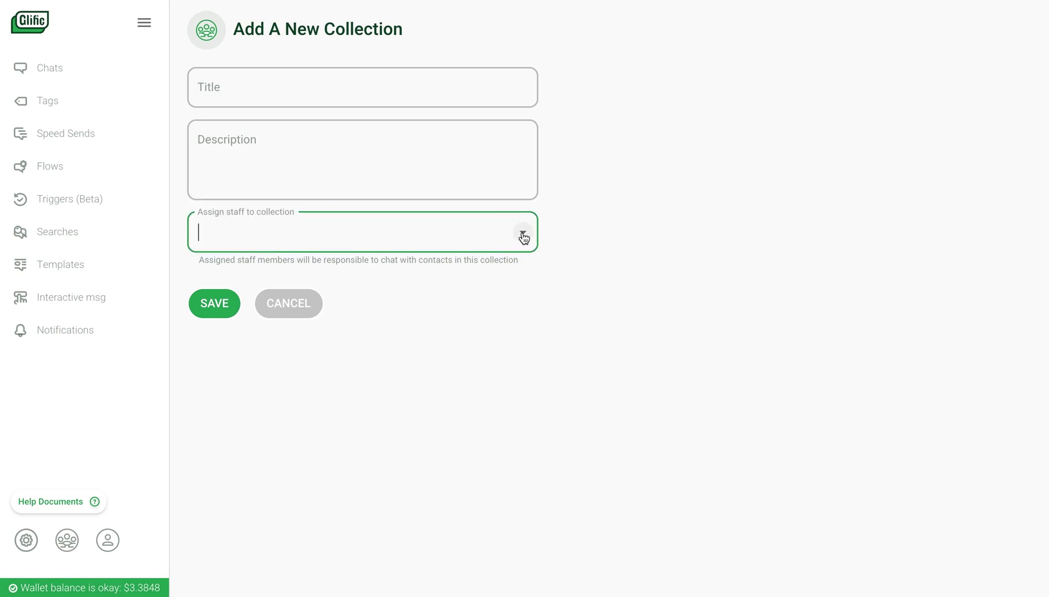
pyautogui.click(522, 236)
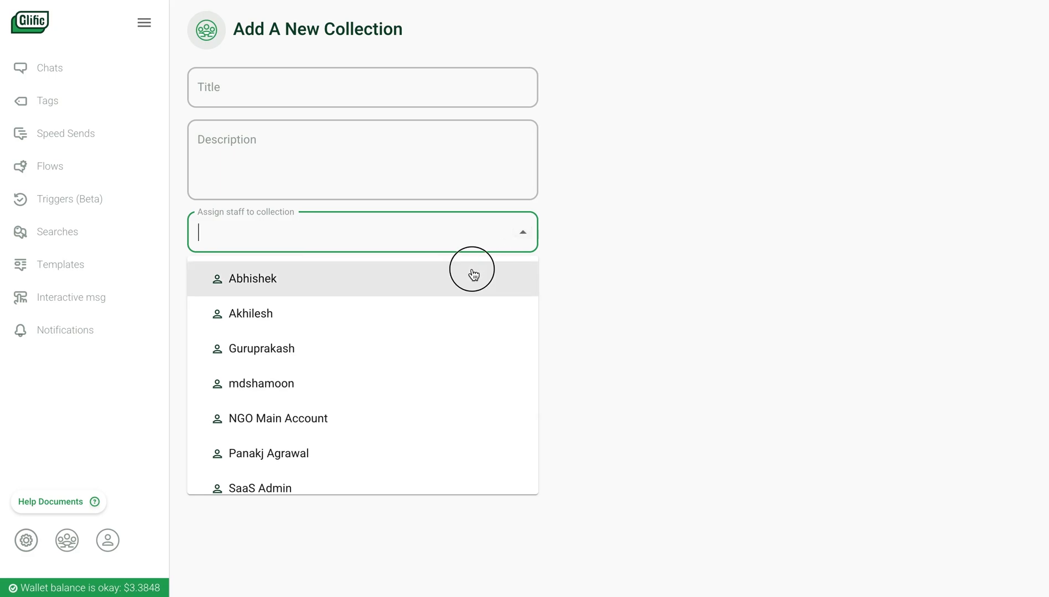
pyautogui.click(253, 279)
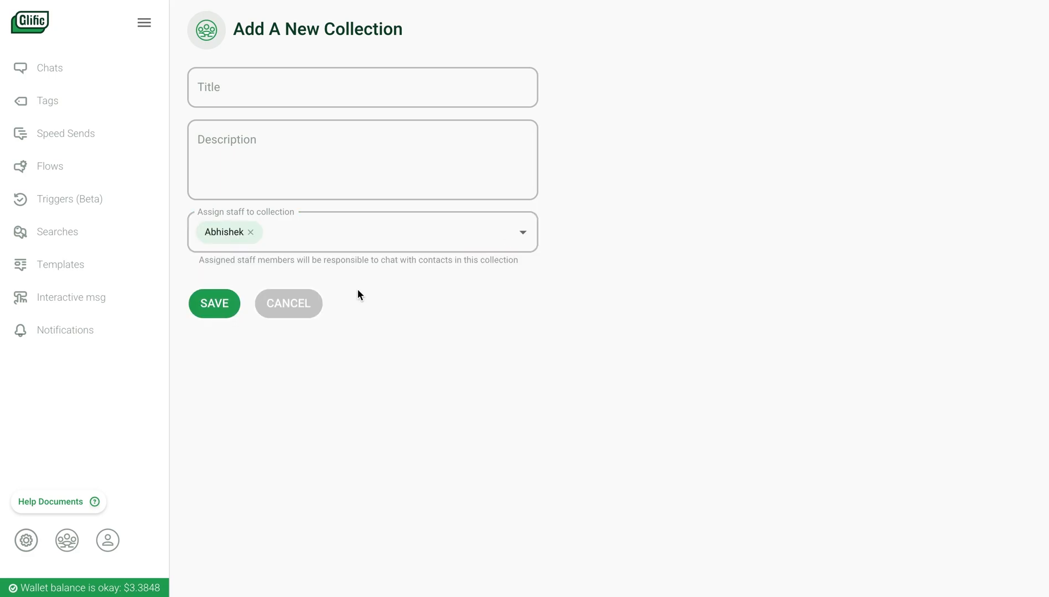
pyautogui.moveTo(62, 541)
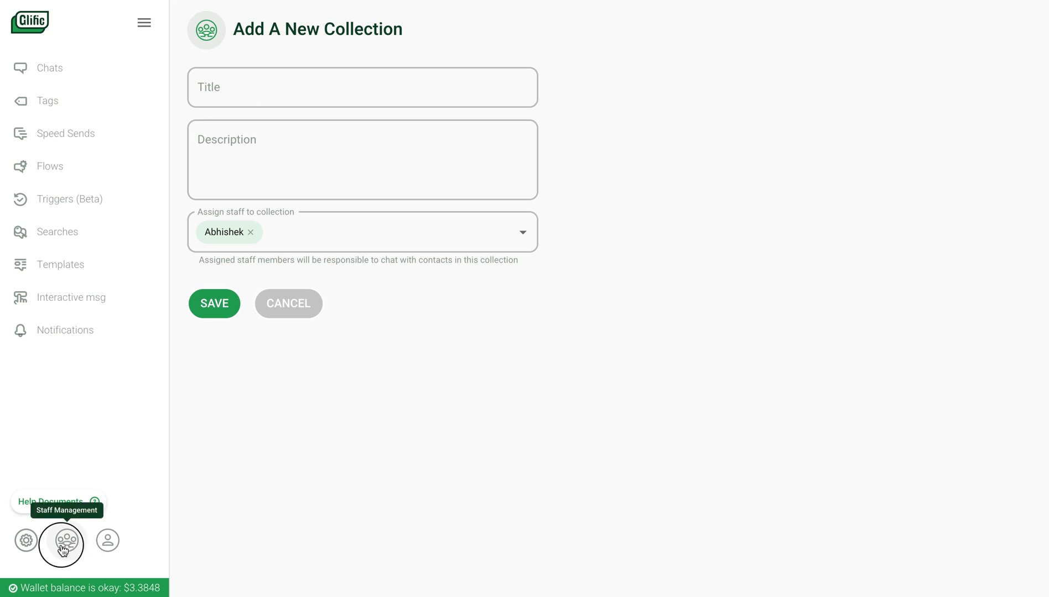
# - Open the Staff Management list showing phone numbers and assigned collections
pyautogui.click(61, 541)
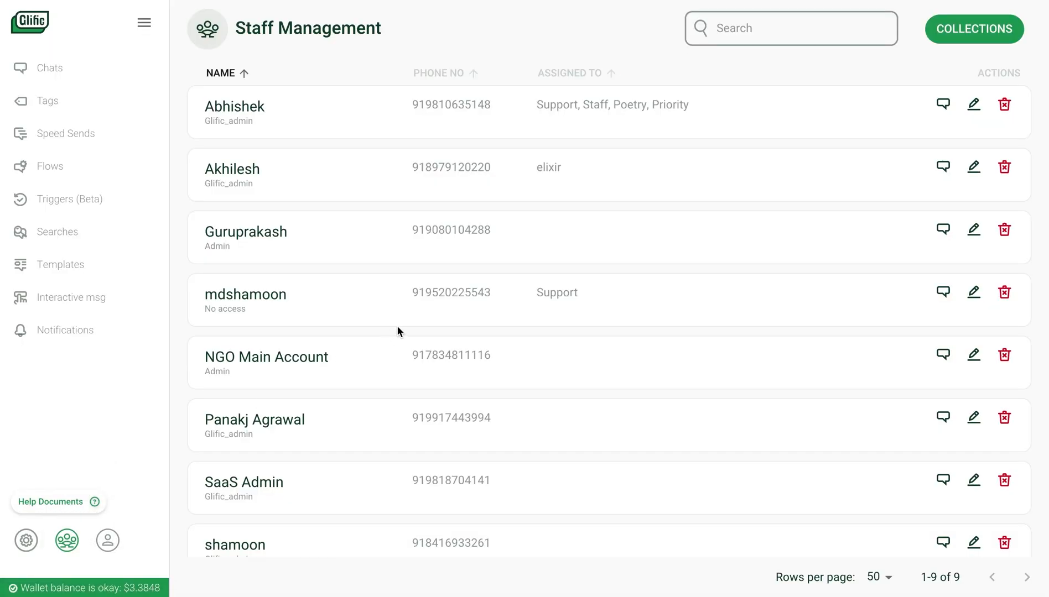
pyautogui.moveTo(631, 213)
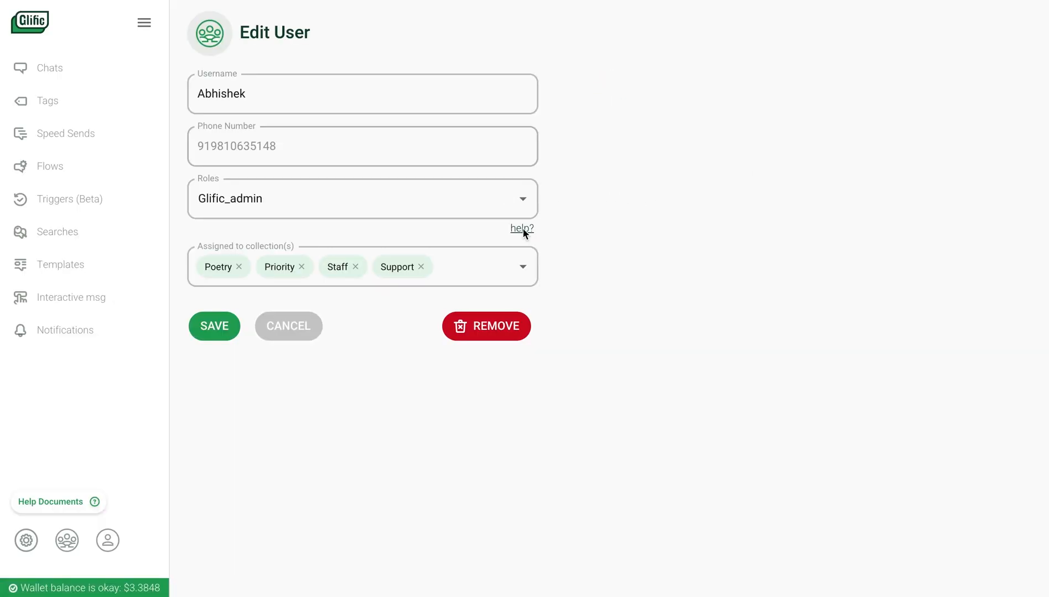
pyautogui.moveTo(365, 356)
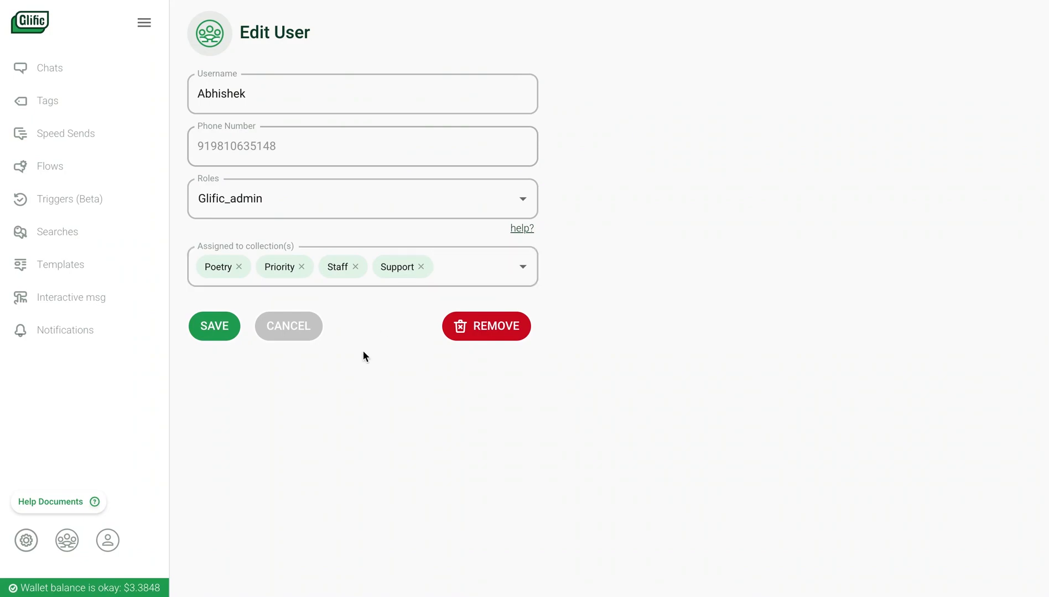
pyautogui.moveTo(92, 186)
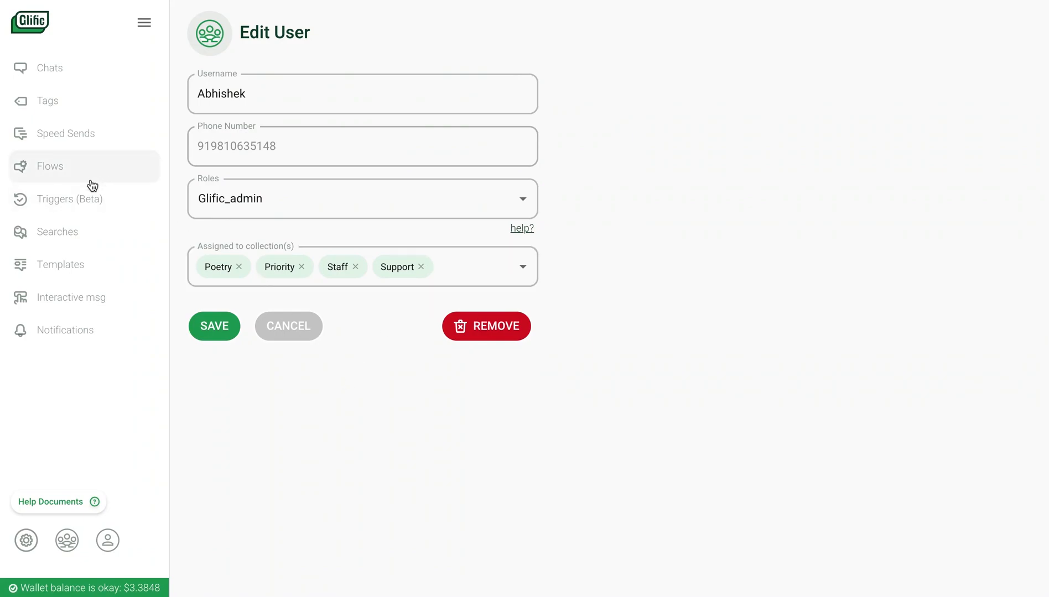
pyautogui.moveTo(85, 200)
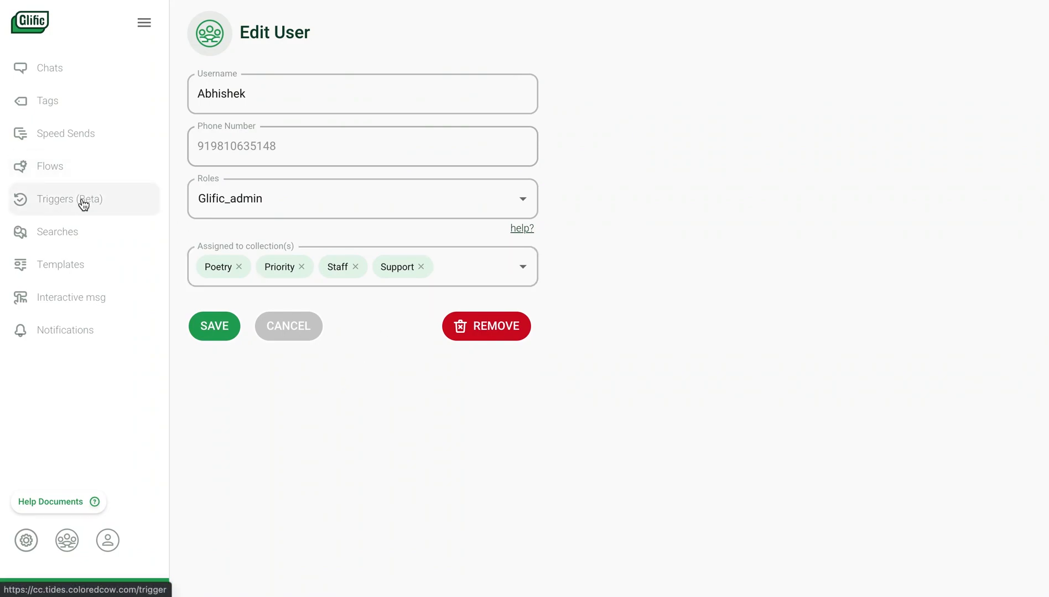
# - Bring up the Add A New Trigger form from Triggers (Beta) and check its end-date picker
pyautogui.click(84, 199)
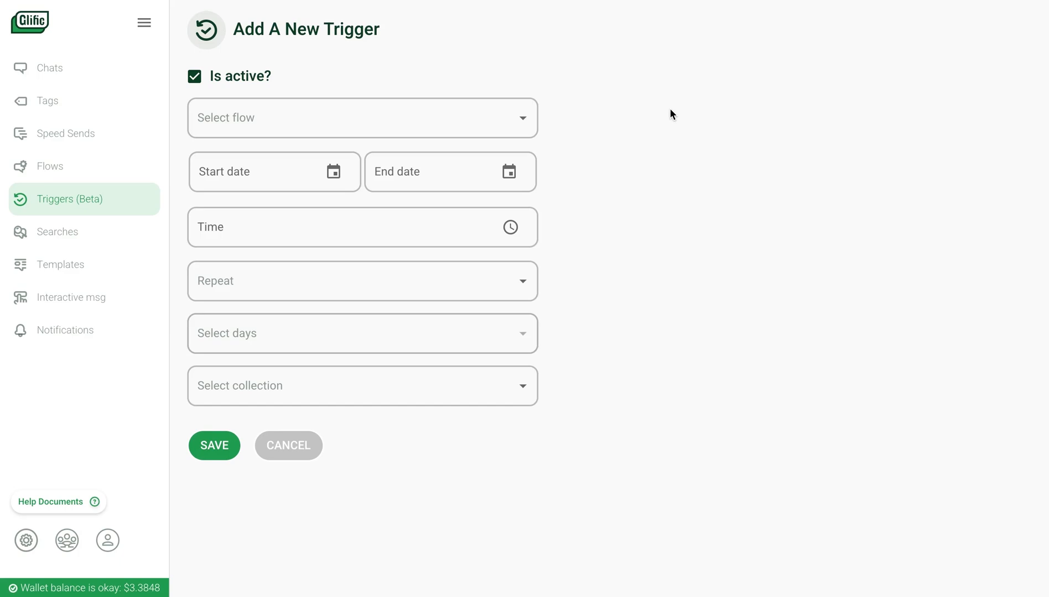
pyautogui.click(450, 172)
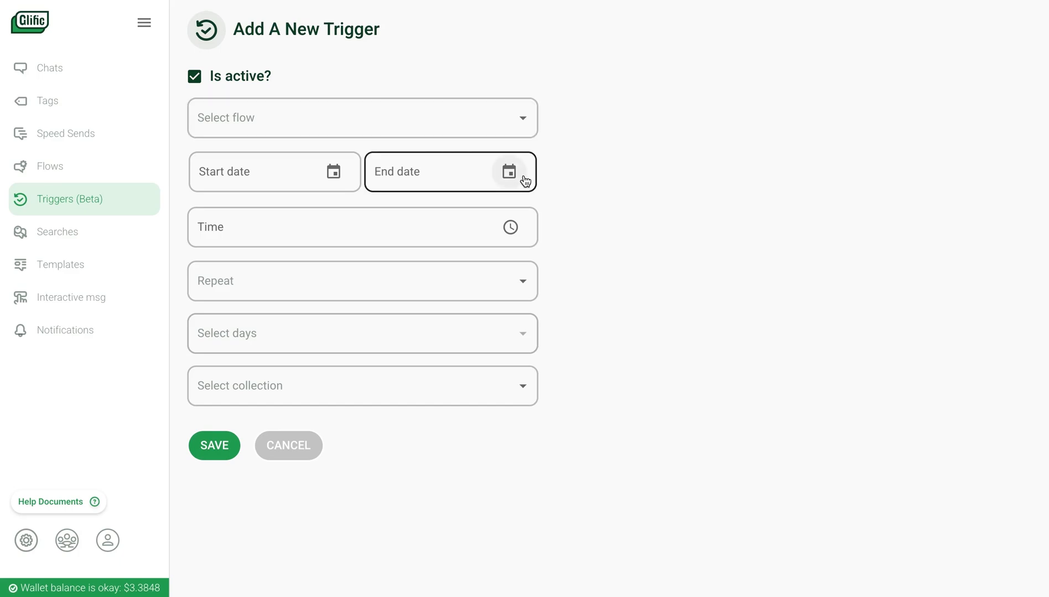
pyautogui.click(360, 227)
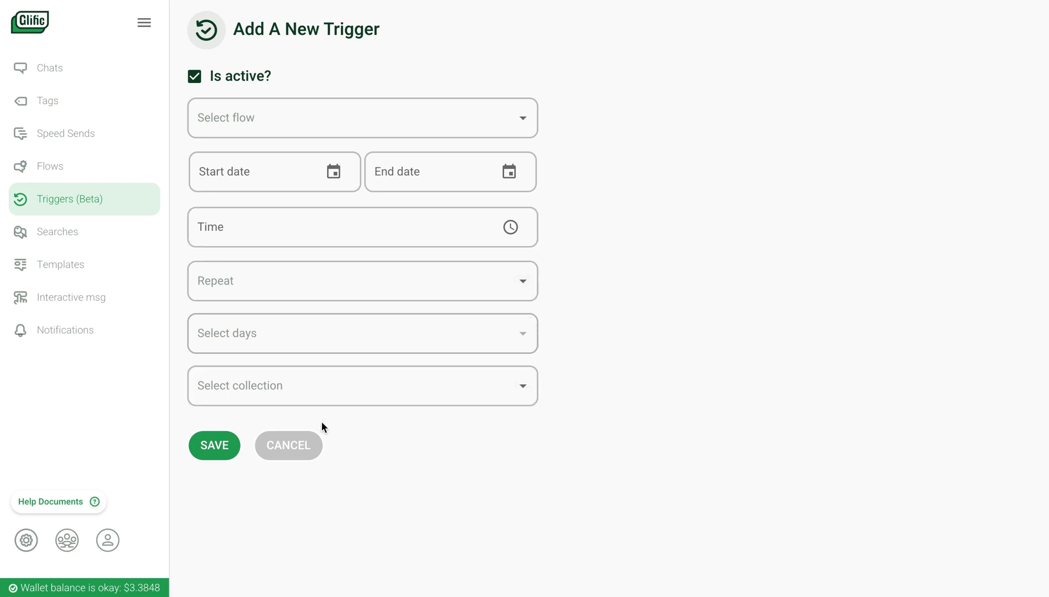
pyautogui.moveTo(375, 459)
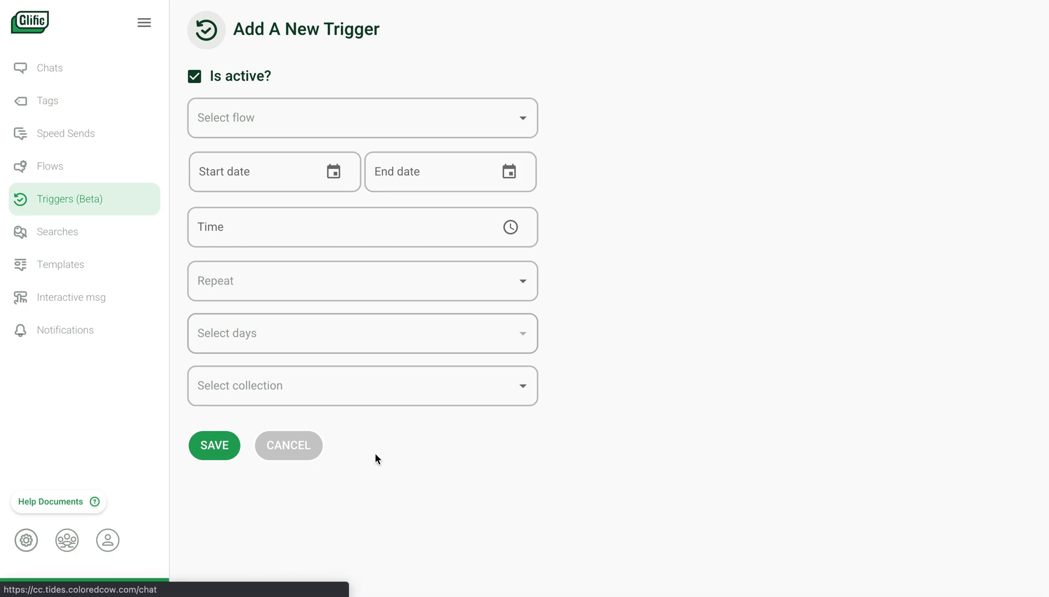
pyautogui.moveTo(85, 69)
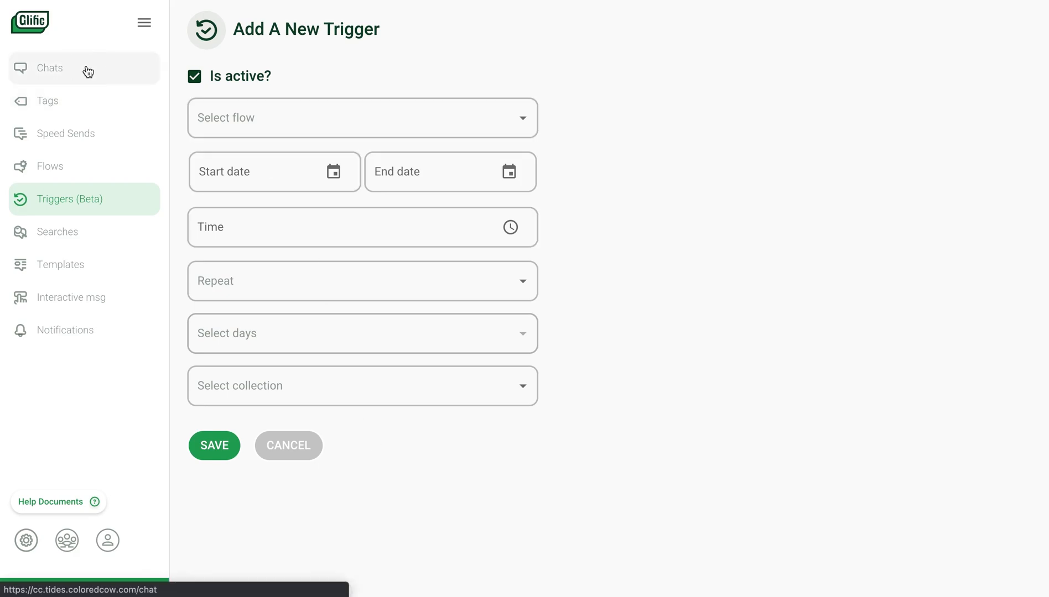
# - View Abhishek's contact options in Chats, then switch to Collections showing Newsletter subscribers
pyautogui.click(50, 67)
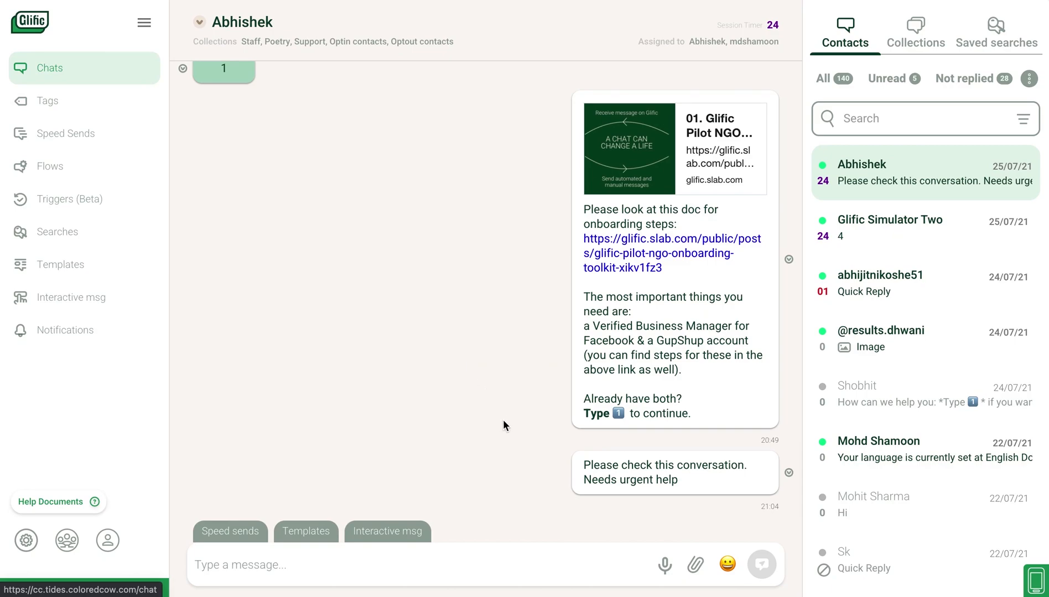
pyautogui.moveTo(663, 564)
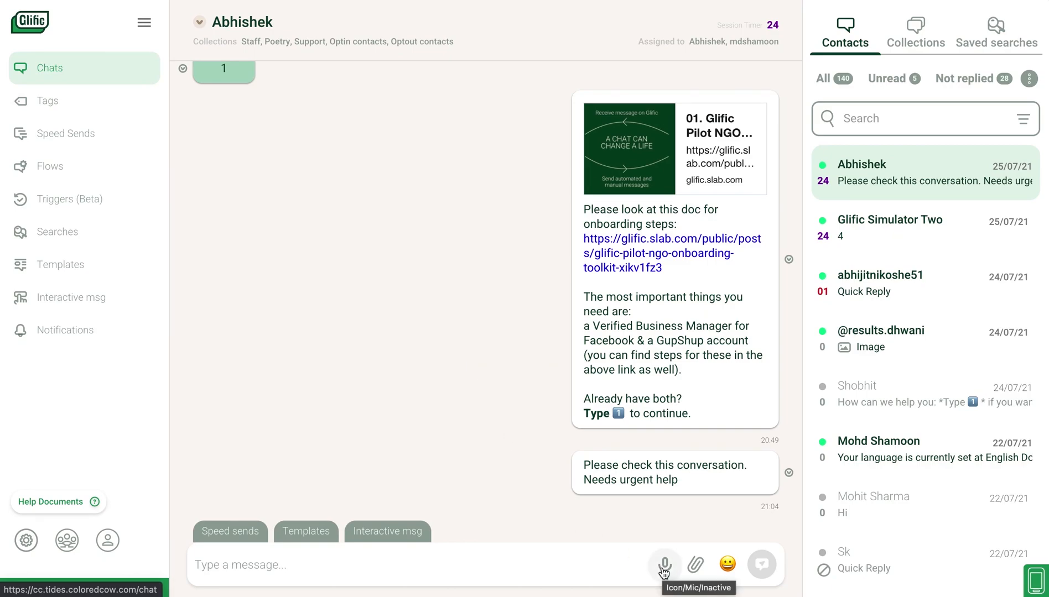
pyautogui.moveTo(190, 24)
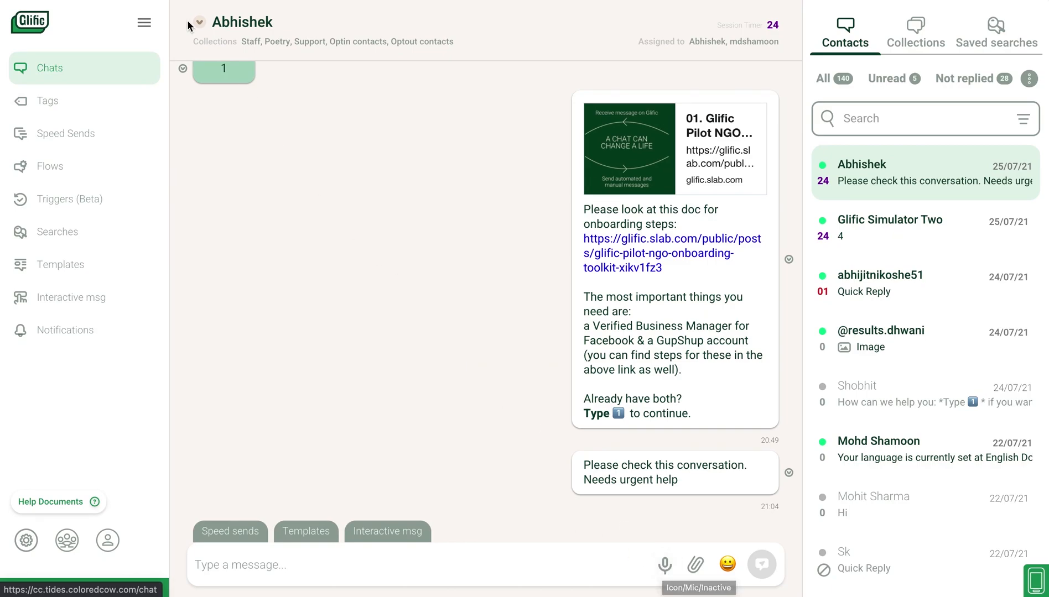
pyautogui.click(199, 21)
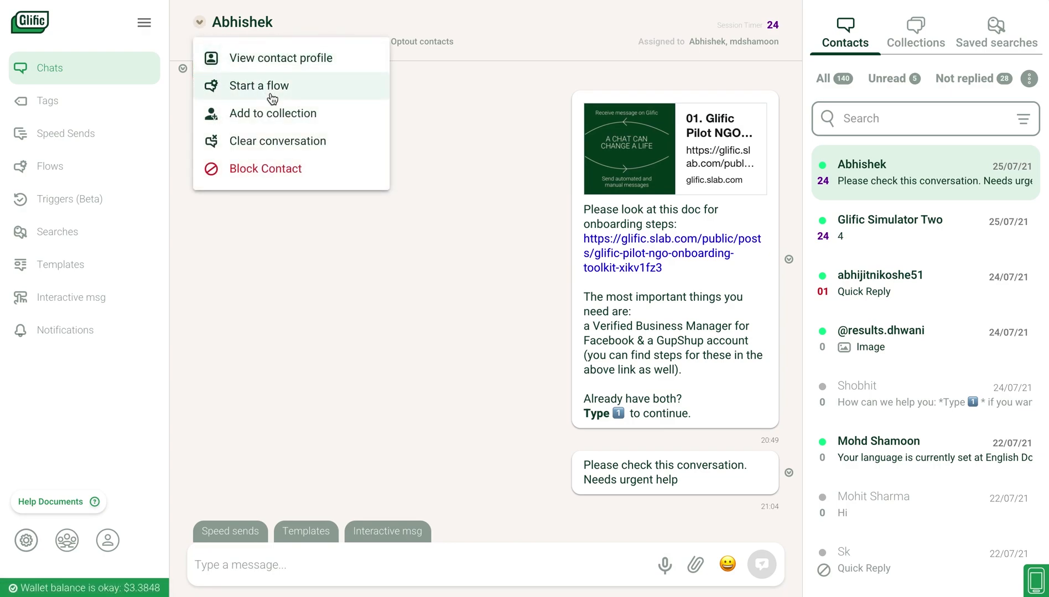
pyautogui.moveTo(272, 113)
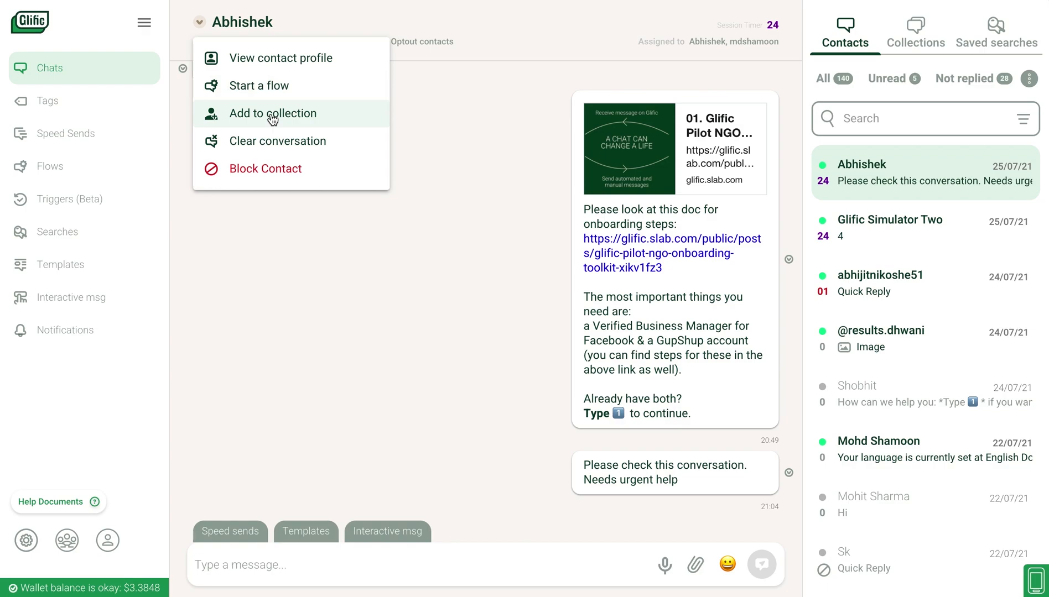
pyautogui.moveTo(279, 168)
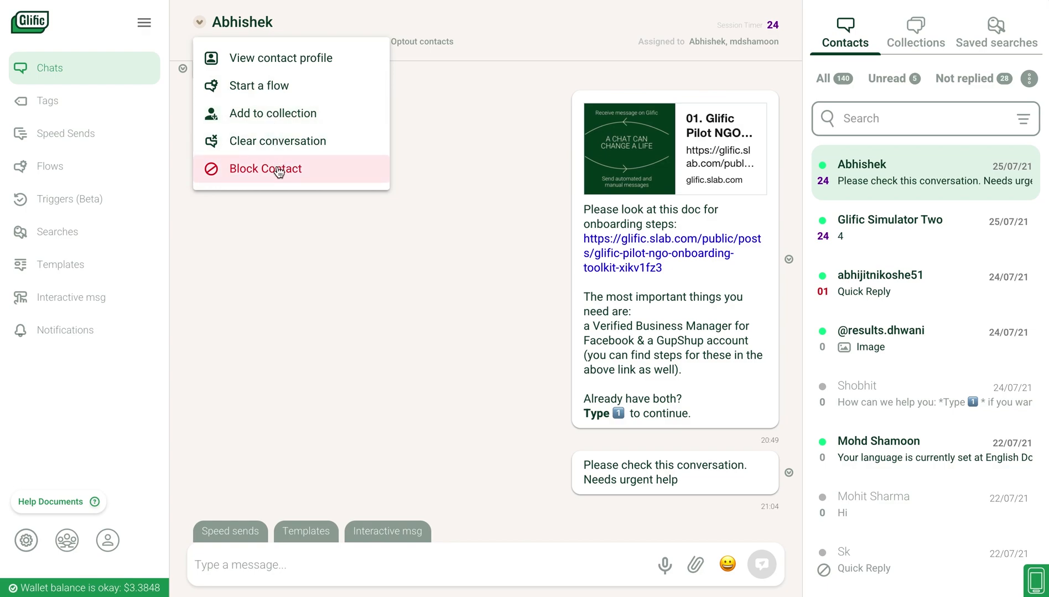
pyautogui.moveTo(566, 238)
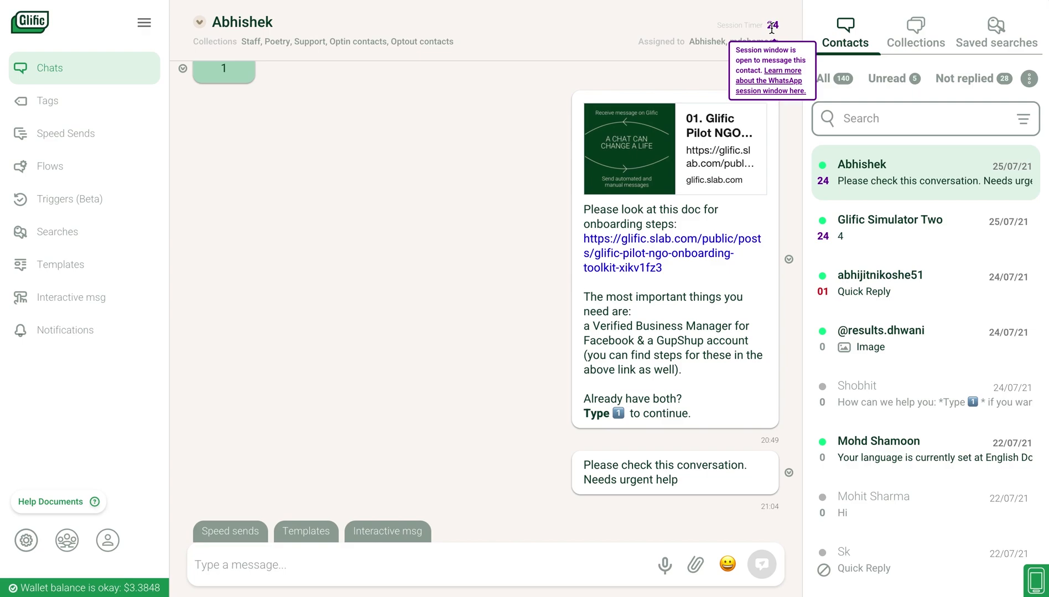
pyautogui.moveTo(704, 60)
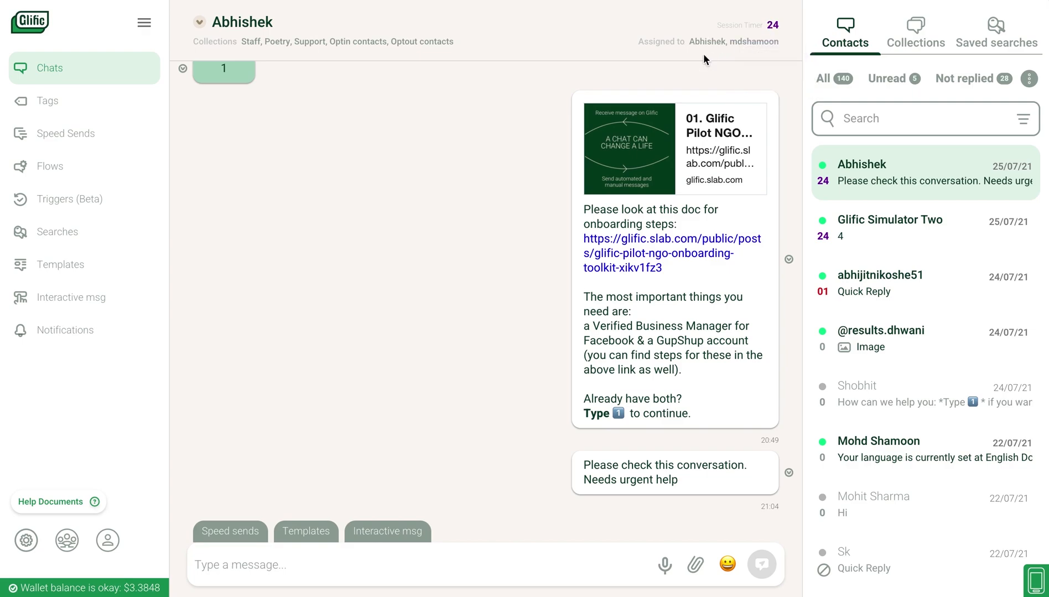
pyautogui.moveTo(747, 59)
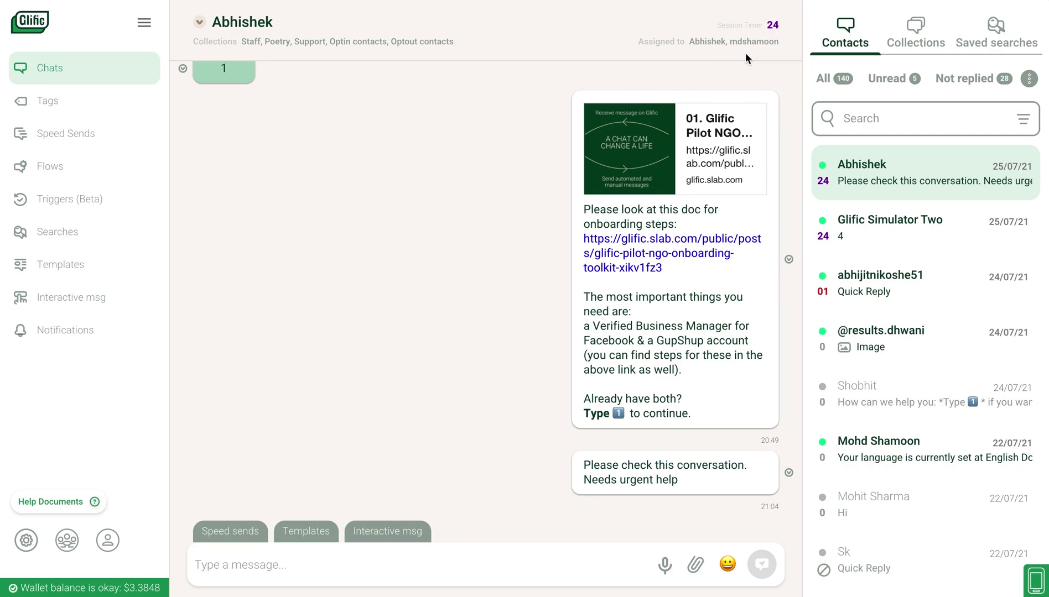
pyautogui.moveTo(366, 53)
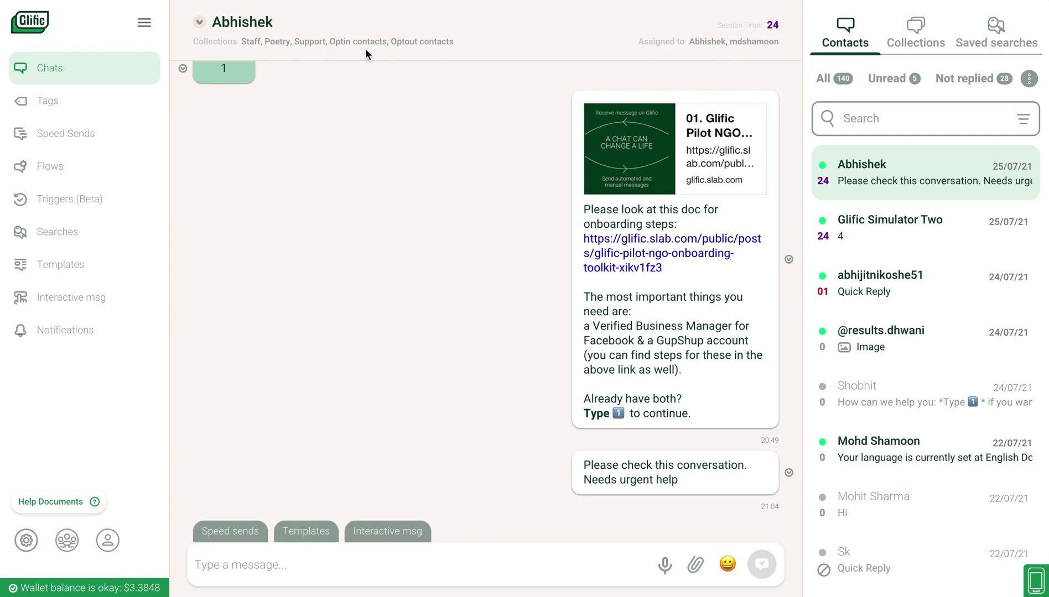
pyautogui.moveTo(641, 62)
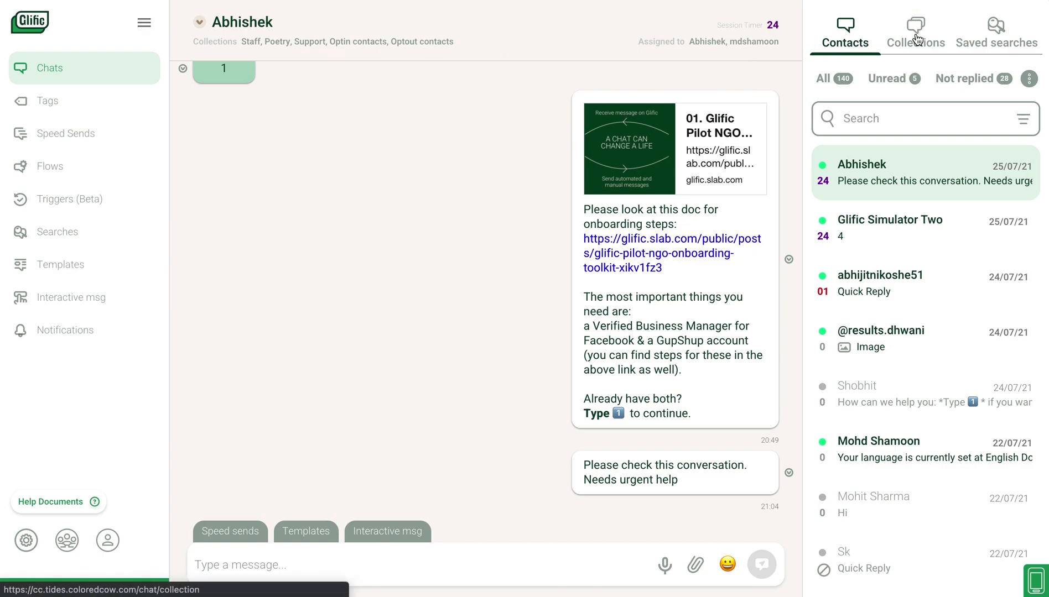
pyautogui.click(915, 30)
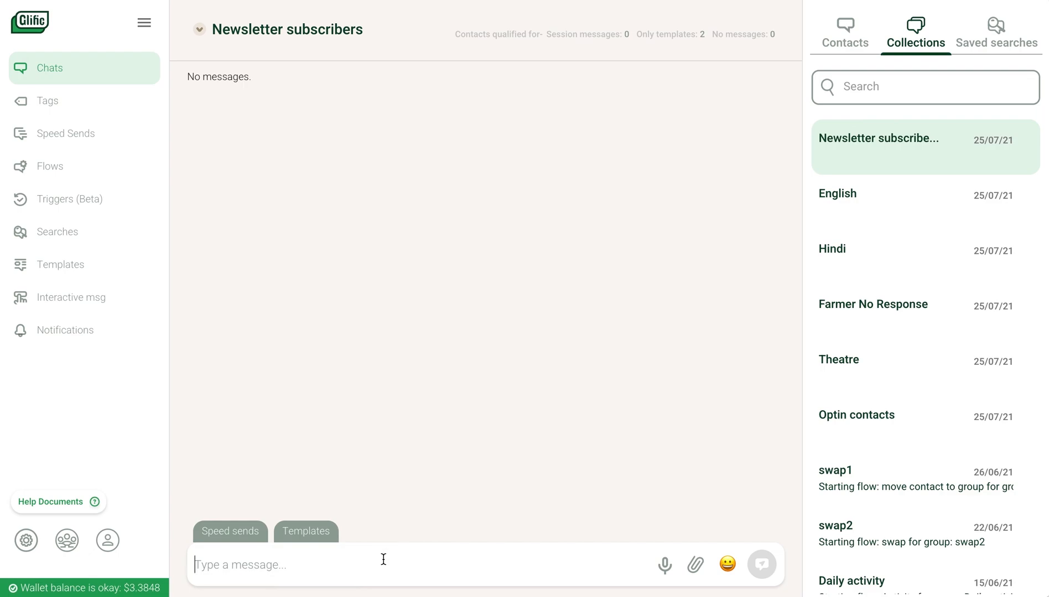
pyautogui.click(106, 540)
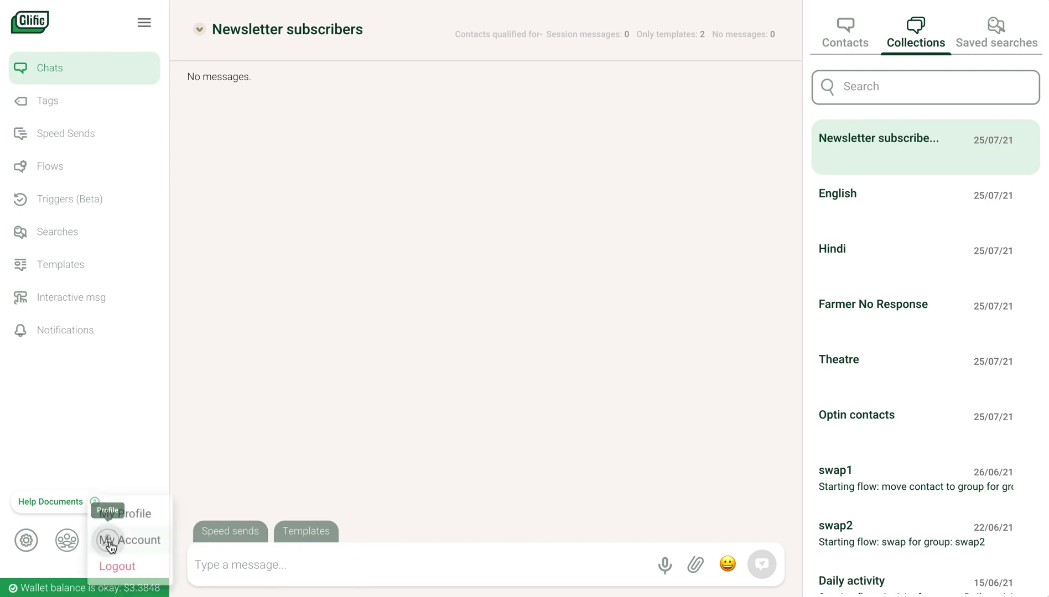
# - Review interface language and password settings under My Account, then return to Chats
pyautogui.click(133, 540)
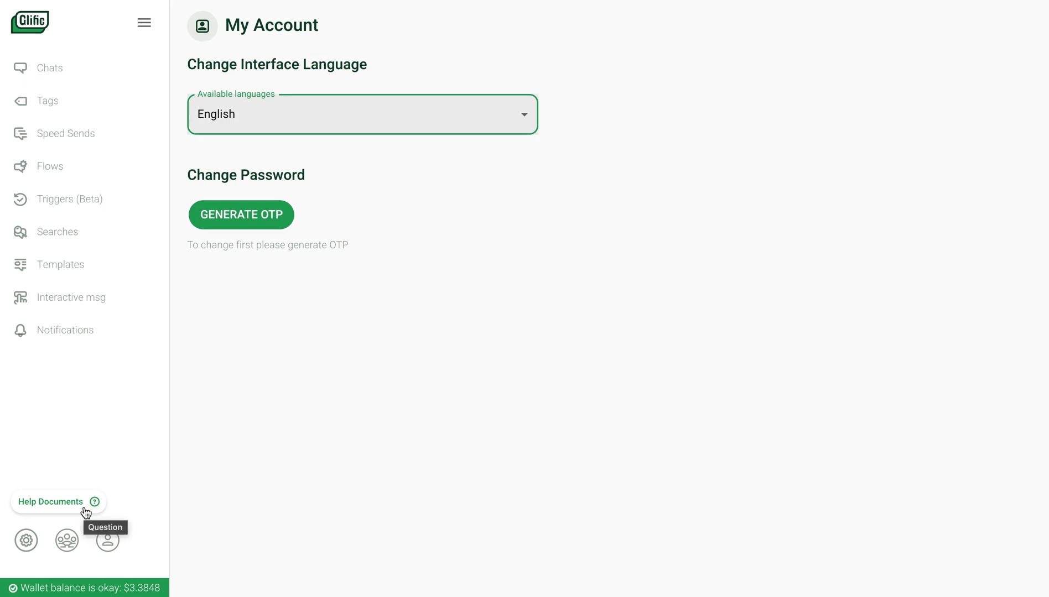
pyautogui.moveTo(135, 506)
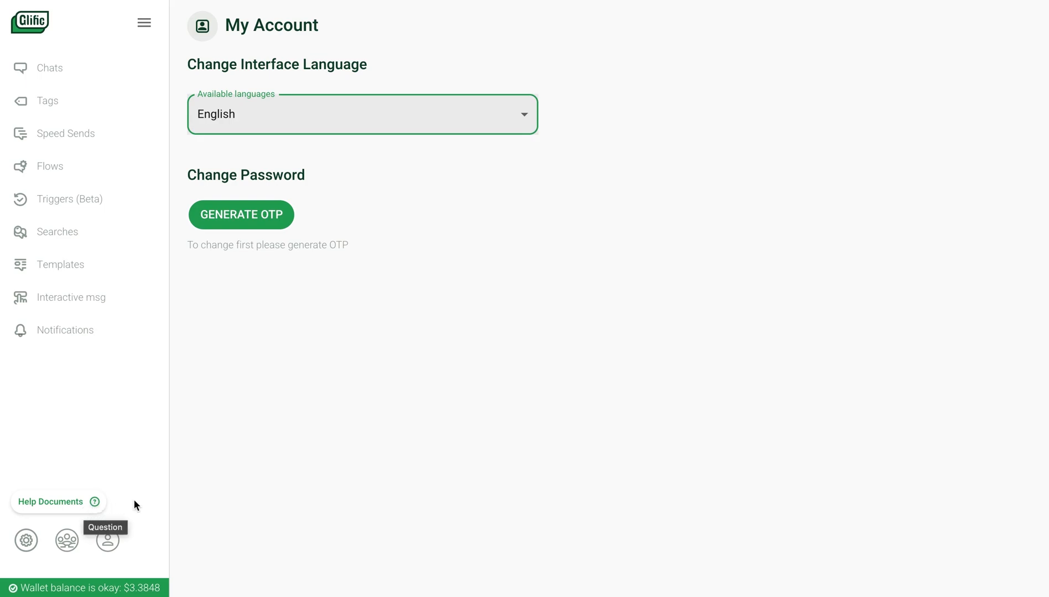
pyautogui.moveTo(92, 67)
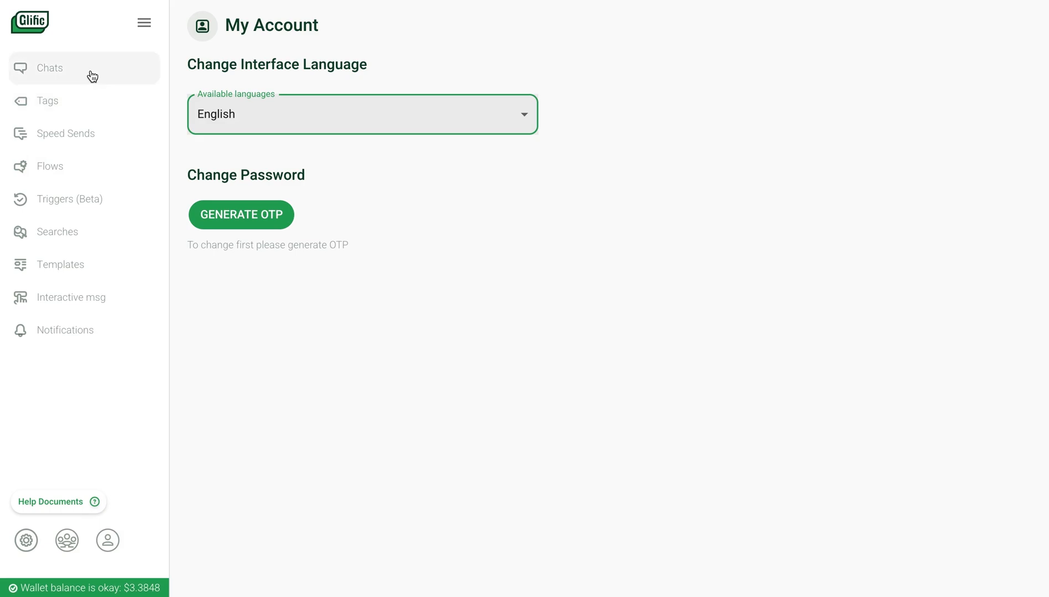
pyautogui.click(48, 67)
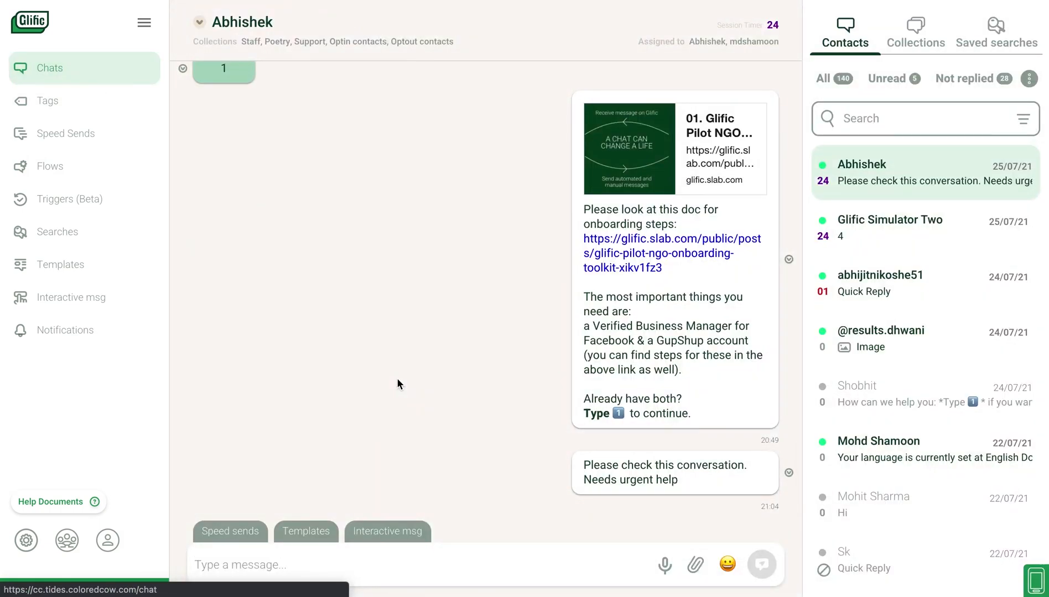